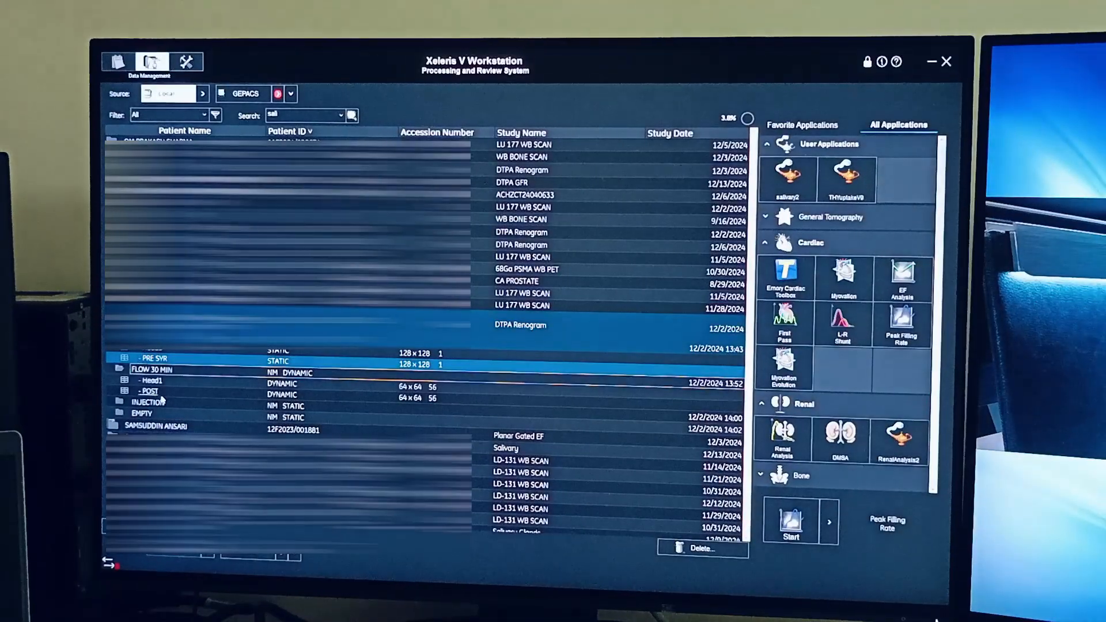
Step: Launch Renal Analysis on the selected DTPA Renogram study
click(120, 402)
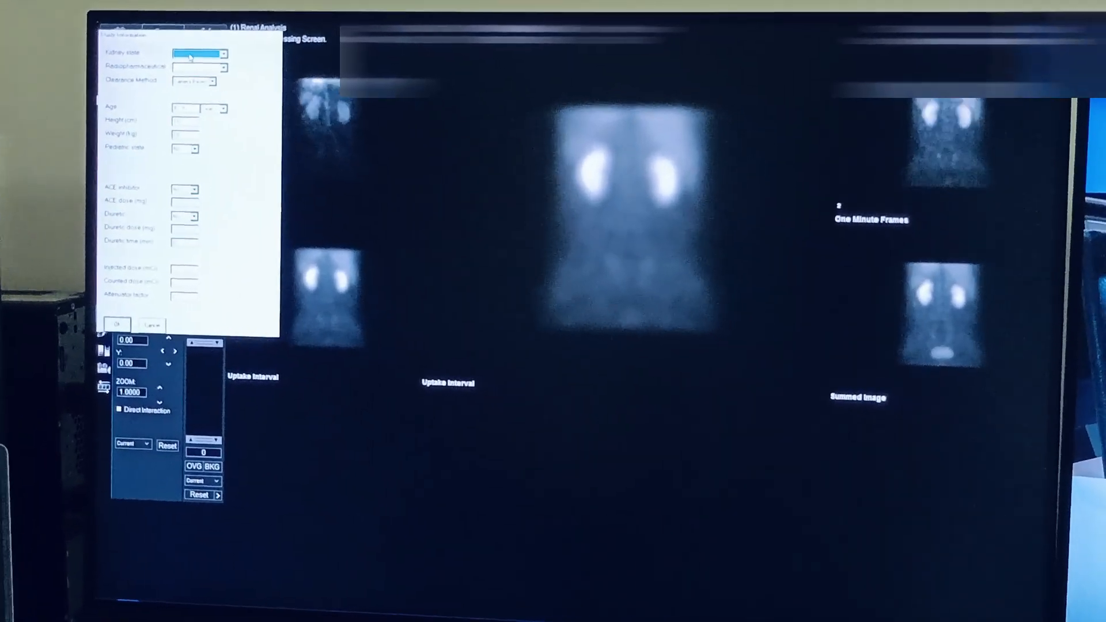
Step: Set Kidney state to Two Kidneys and Radiopharmaceutical to Tc DTPA in Study Information
click(224, 68)
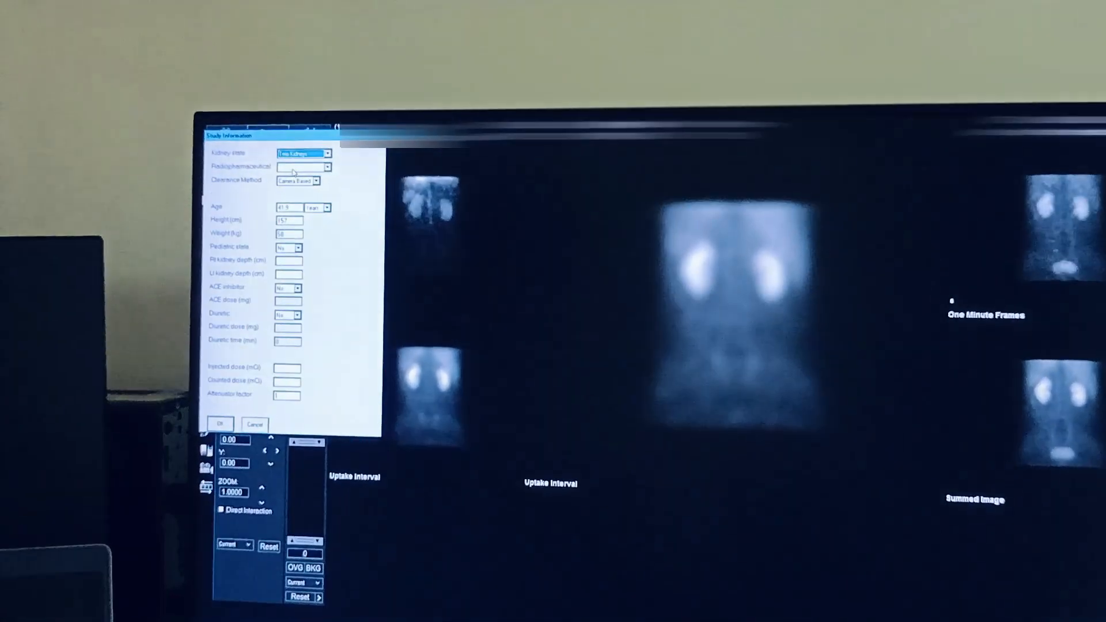
click(326, 181)
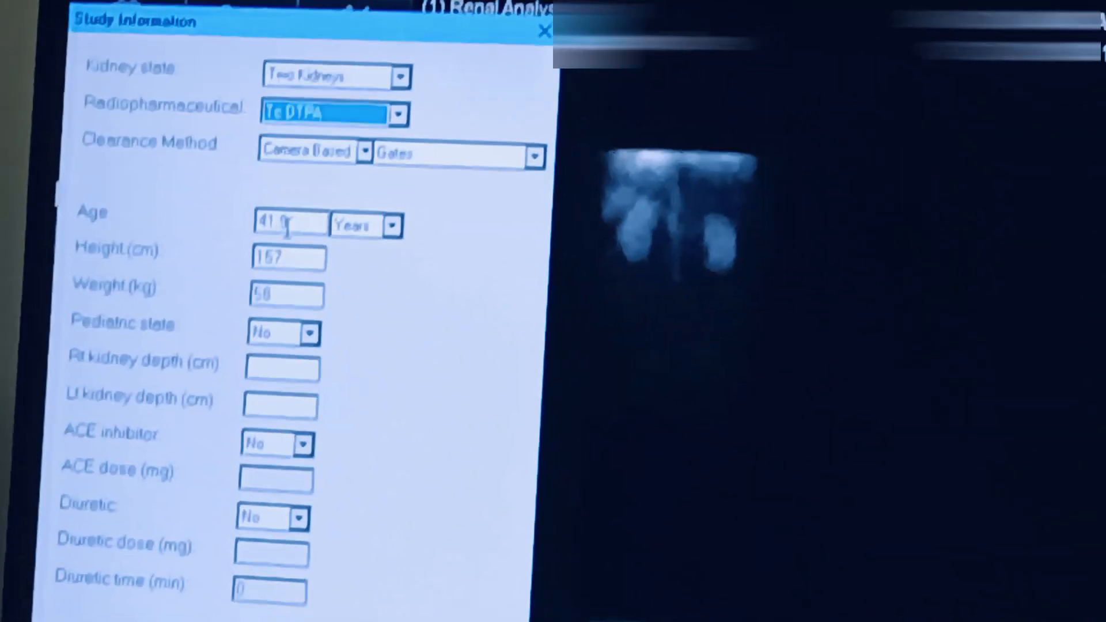
scroll(down, 3)
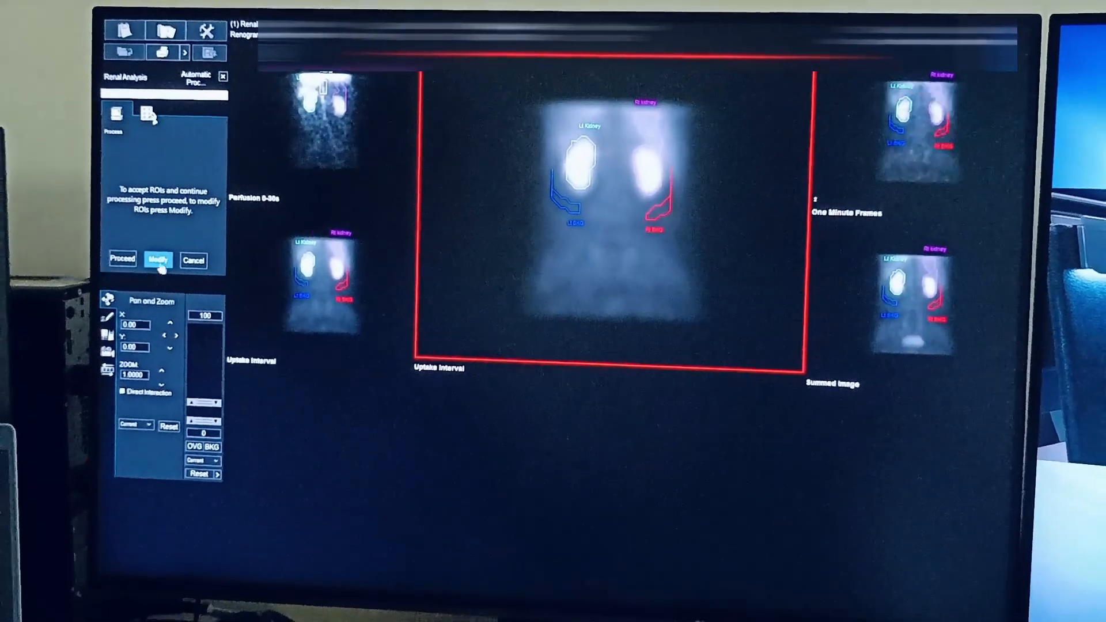
Step: Enter Modify, choose Draw ROI and Manual to redraw the right kidney outline by hand
click(157, 257)
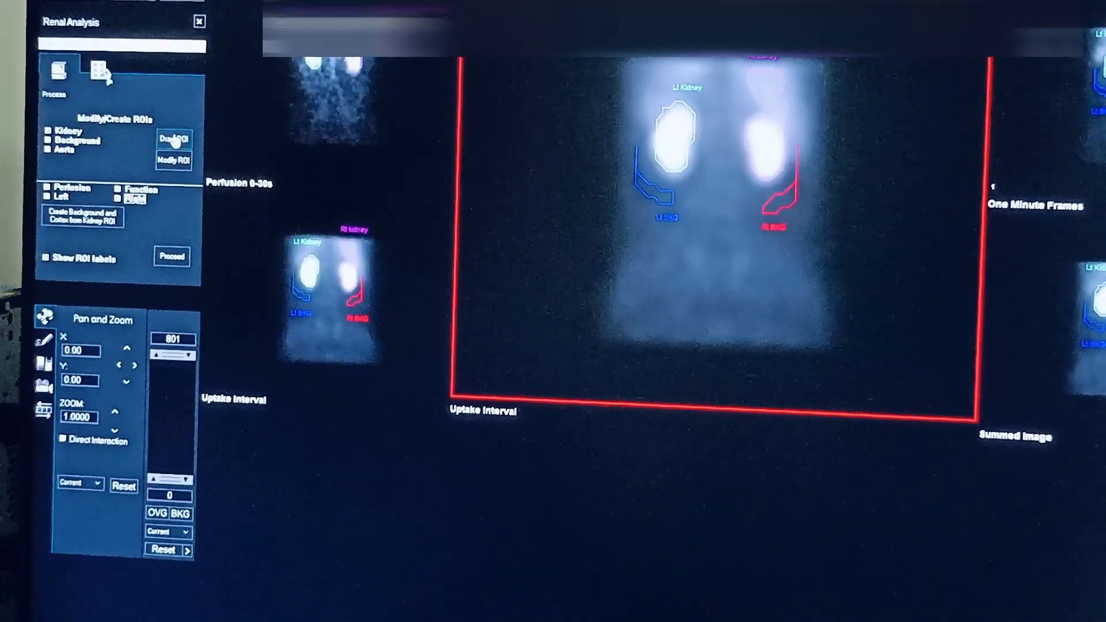
click(173, 138)
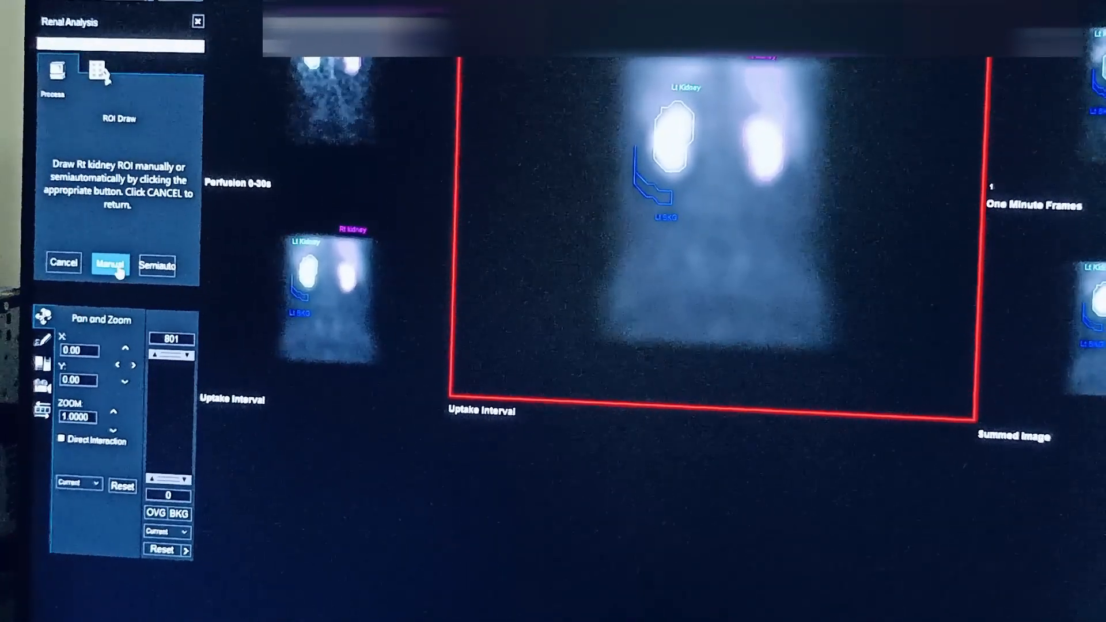
click(109, 266)
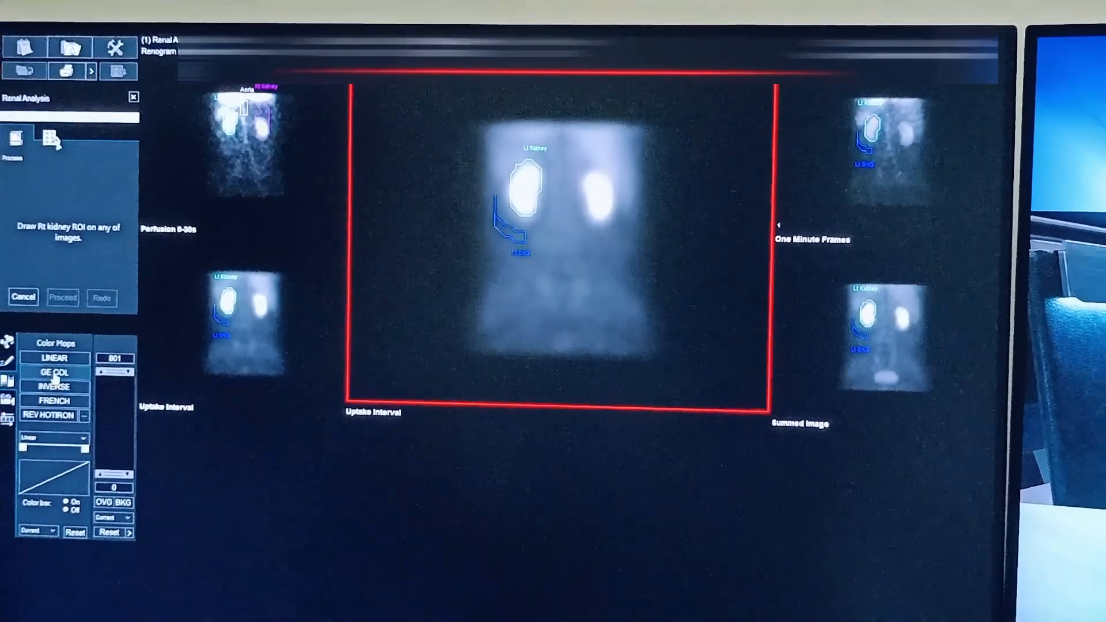
Step: Apply the GE COL colour map, trace the right kidney ROI, then return to Draw ROI
click(53, 373)
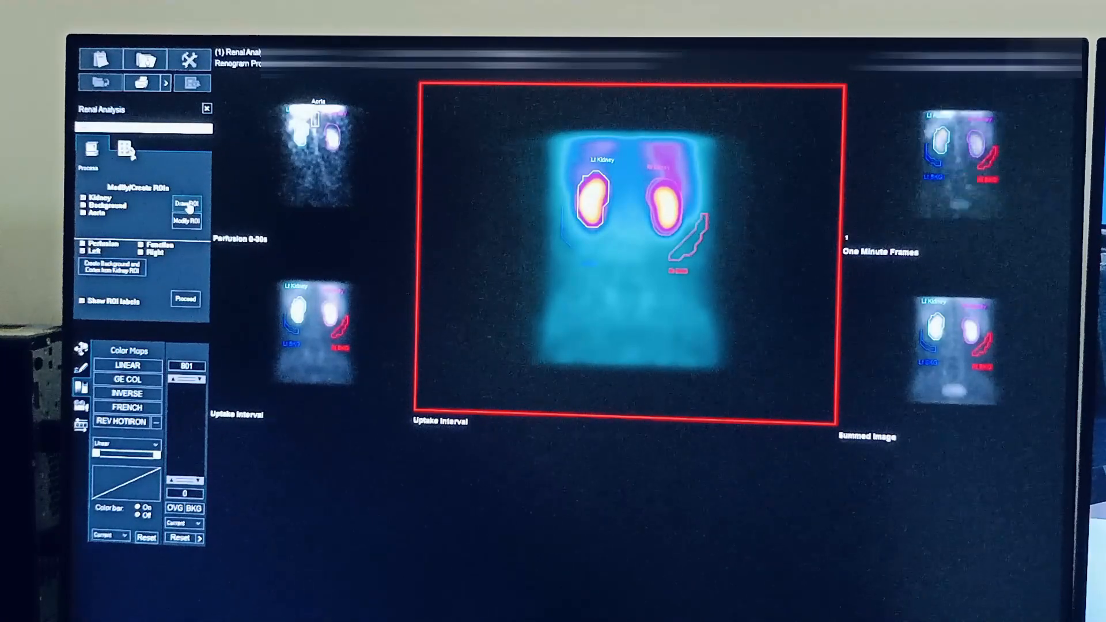
click(187, 203)
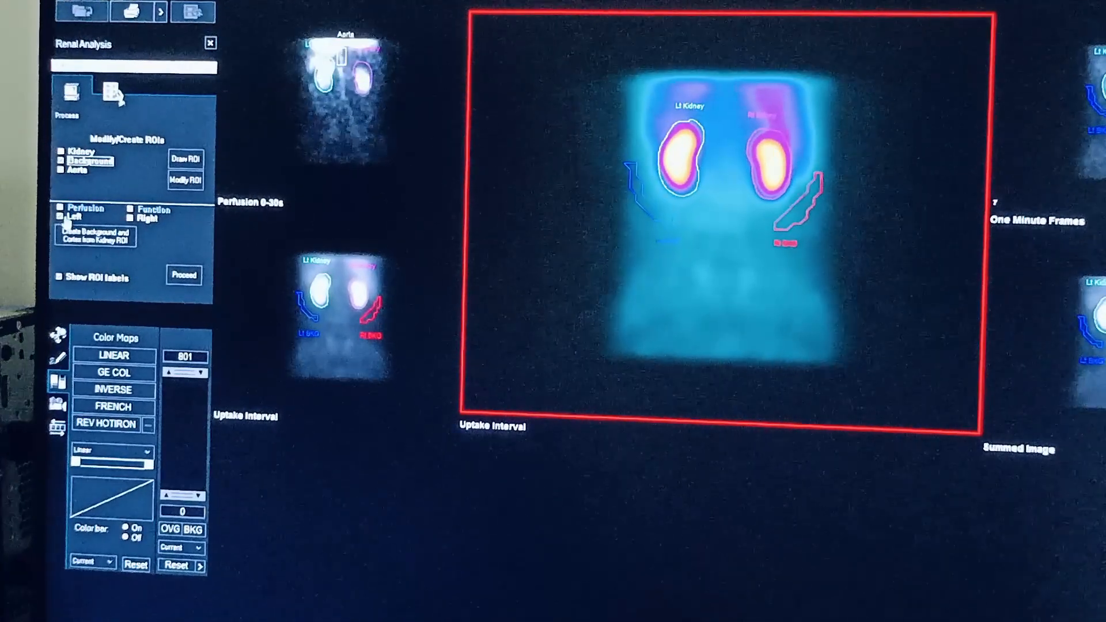
Step: Trace the Lt BKG and Rt BKG regions by hand, accepting each with Proceed
click(185, 159)
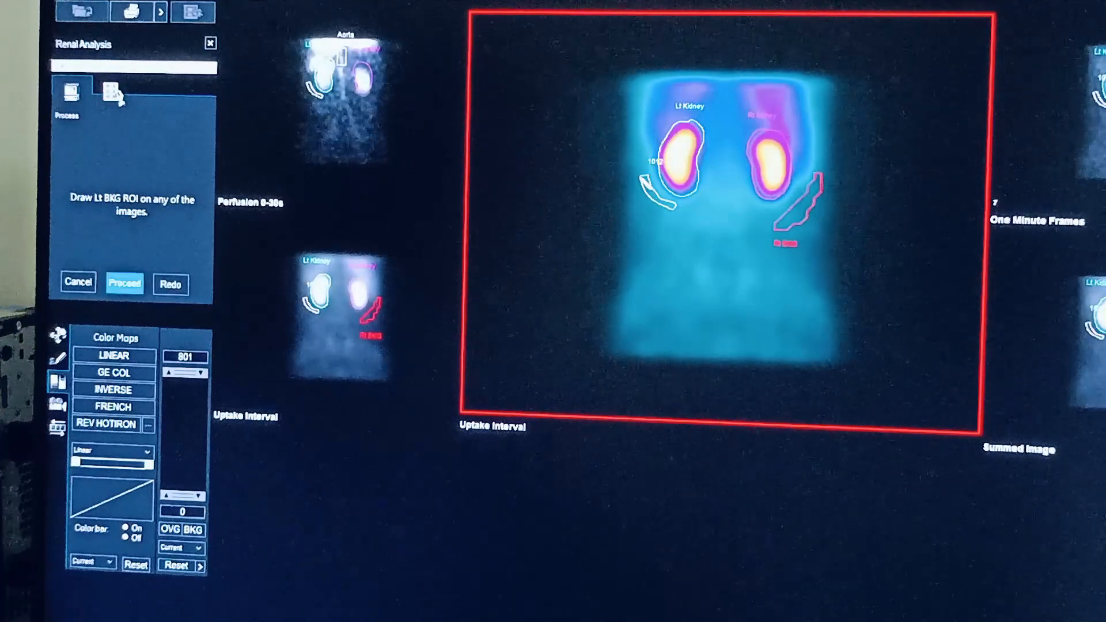
click(125, 284)
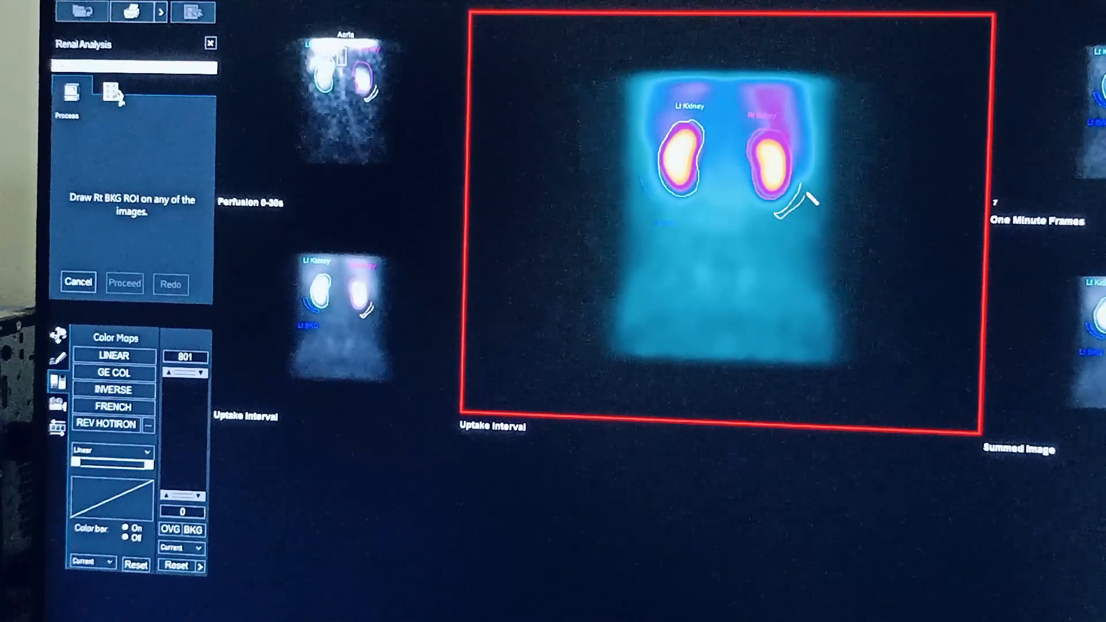
click(125, 283)
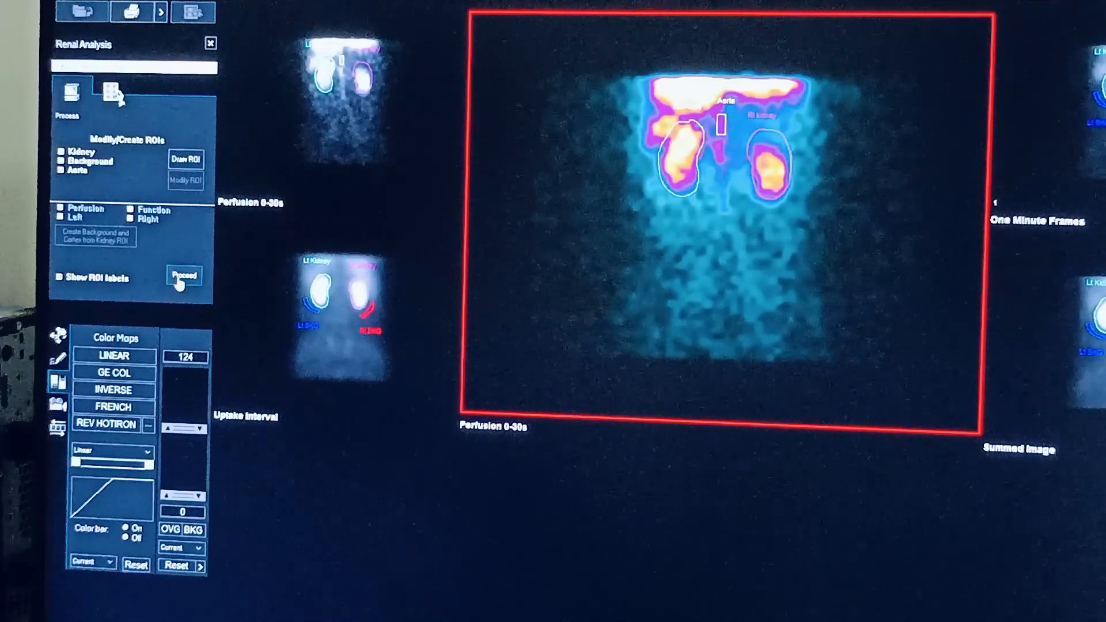
Step: Proceed from the Modify/Create ROIs panel to accept all regions and continue processing
click(183, 276)
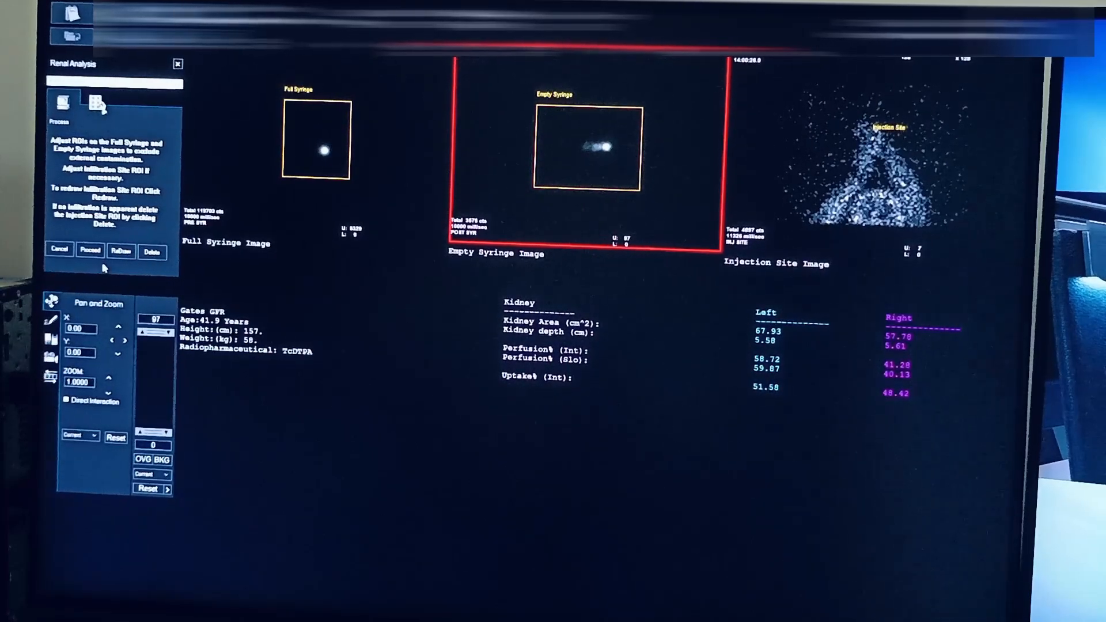
Step: Proceed with the syringe and injection site ROIs to compute the Gates GFR of 96.56 ml/min
click(90, 250)
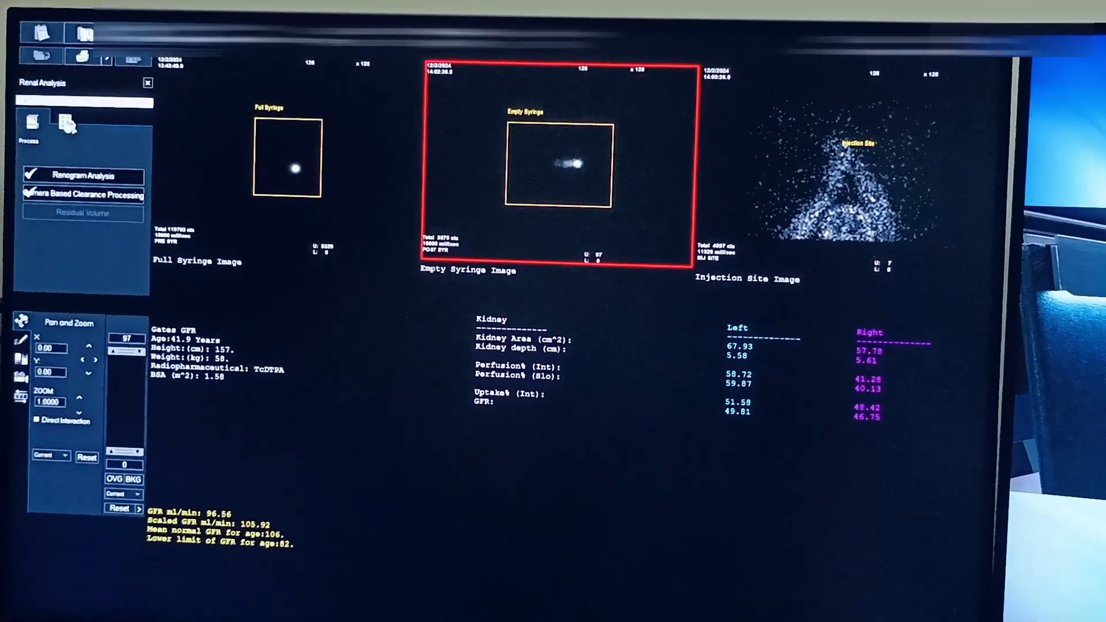
Step: Review the Renogram QC perfusion and function curves from the Review options
click(92, 123)
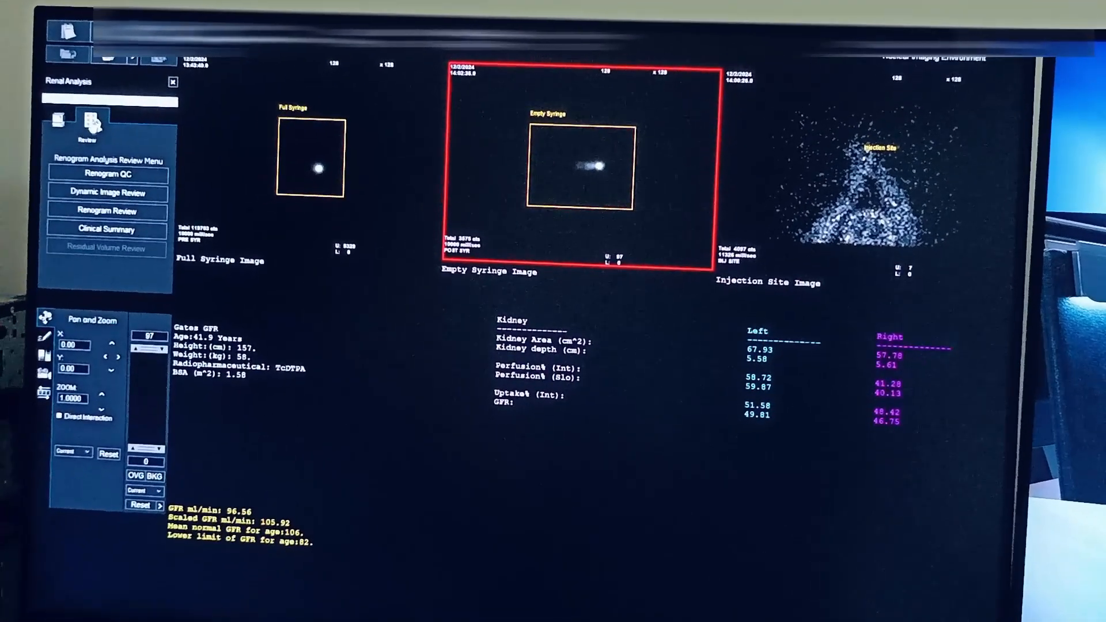
click(110, 174)
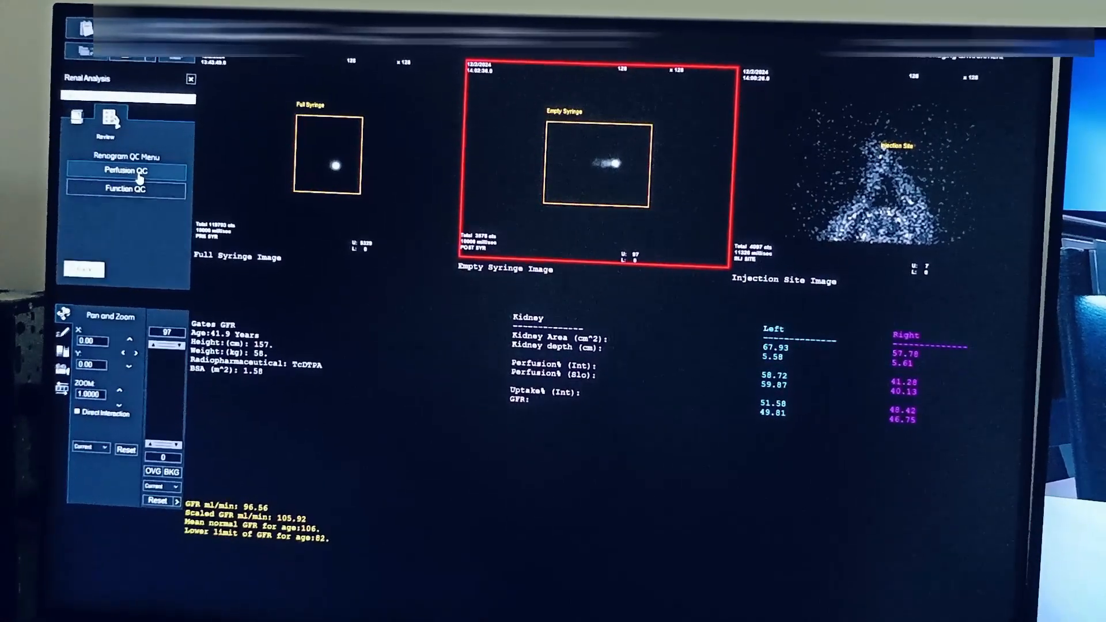
click(121, 185)
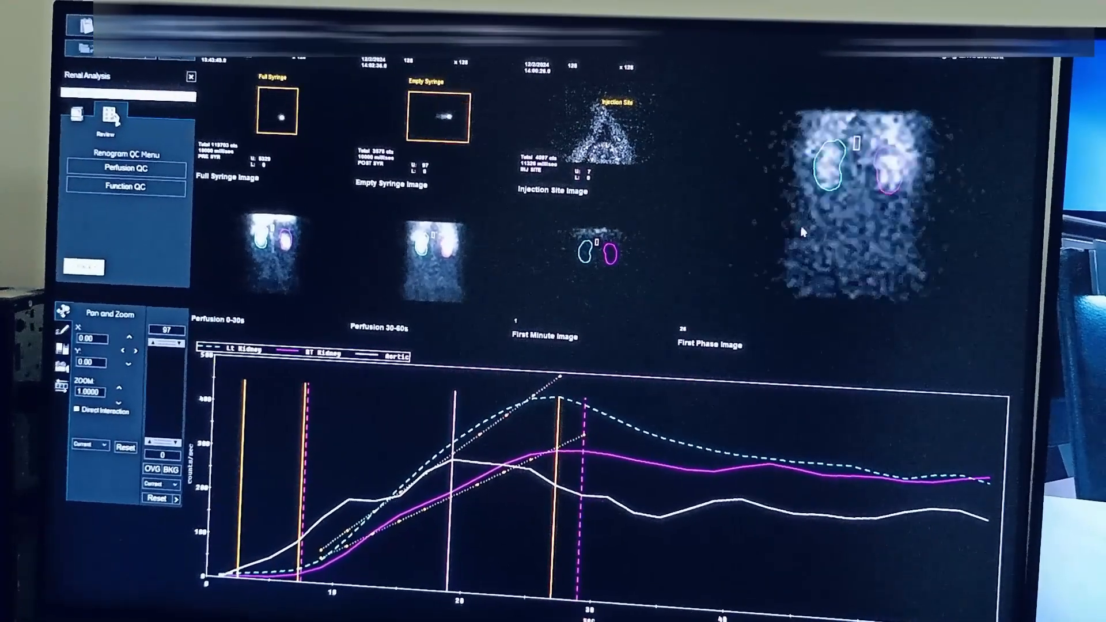
click(123, 186)
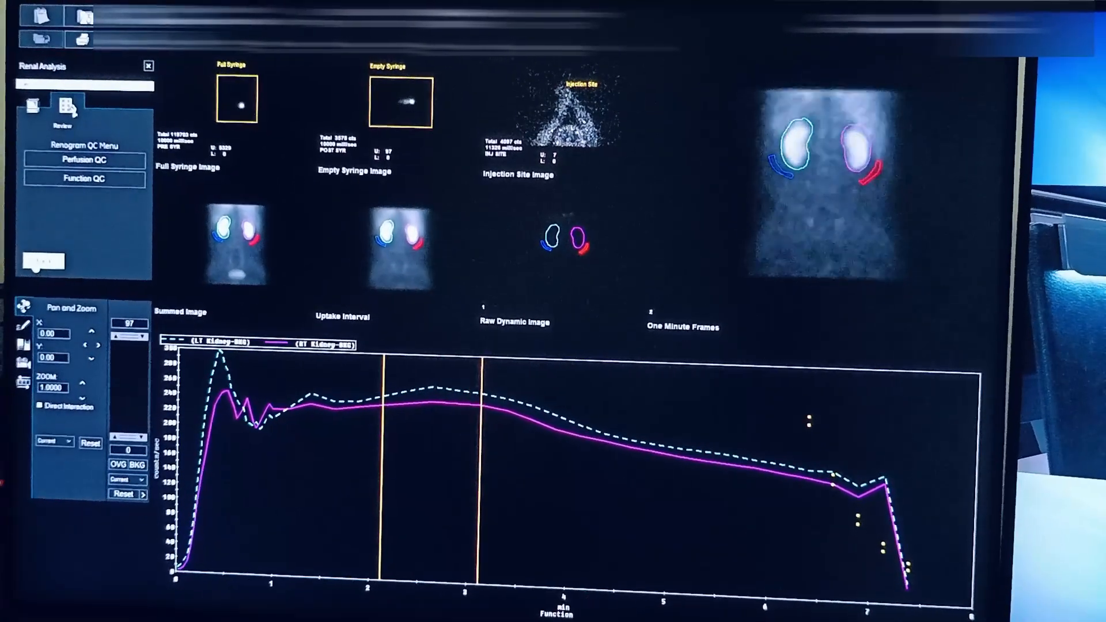
Step: Return to the review choices and start Dynamic Image Review of the frames
click(64, 107)
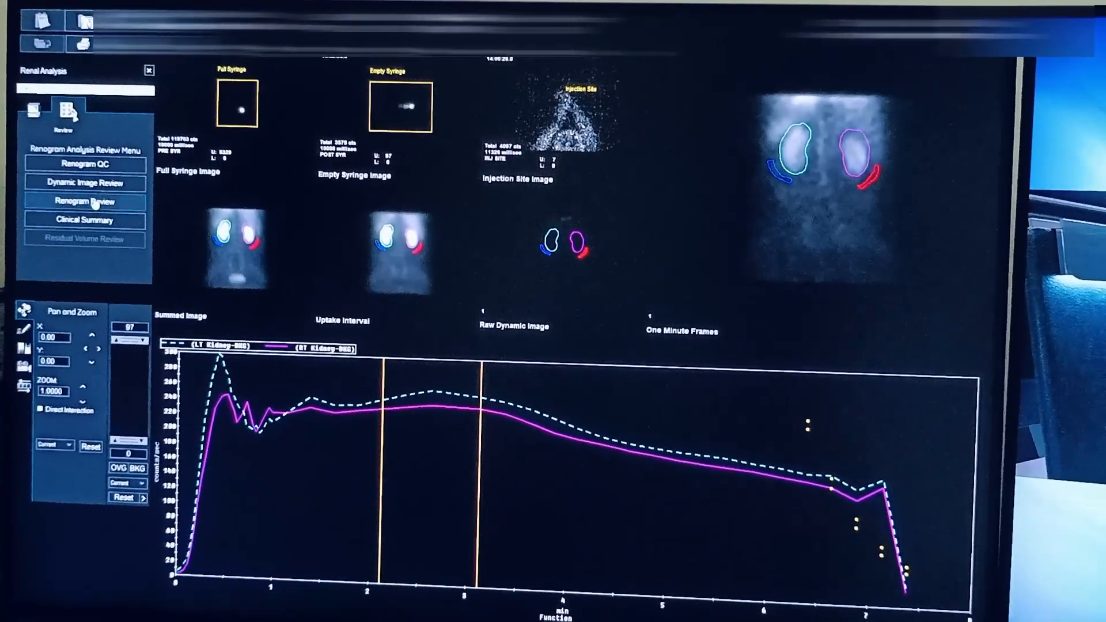
click(92, 179)
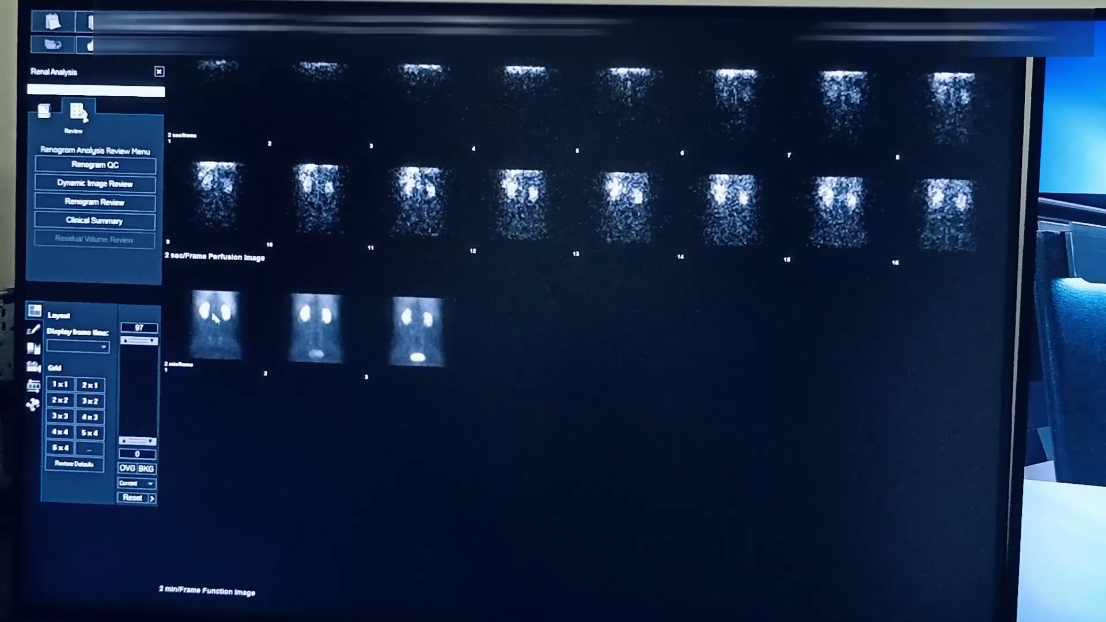
Step: Regroup function images into 30-second frames in GE COL colour, then go to Clinical Summary
click(215, 325)
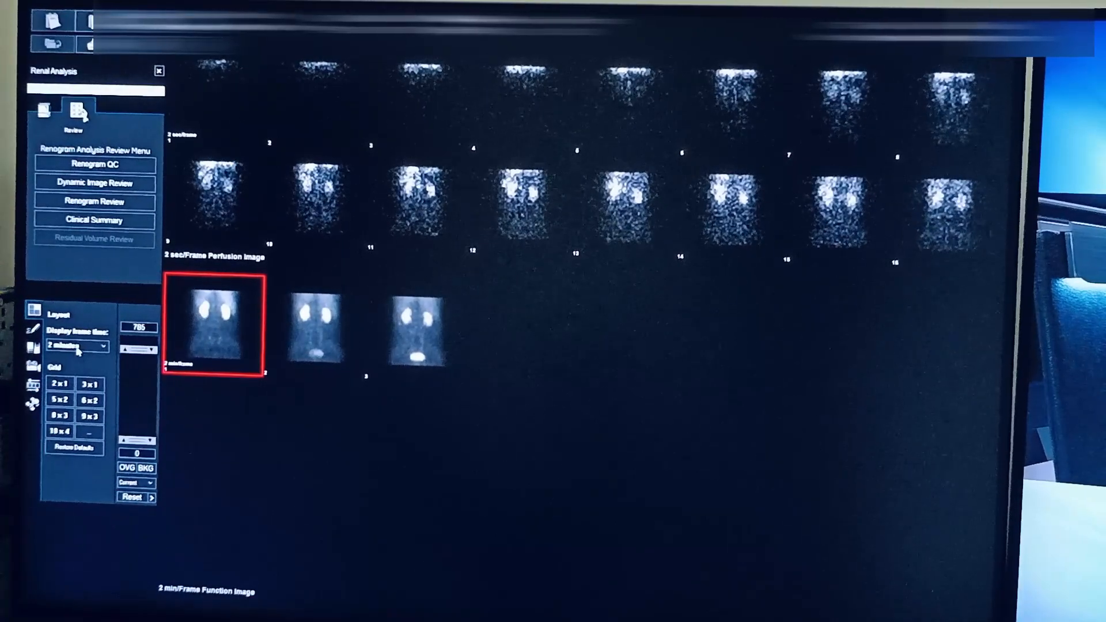
click(77, 345)
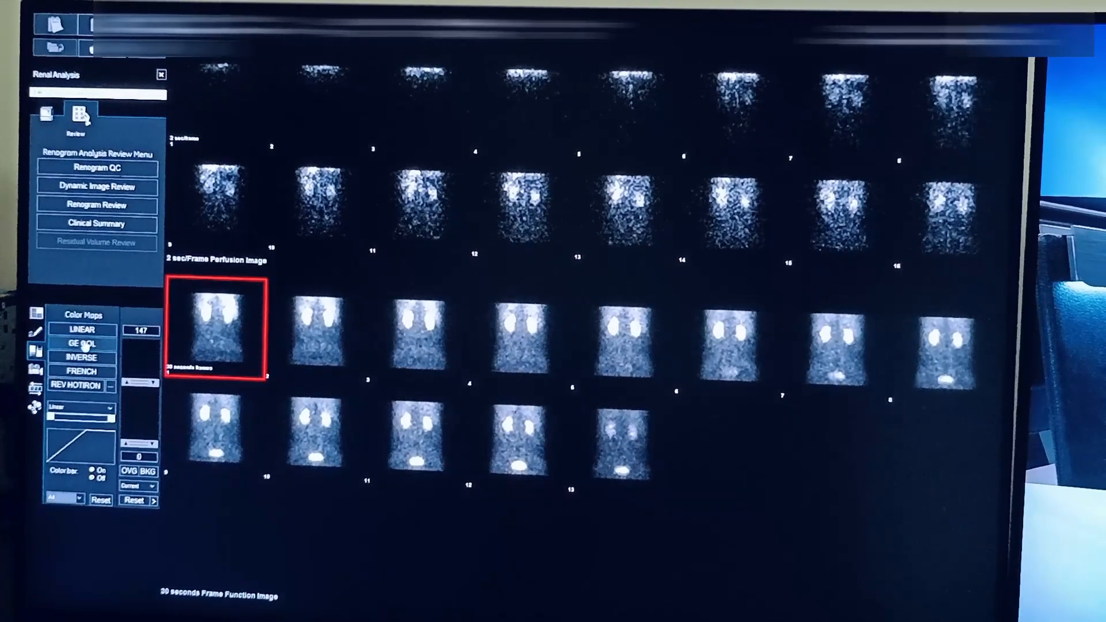
click(81, 356)
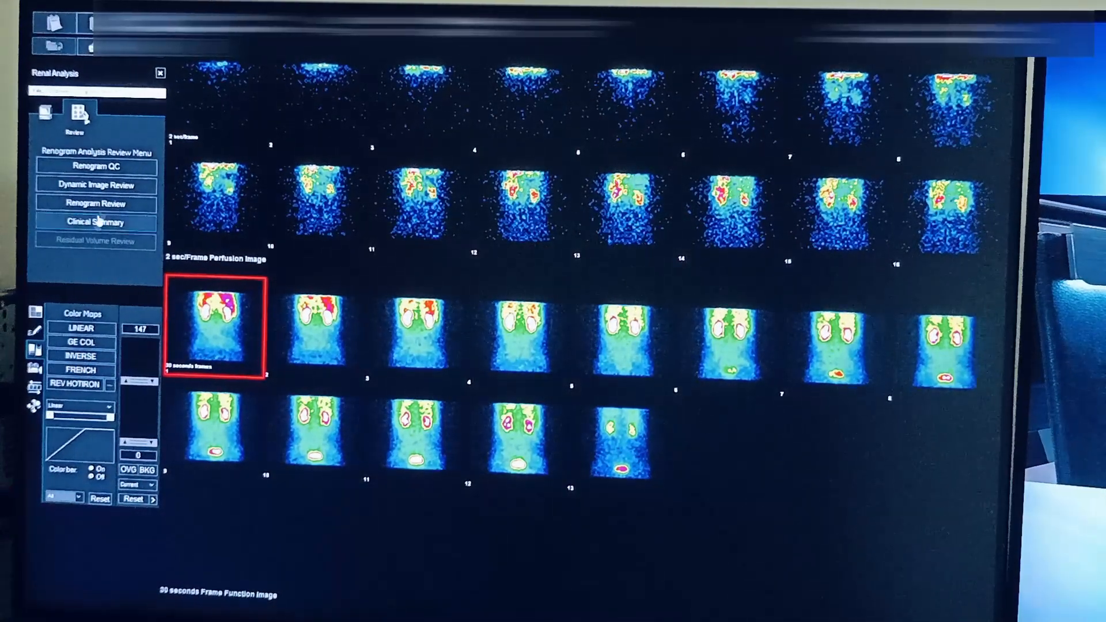
click(94, 222)
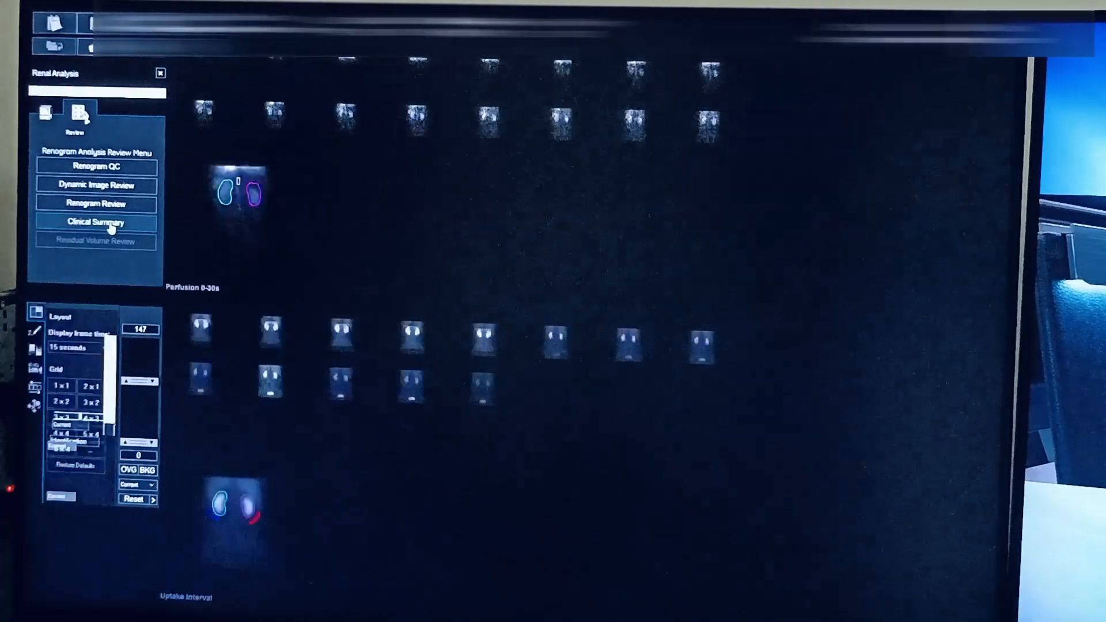
click(93, 222)
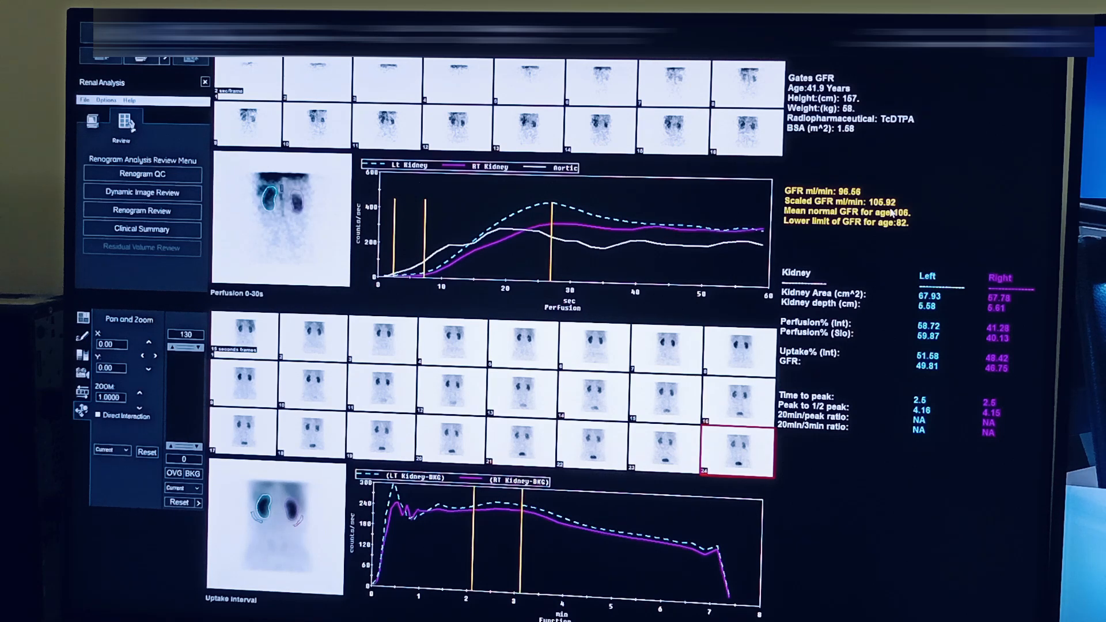
mouse_move(909, 221)
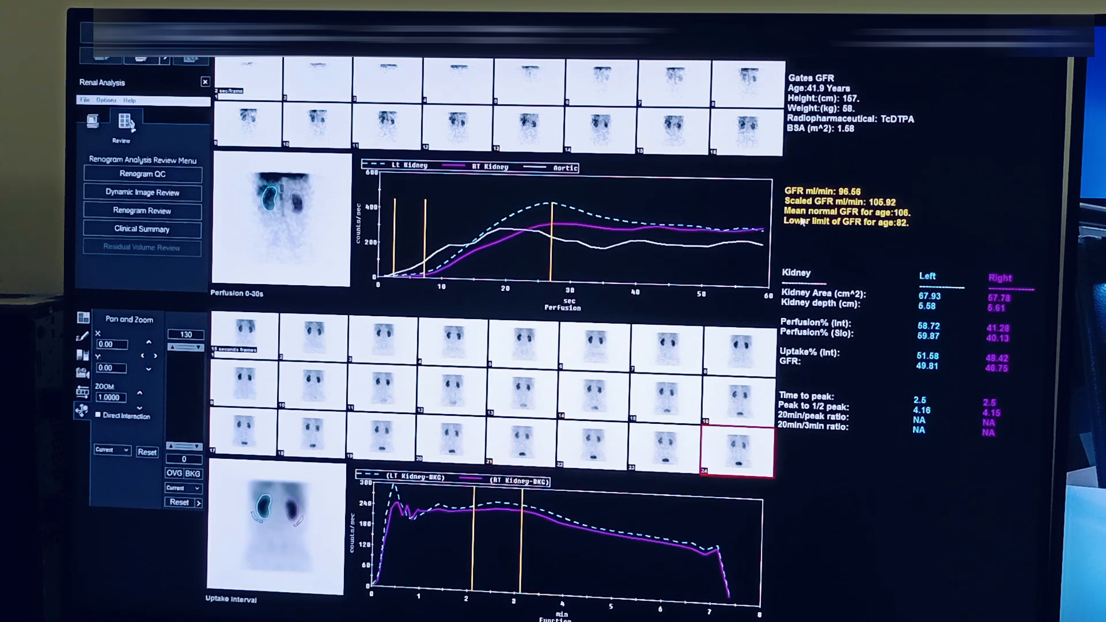
mouse_move(914, 251)
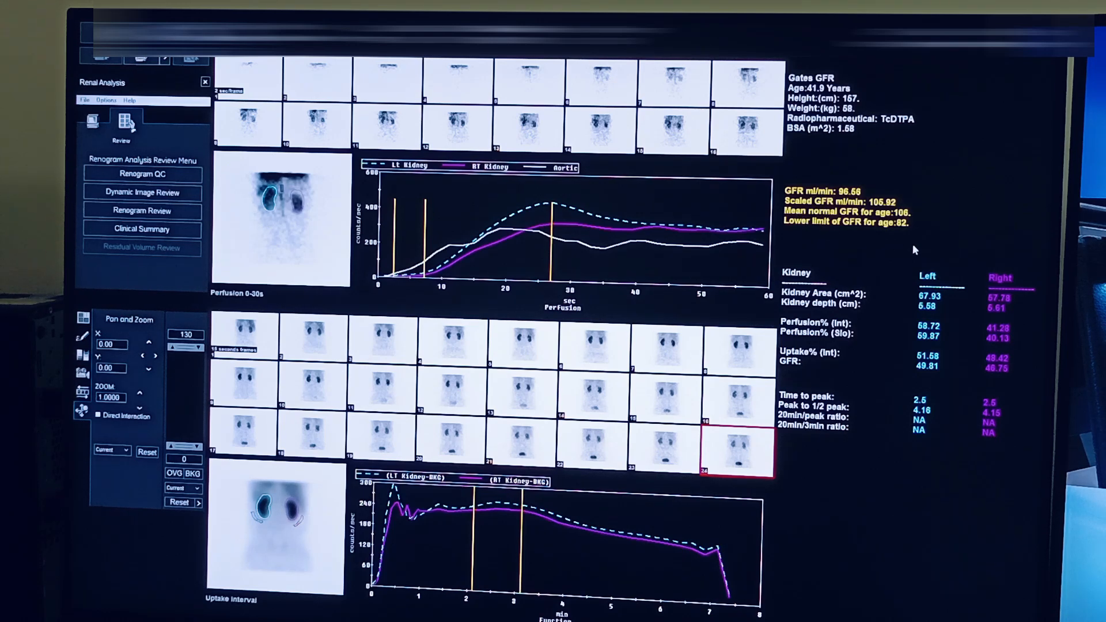
mouse_move(909, 243)
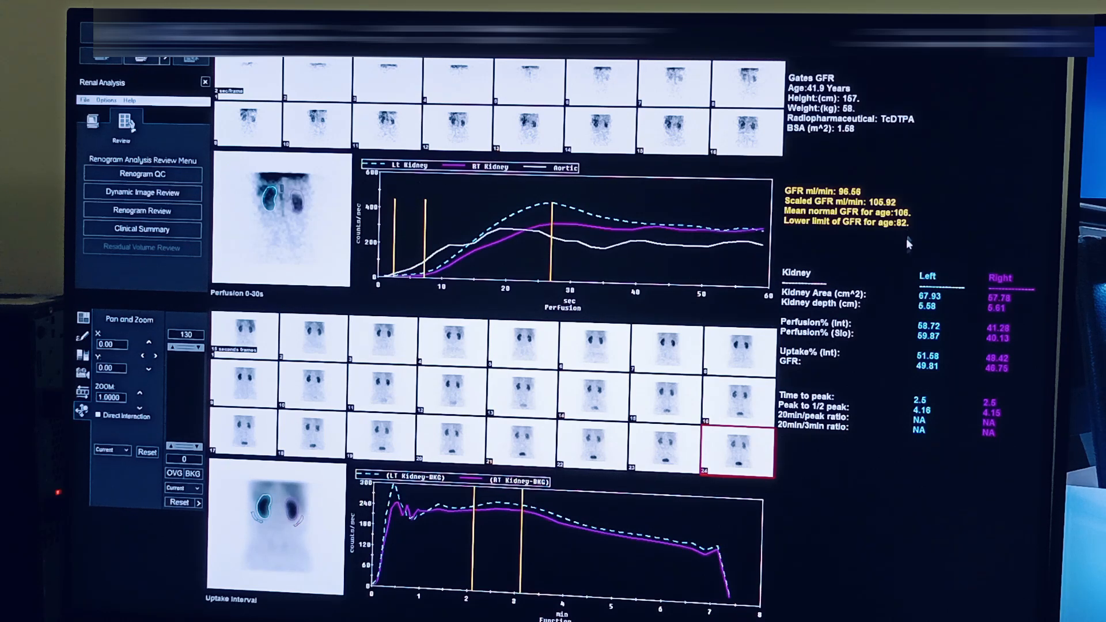
mouse_move(850, 352)
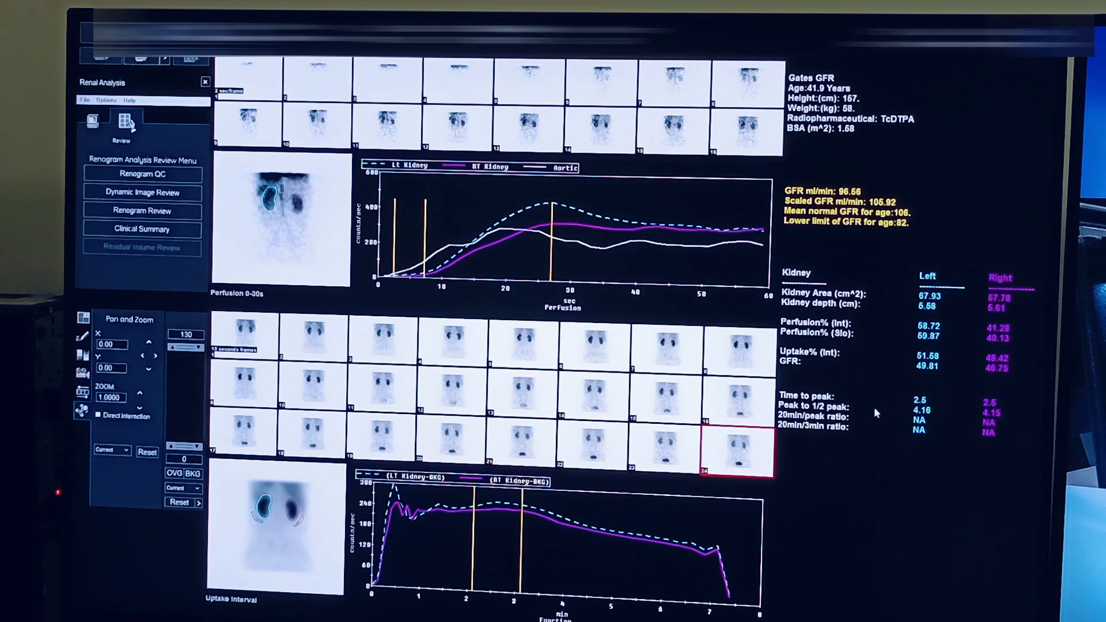
mouse_move(880, 393)
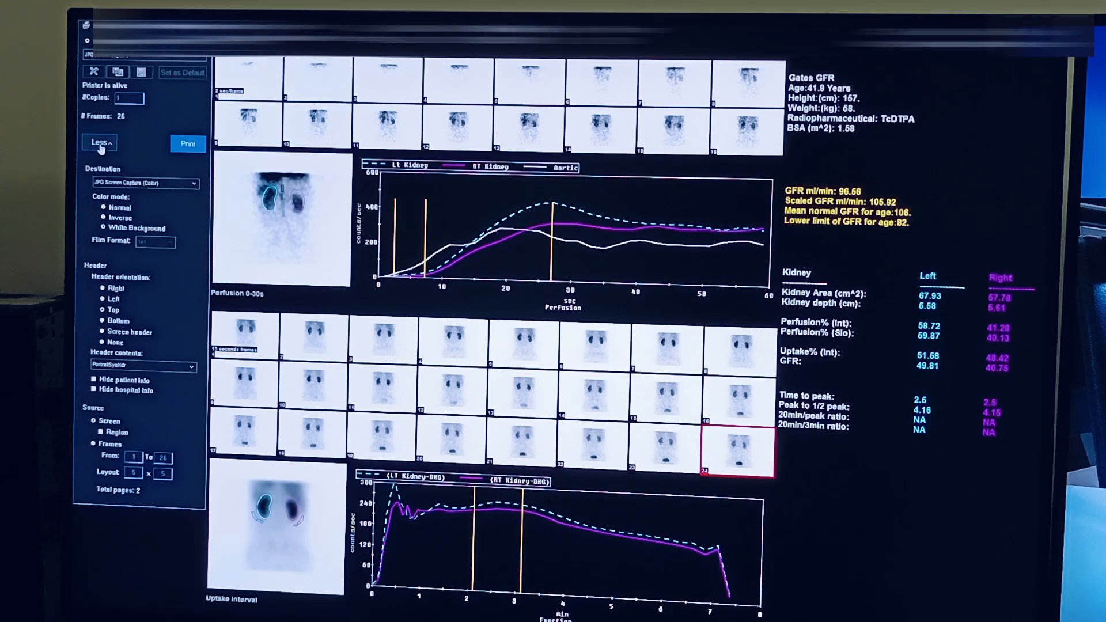
Step: Collapse print options, apply the inverse colour map, and expand the full print options again
click(98, 143)
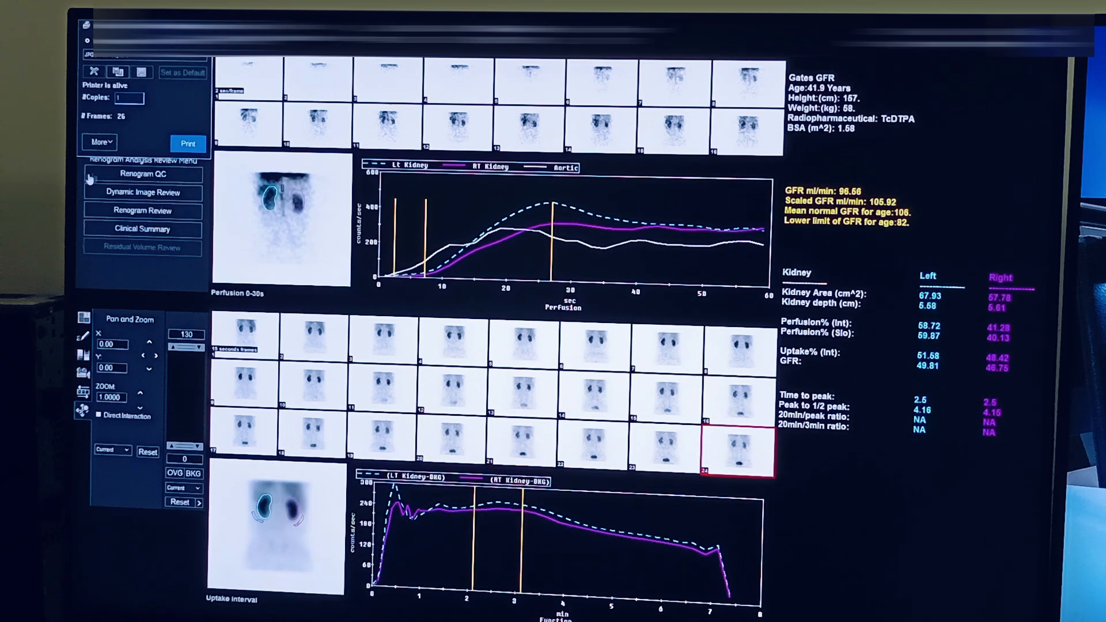
click(96, 142)
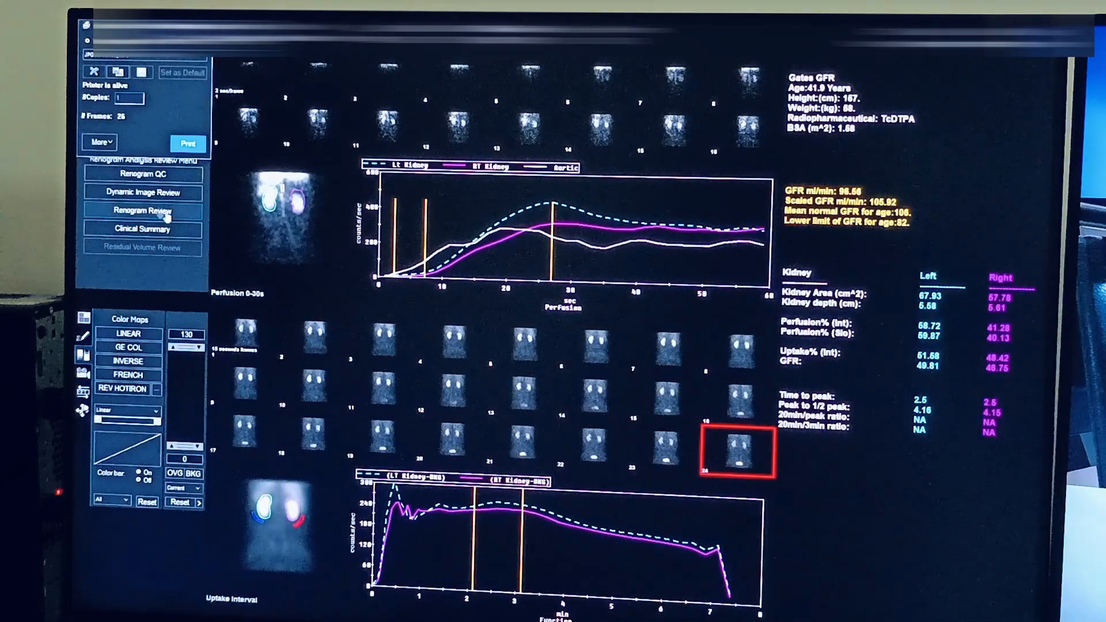
click(97, 142)
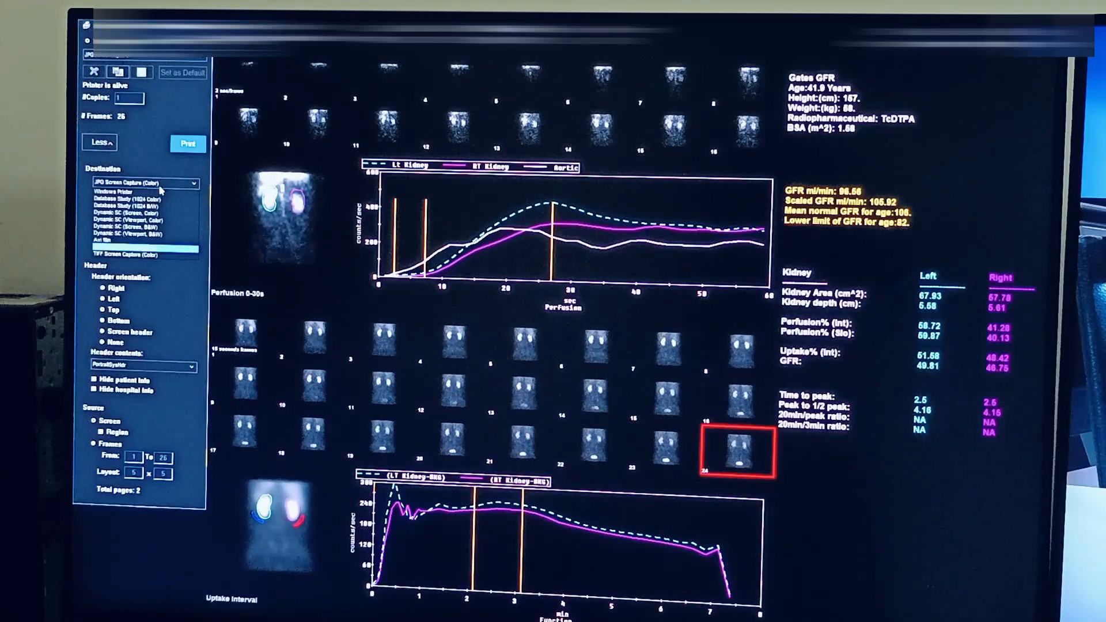
Step: Choose Windows Printer as the print destination and begin typing a template name
click(120, 183)
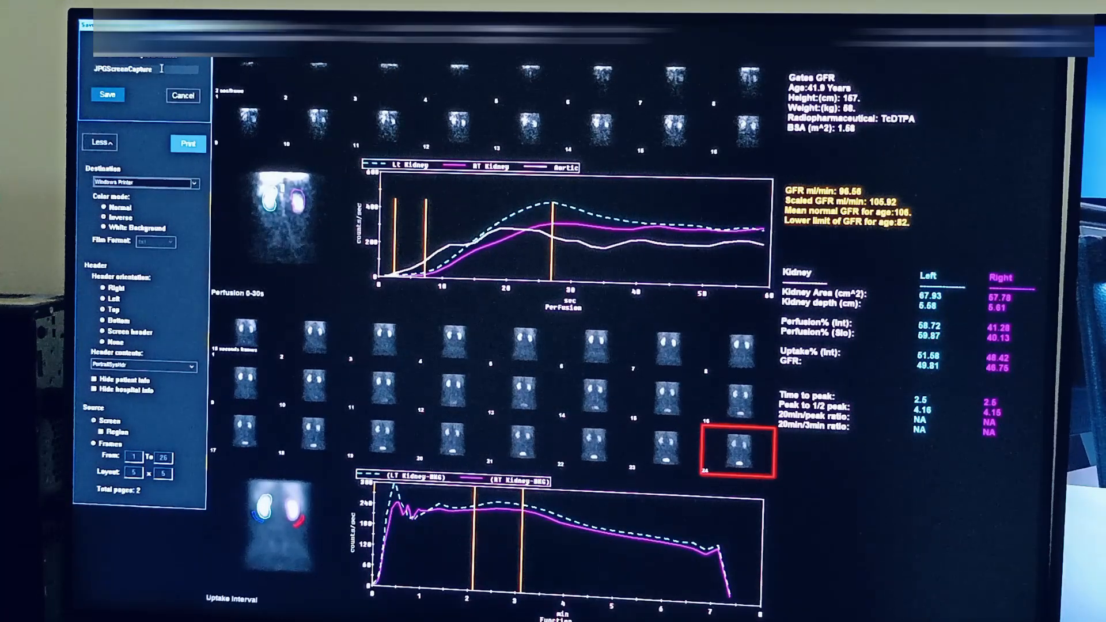
text(na)
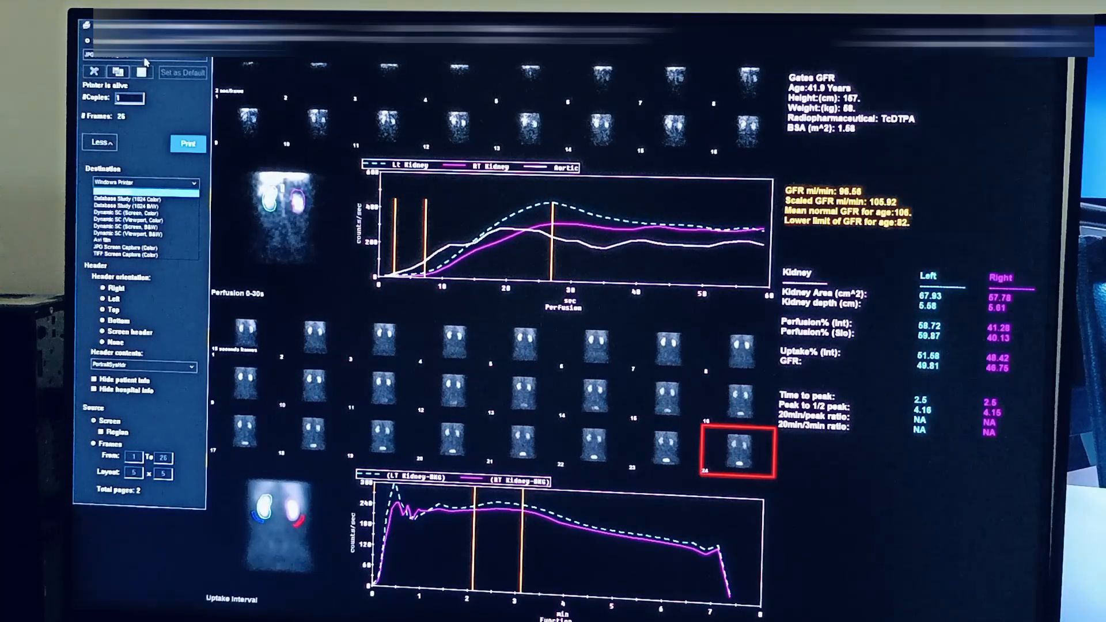
Step: Switch the destination to JPG Screen Capture, then back to Windows Printer
click(145, 183)
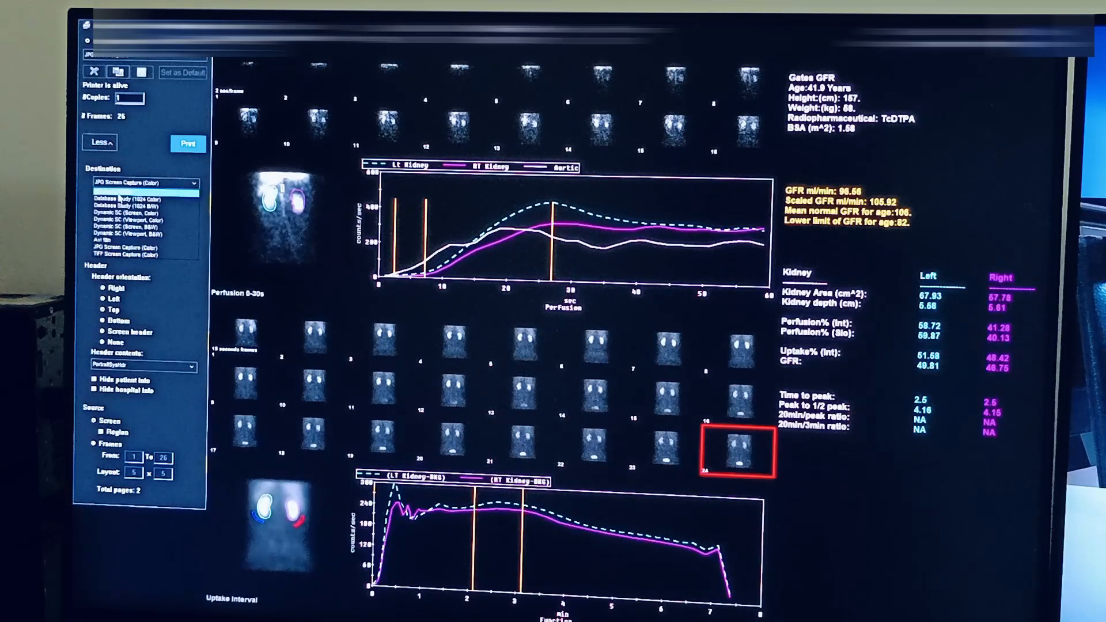
click(145, 184)
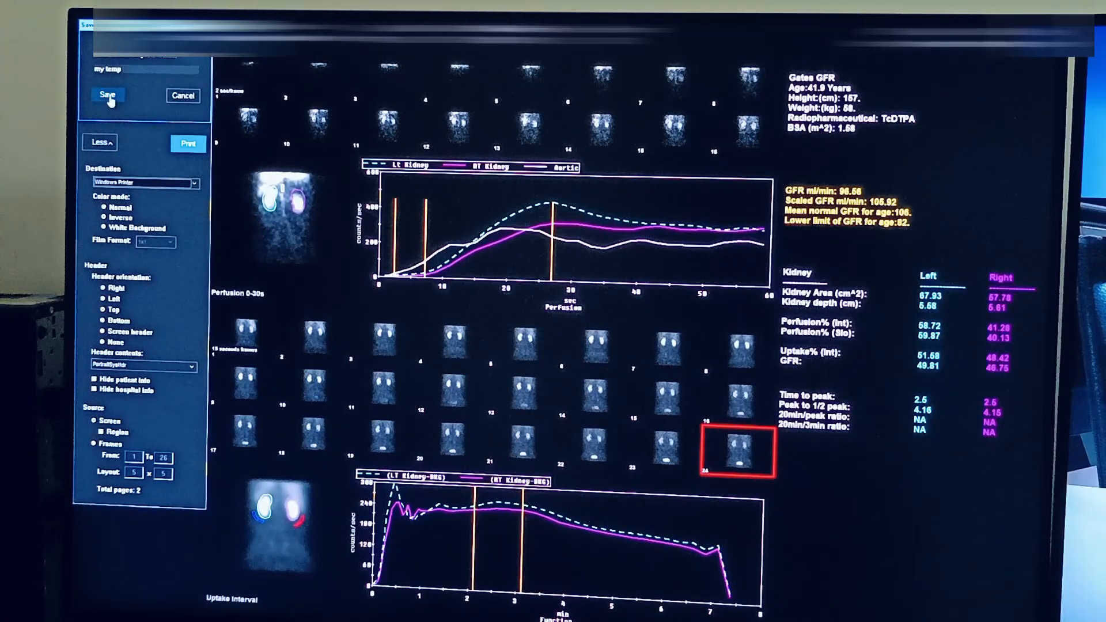
Step: Attempt to save the template 'my temp' and acknowledge the no-spaces-or-symbols warning
click(106, 93)
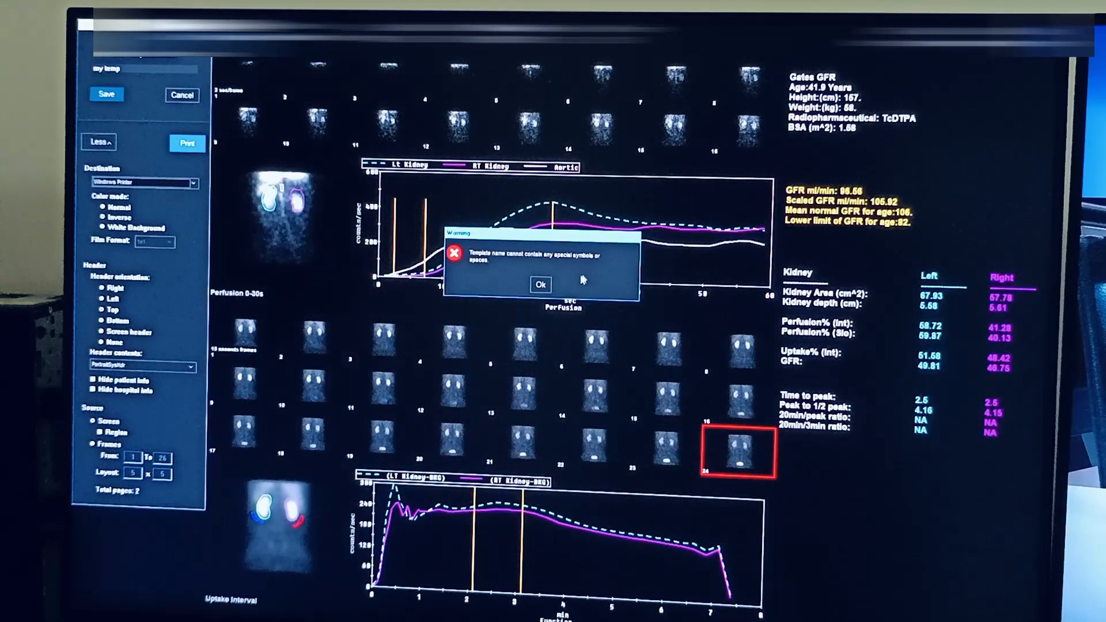
click(540, 285)
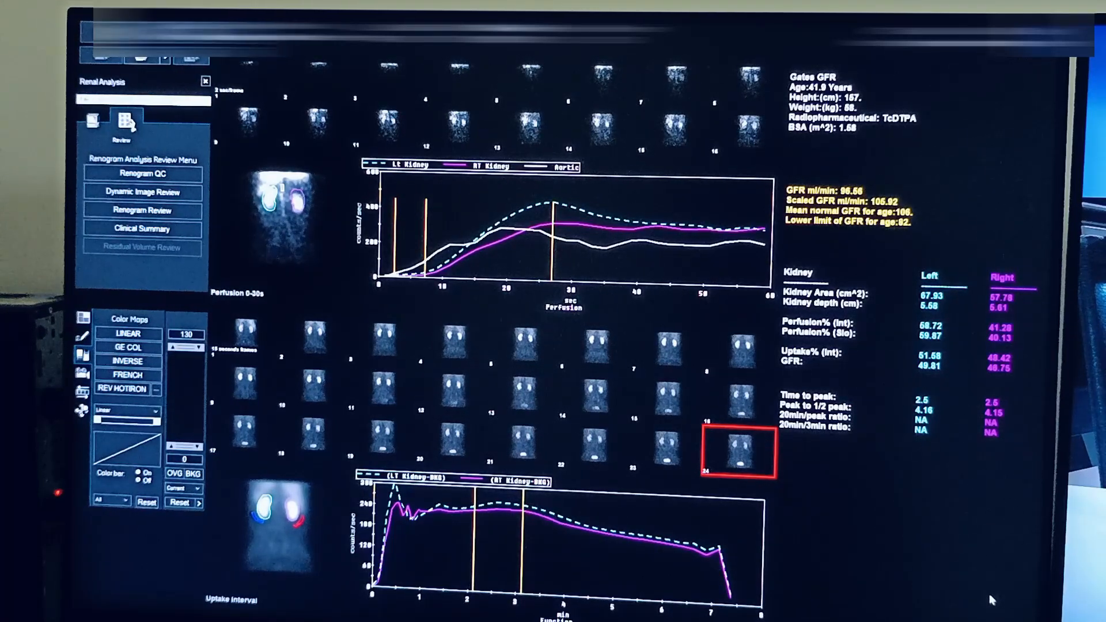
mouse_move(871, 532)
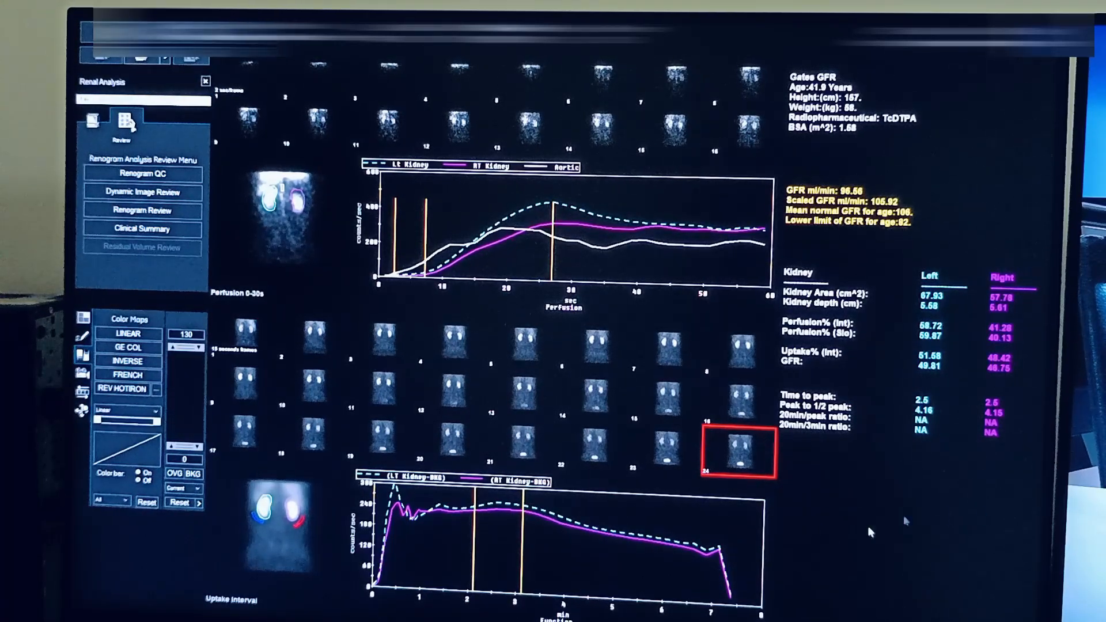
mouse_move(483, 422)
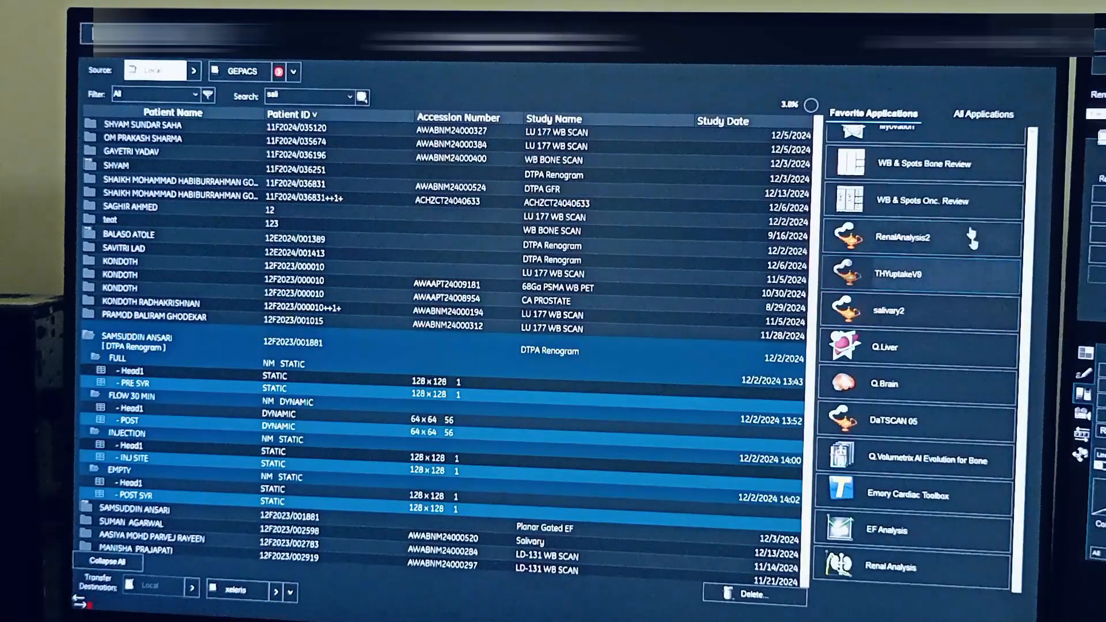
mouse_move(906, 237)
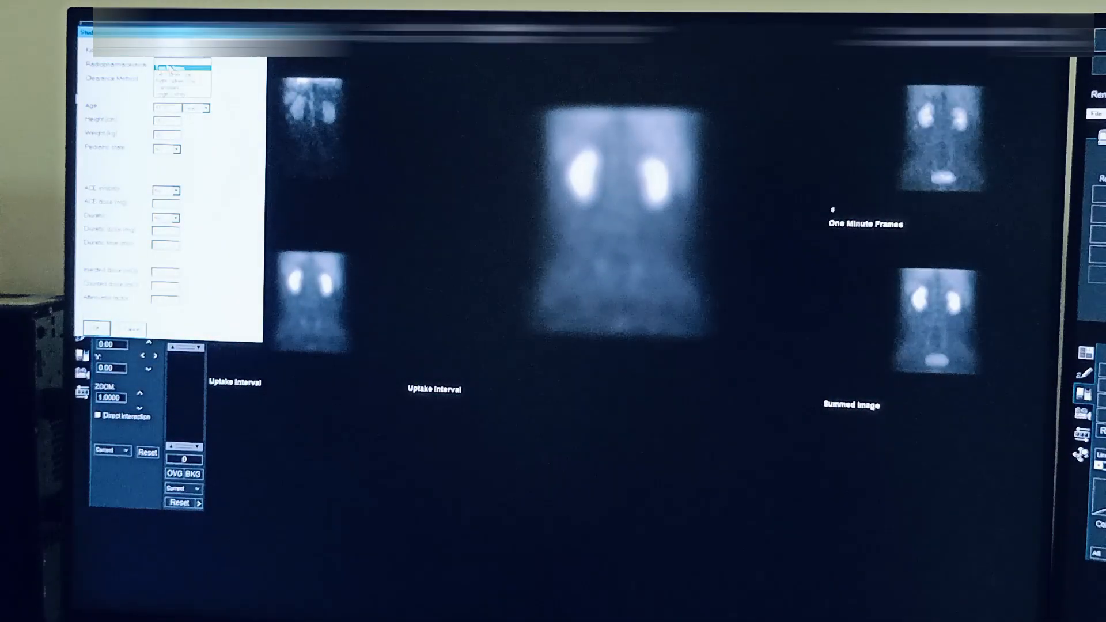
Step: Confirm the patient data form and proceed with the automatically drawn kidney ROIs
click(181, 66)
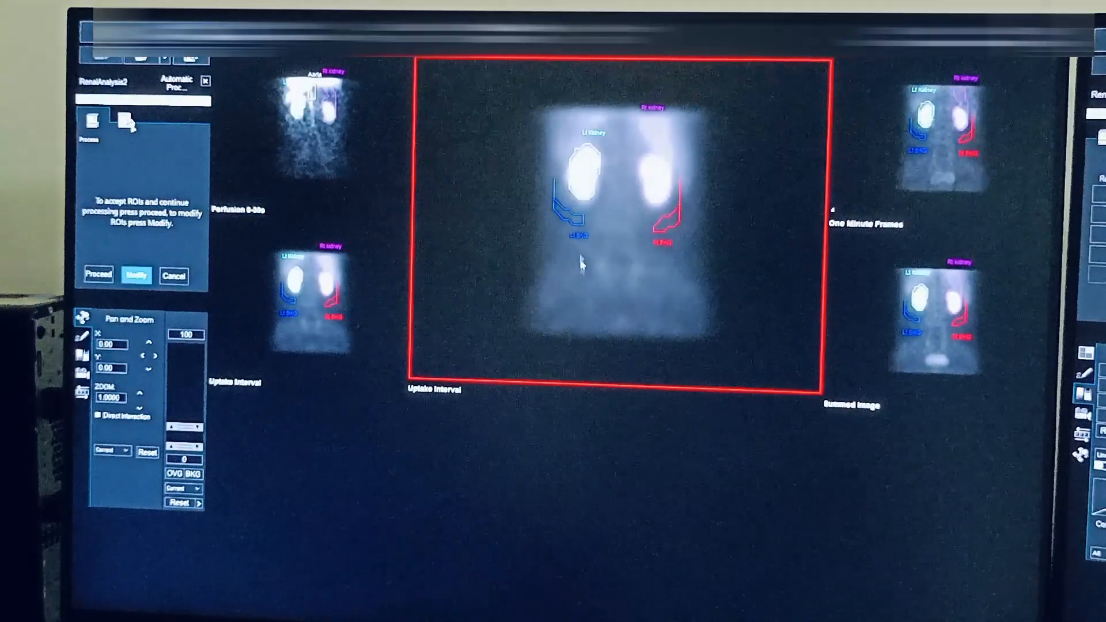
click(97, 275)
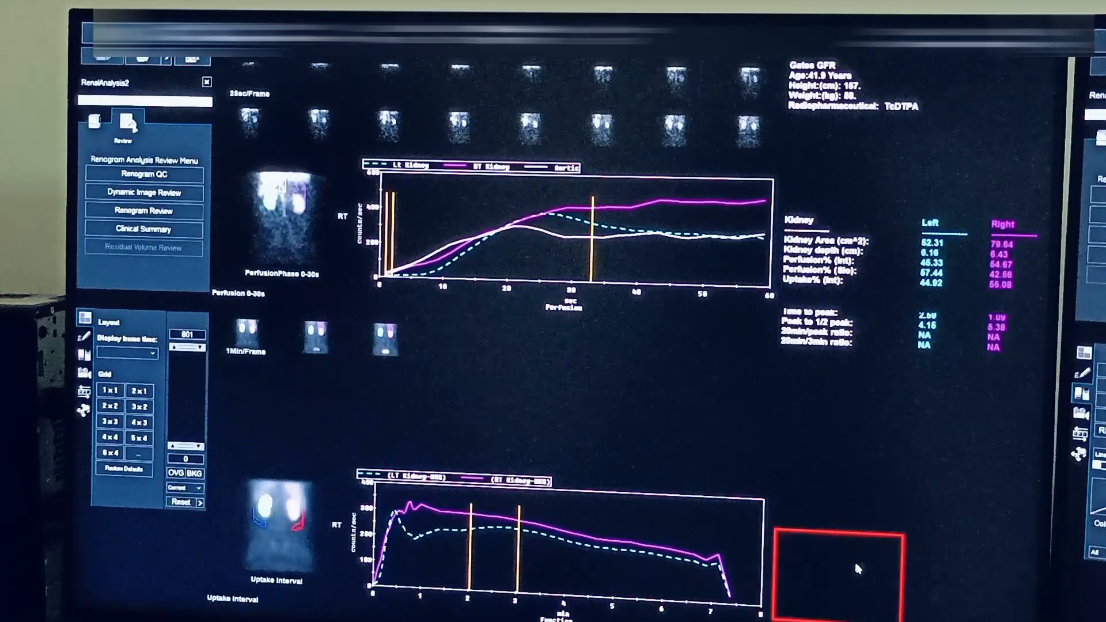
mouse_move(870, 589)
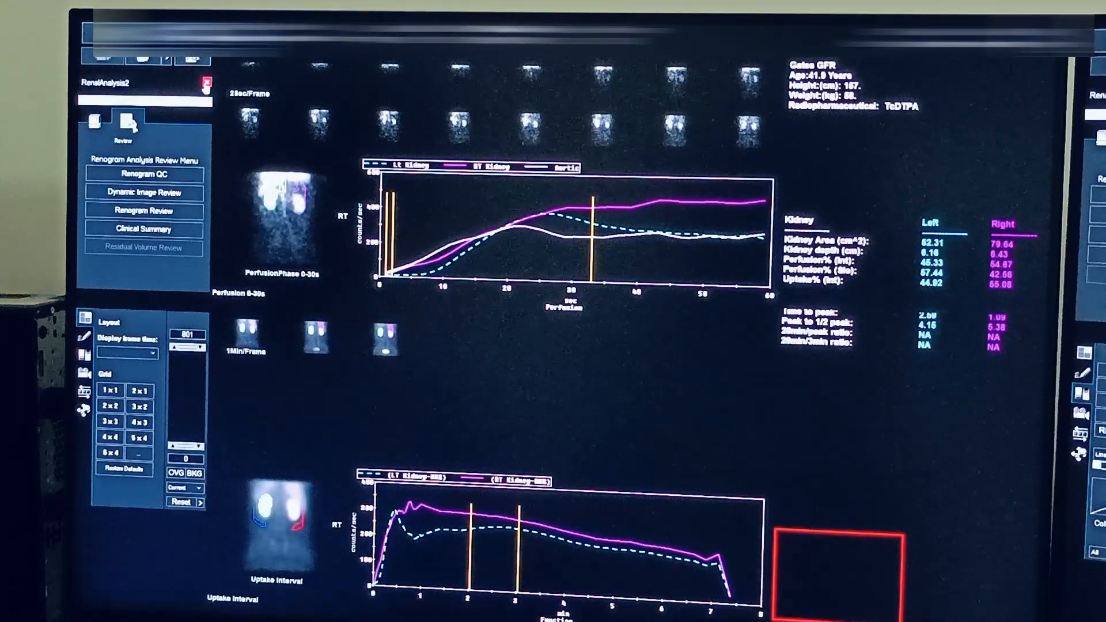
Step: Exit the RenalAnalysis2 review, answering No to saving modifications
click(206, 82)
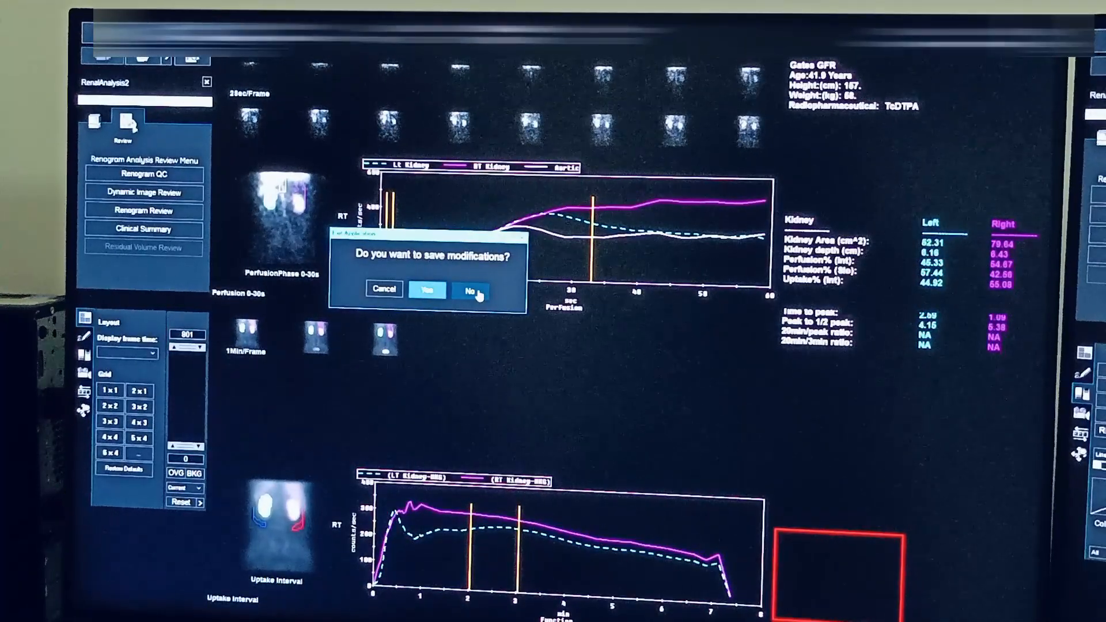
click(468, 290)
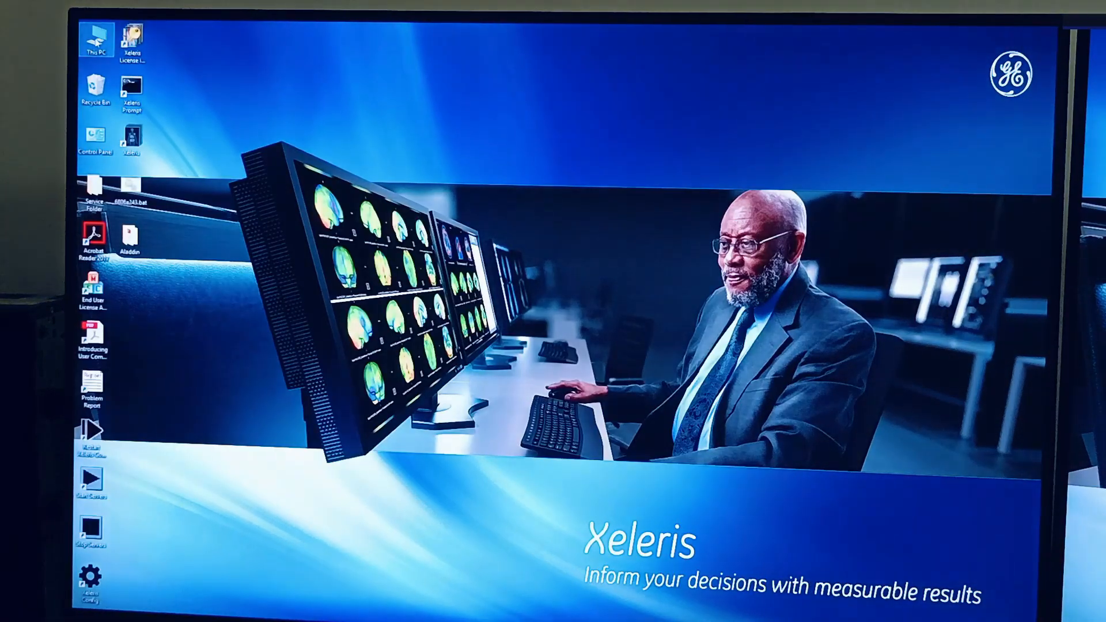
Step: Navigate from This PC through Einstein\Einstein_User\QProtocols into the RenalAnalysis2 folder
double_click(93, 39)
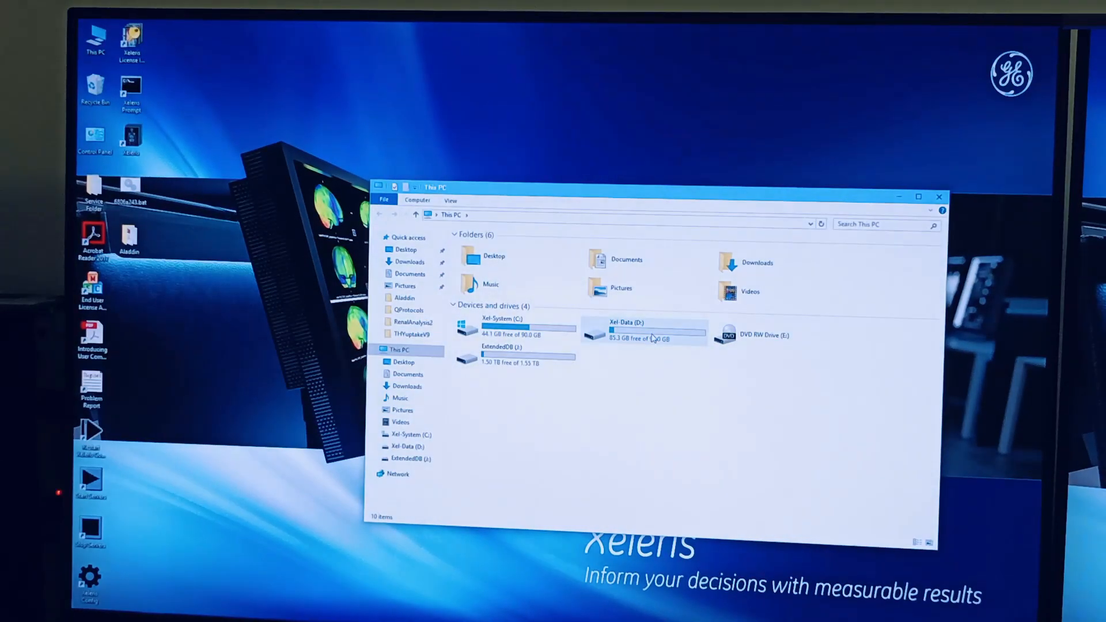
mouse_move(642, 332)
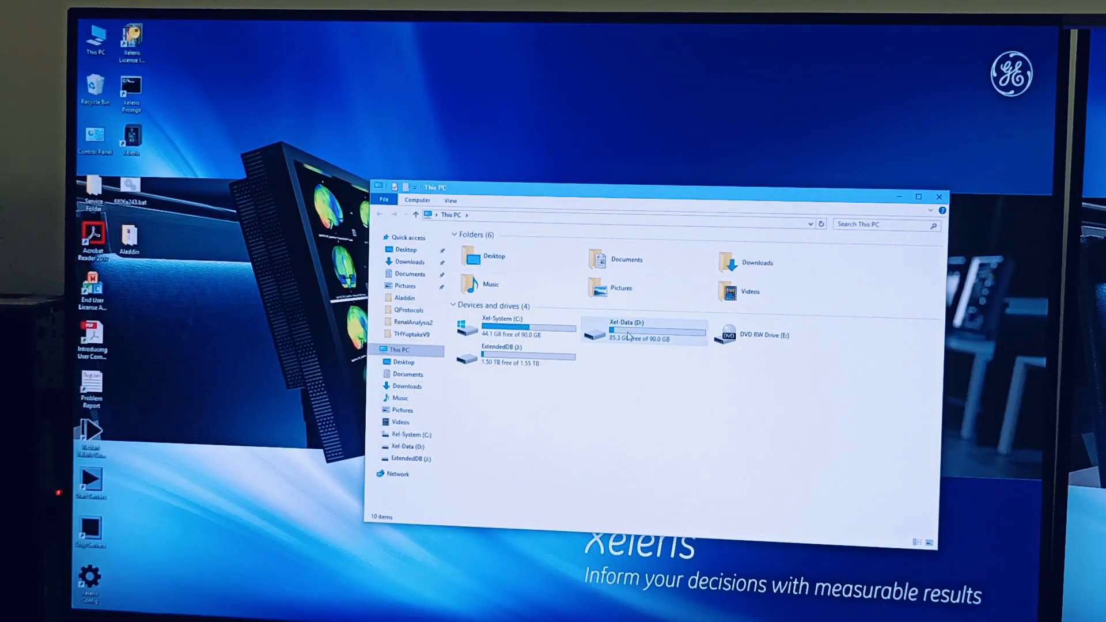
double_click(628, 332)
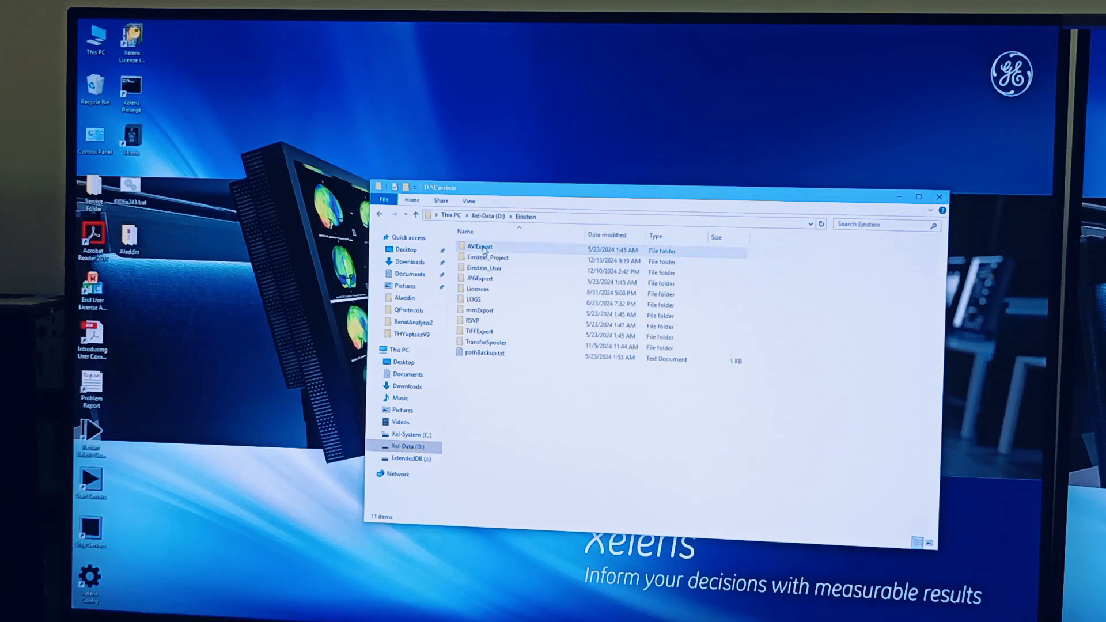
click(482, 268)
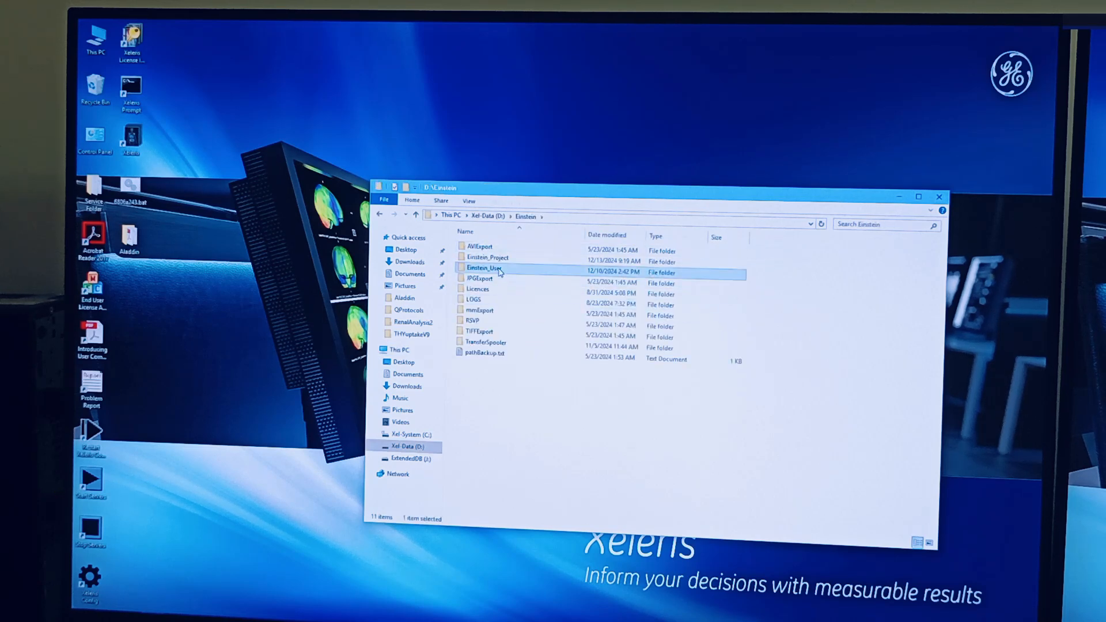
double_click(484, 268)
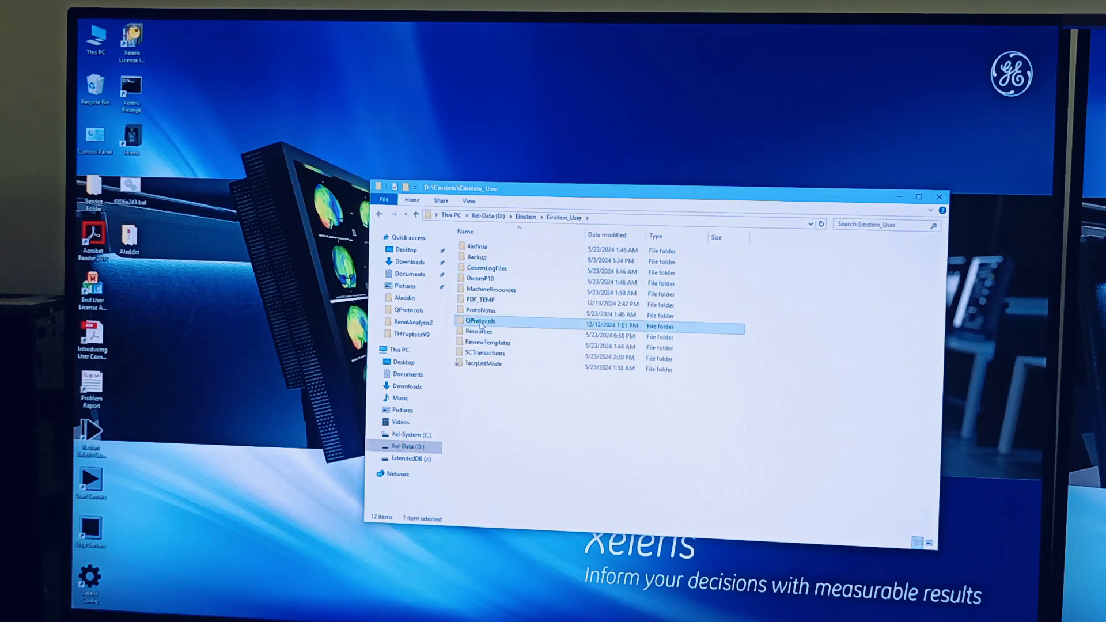
double_click(482, 322)
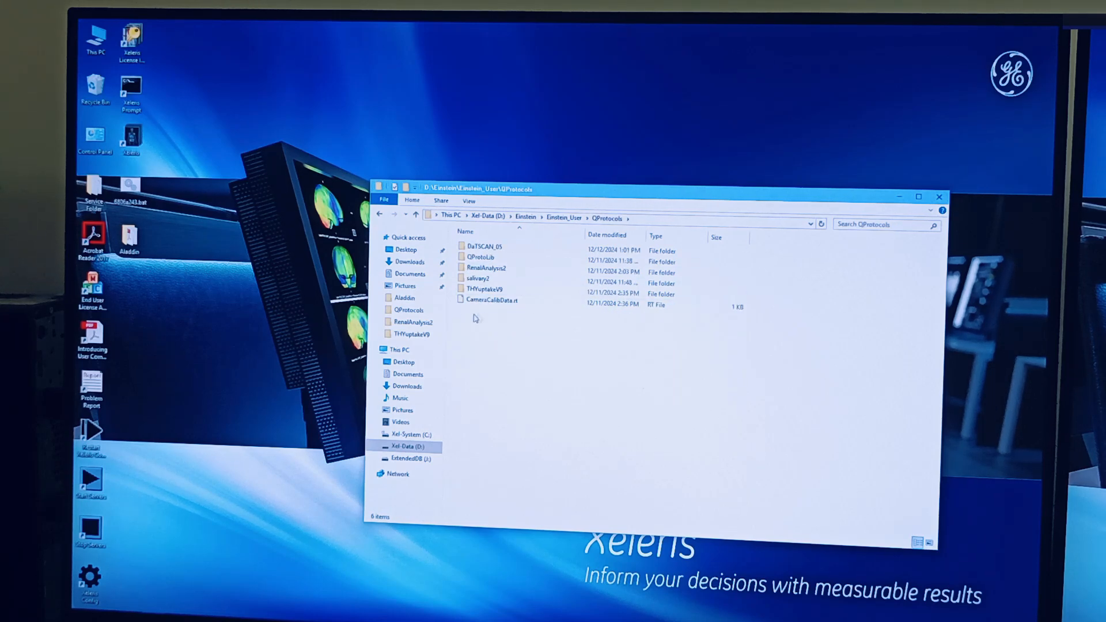
mouse_move(495, 326)
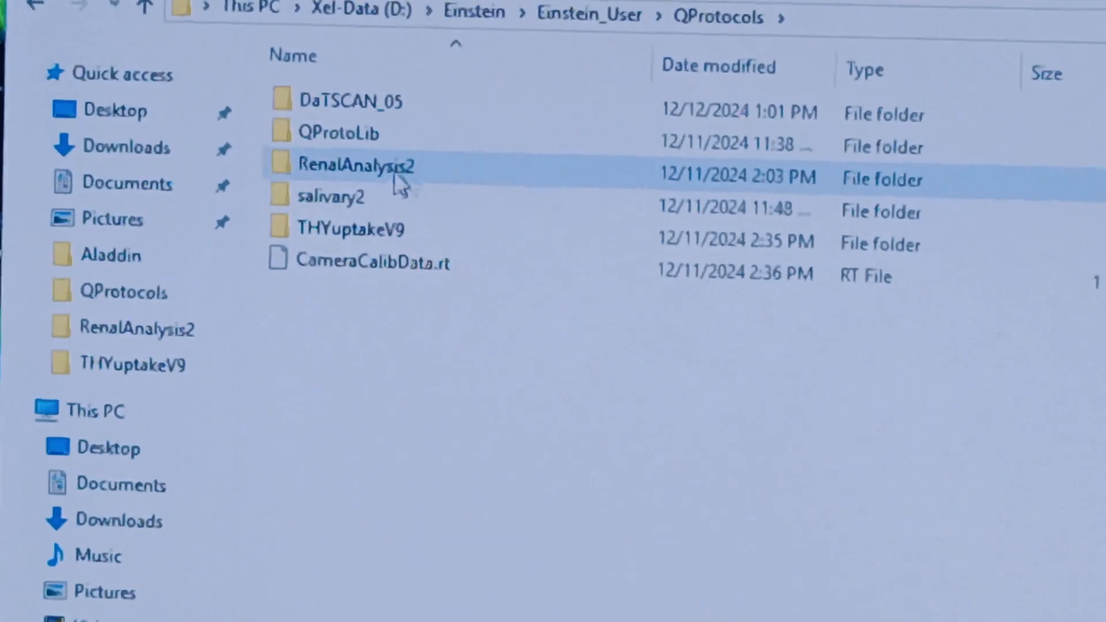
double_click(366, 165)
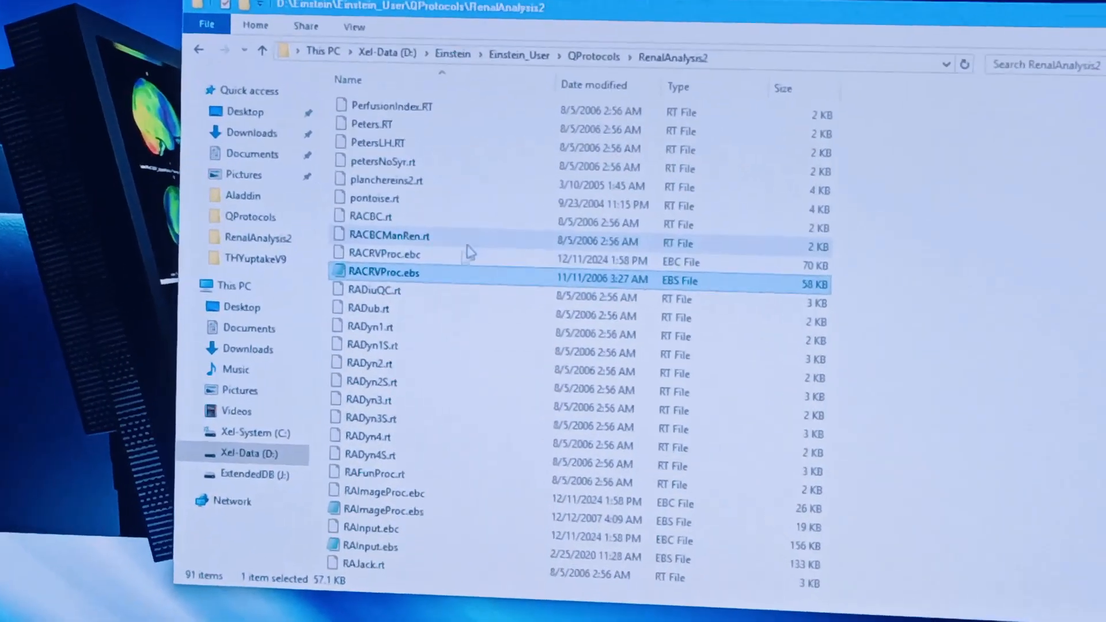
mouse_move(385, 274)
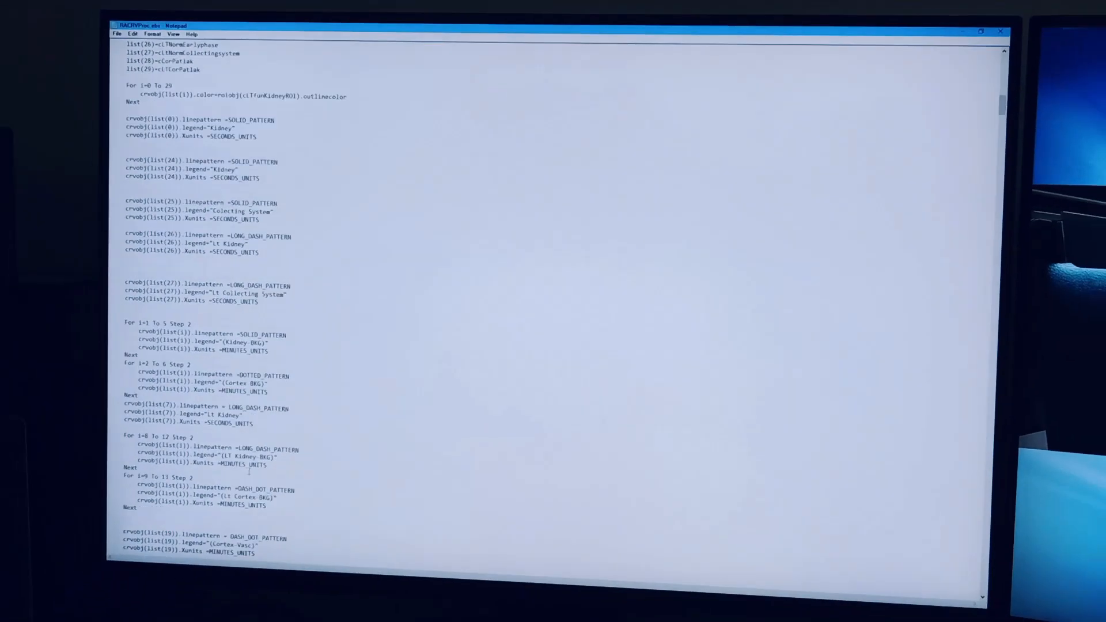
Step: Search RACRVProc.ebs for 'font' and acknowledge the Cannot find message
scroll(down, 3)
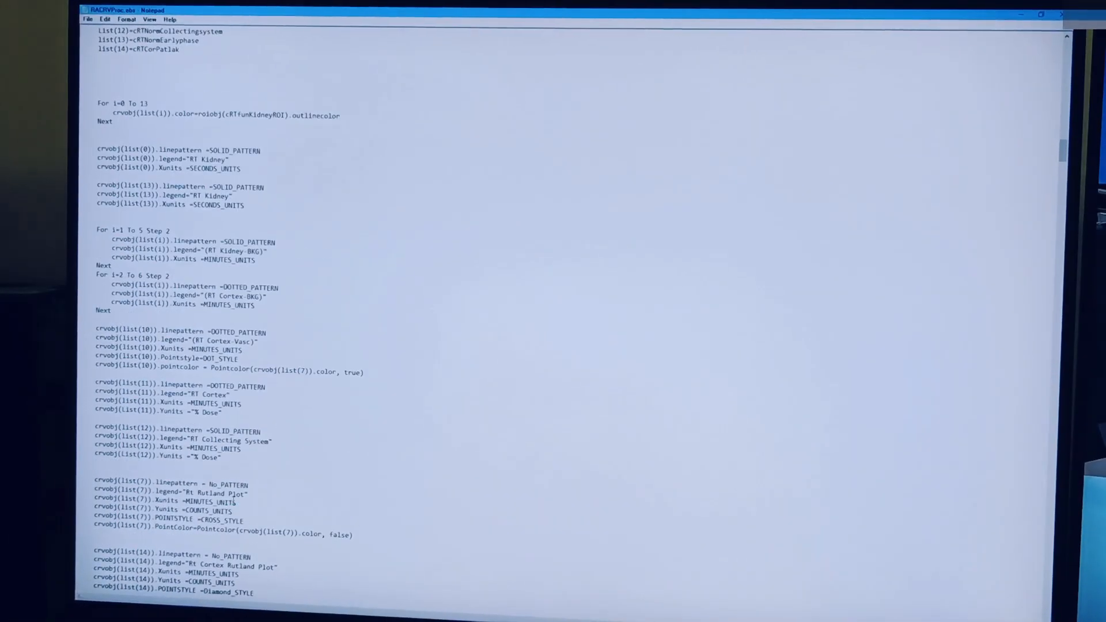
scroll(down, 3)
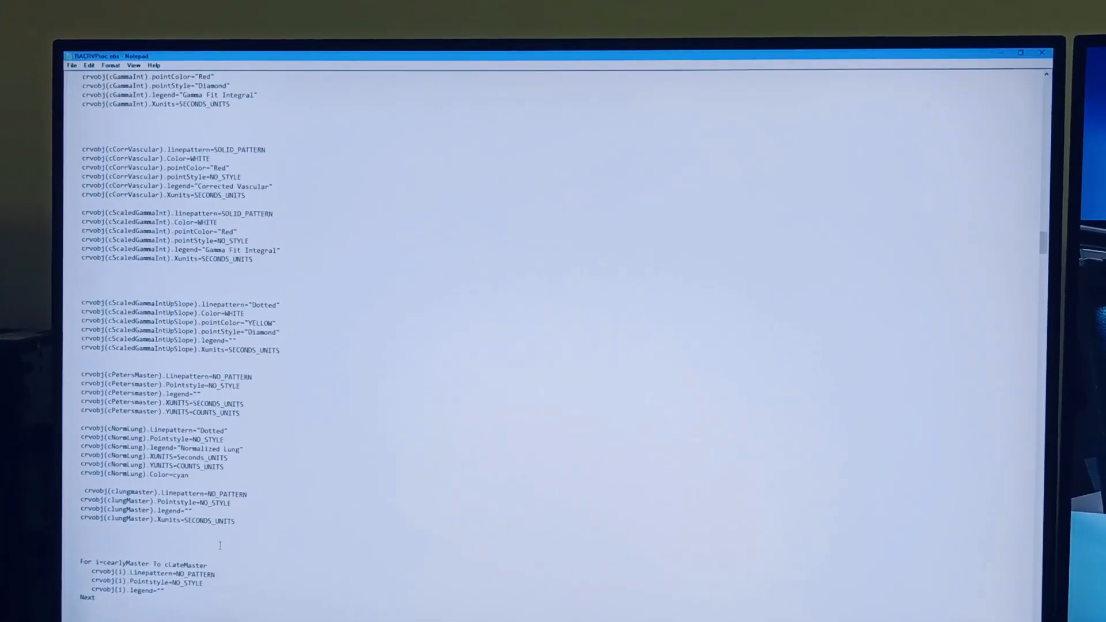
key(Ctrl+f)
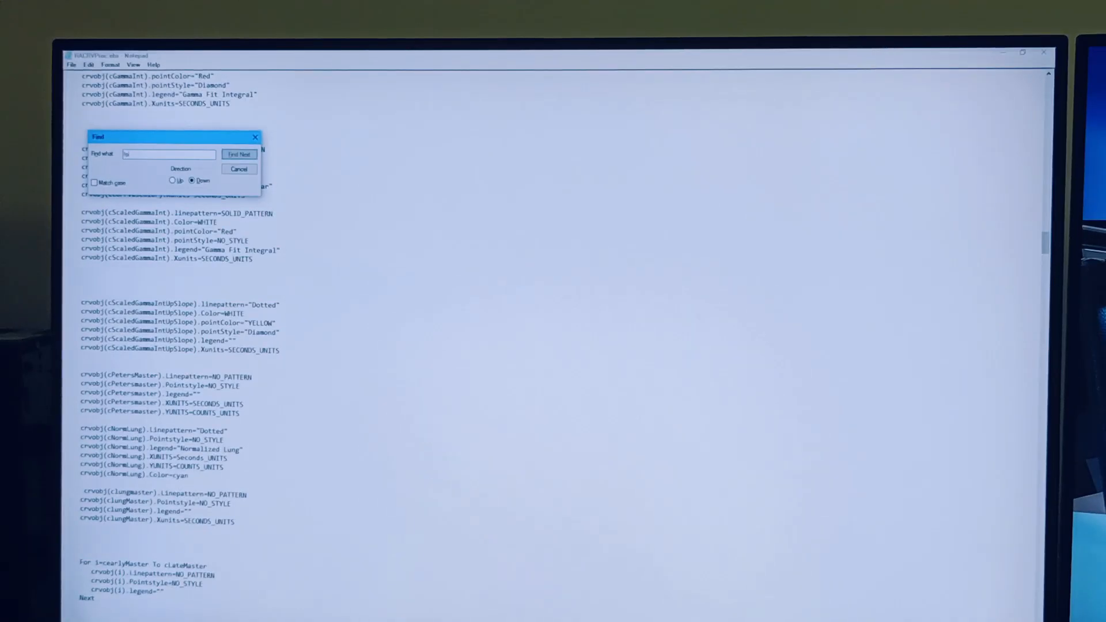
click(239, 153)
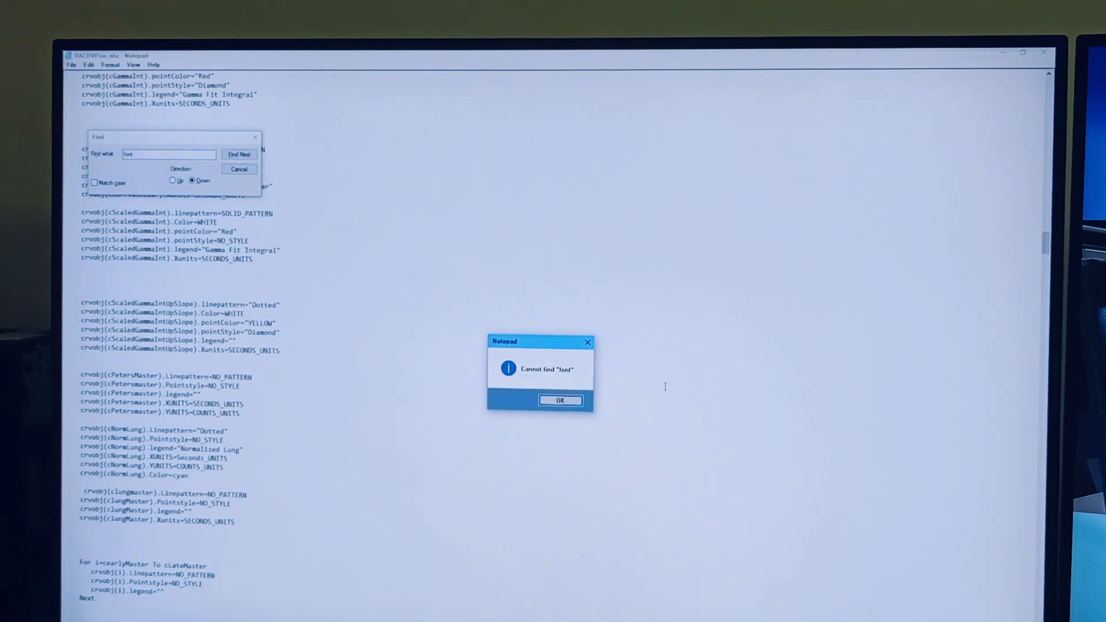
click(560, 400)
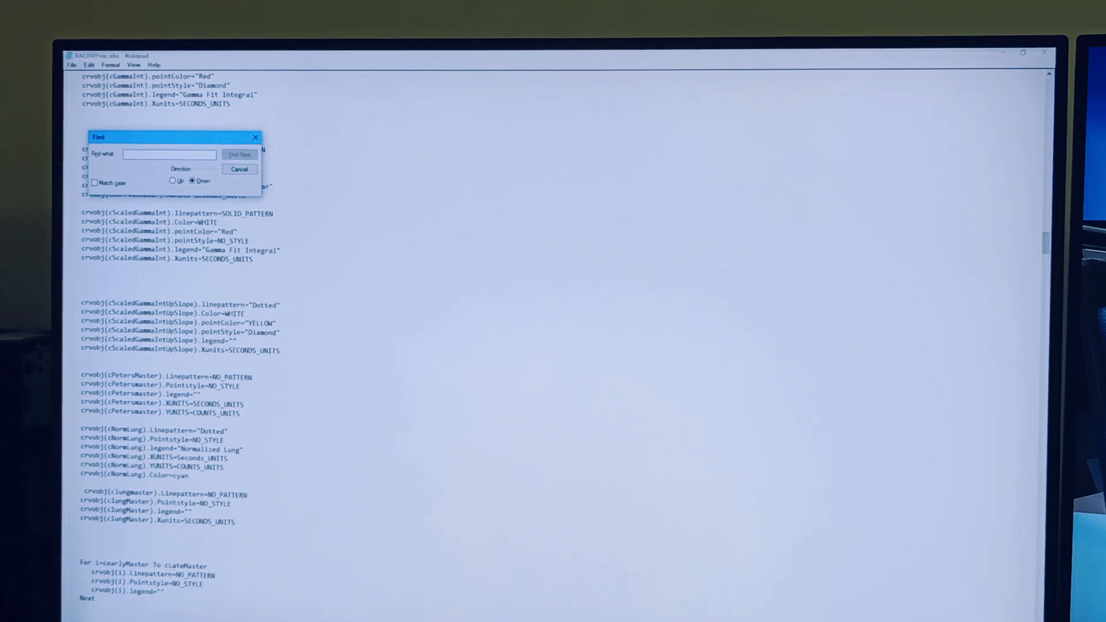
Step: Step through every occurrence of 'color' in the script with Find Next
click(239, 154)
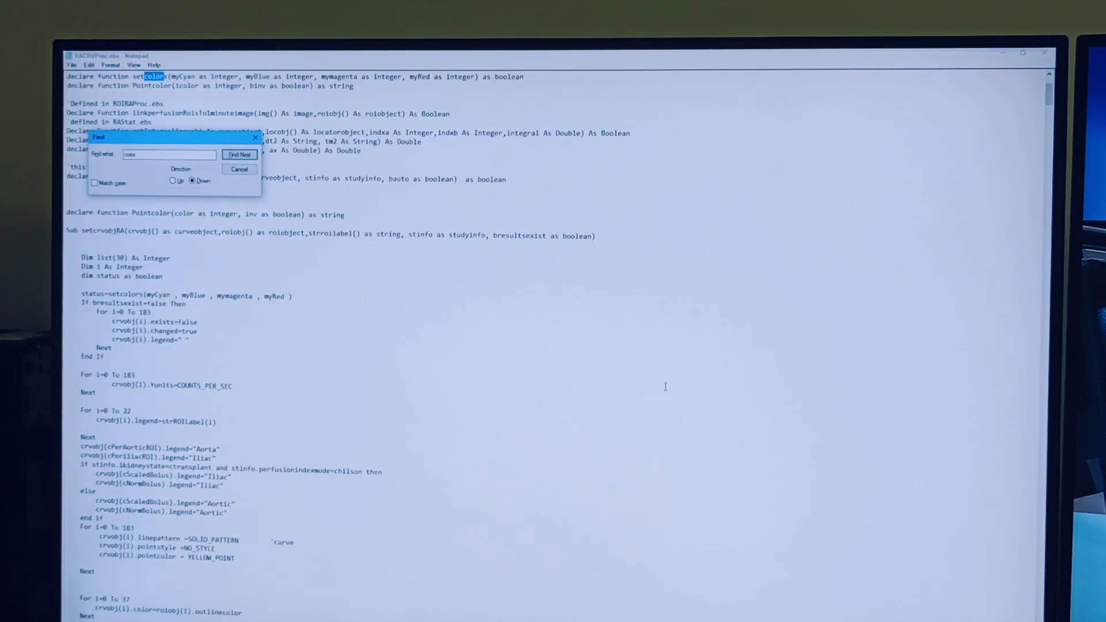
click(239, 154)
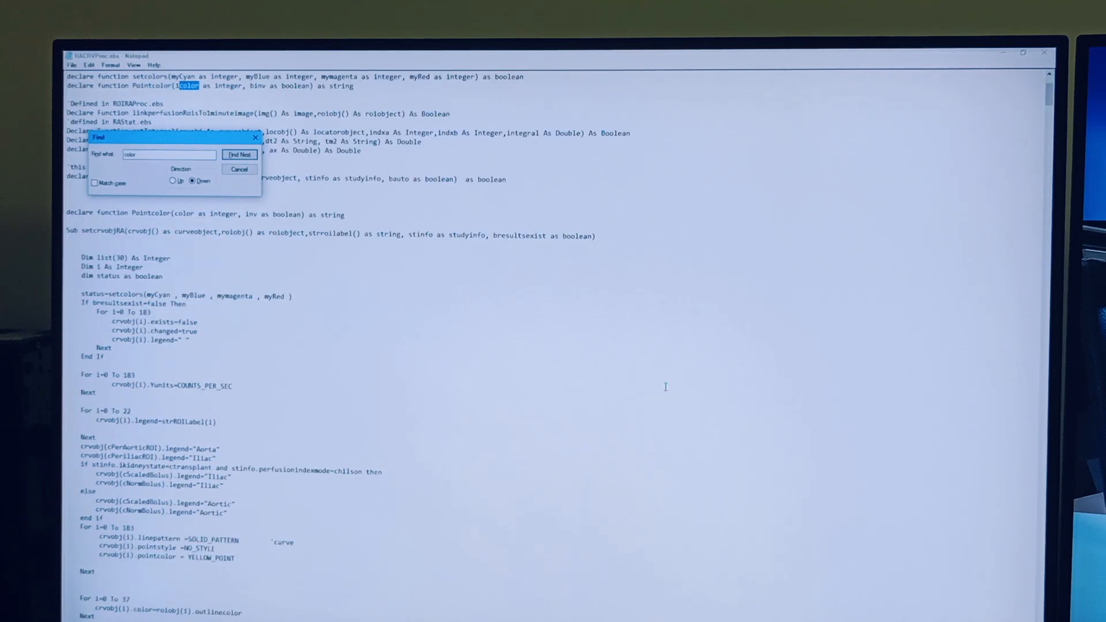
click(239, 155)
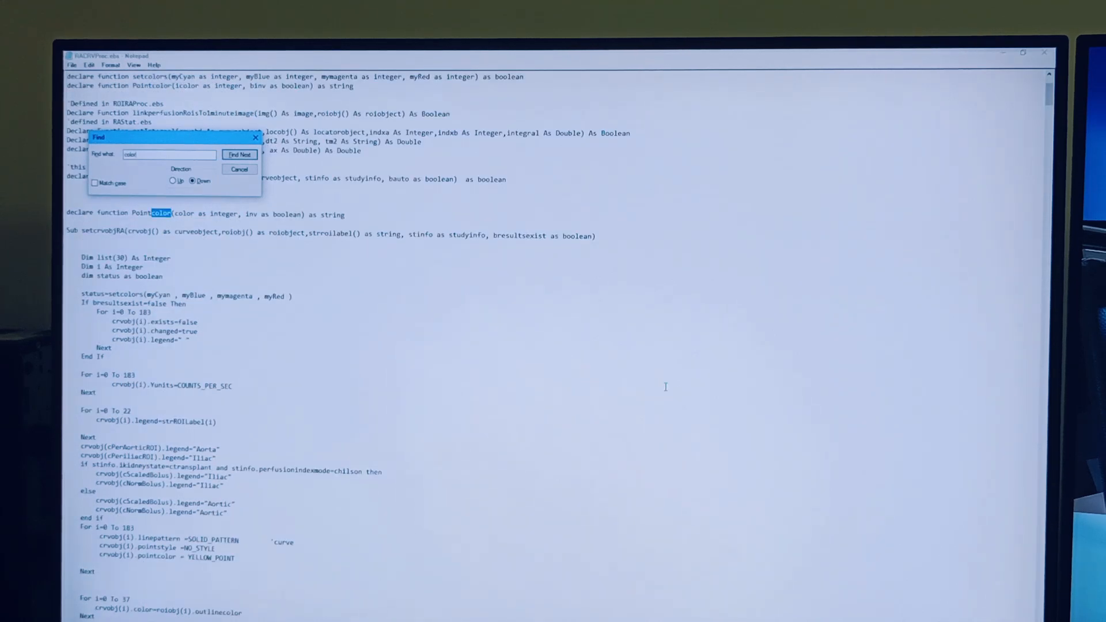
click(239, 155)
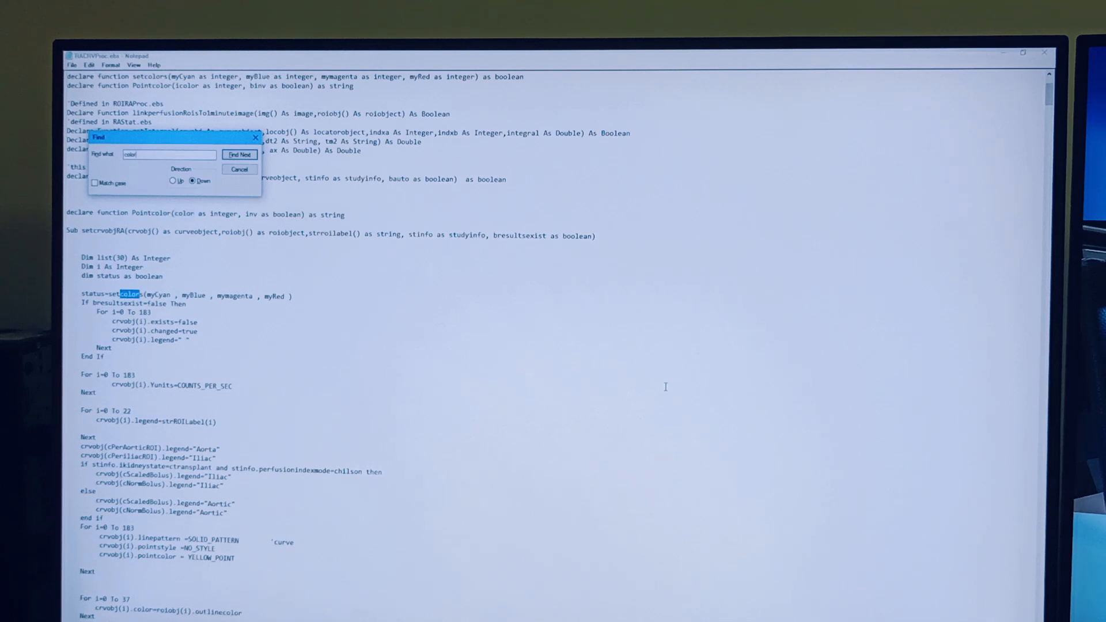
click(240, 155)
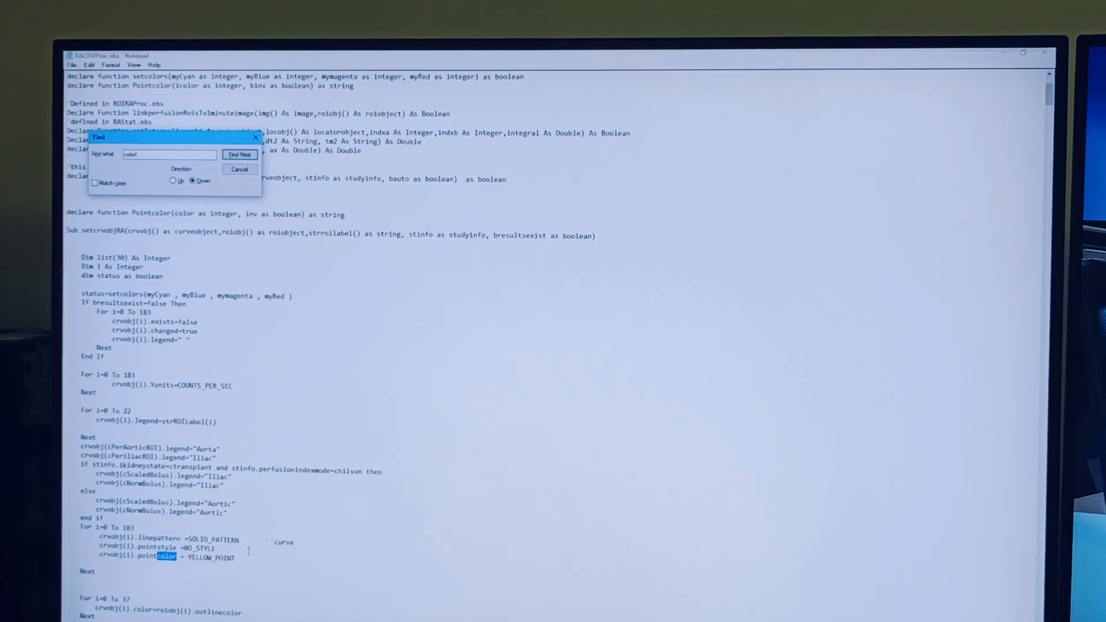
click(239, 154)
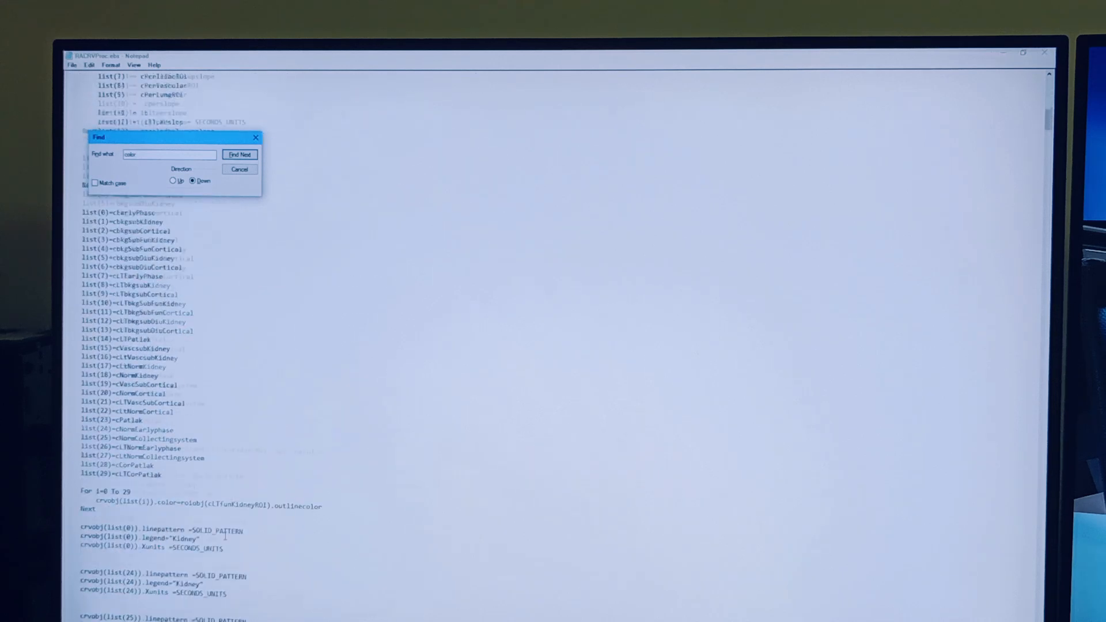
click(240, 154)
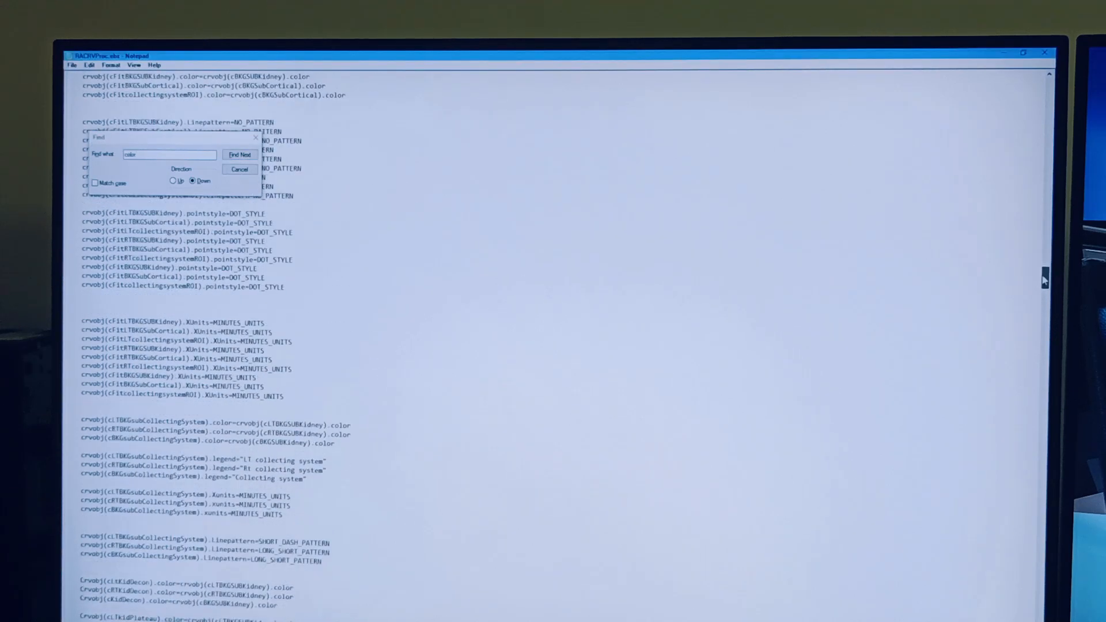
click(240, 155)
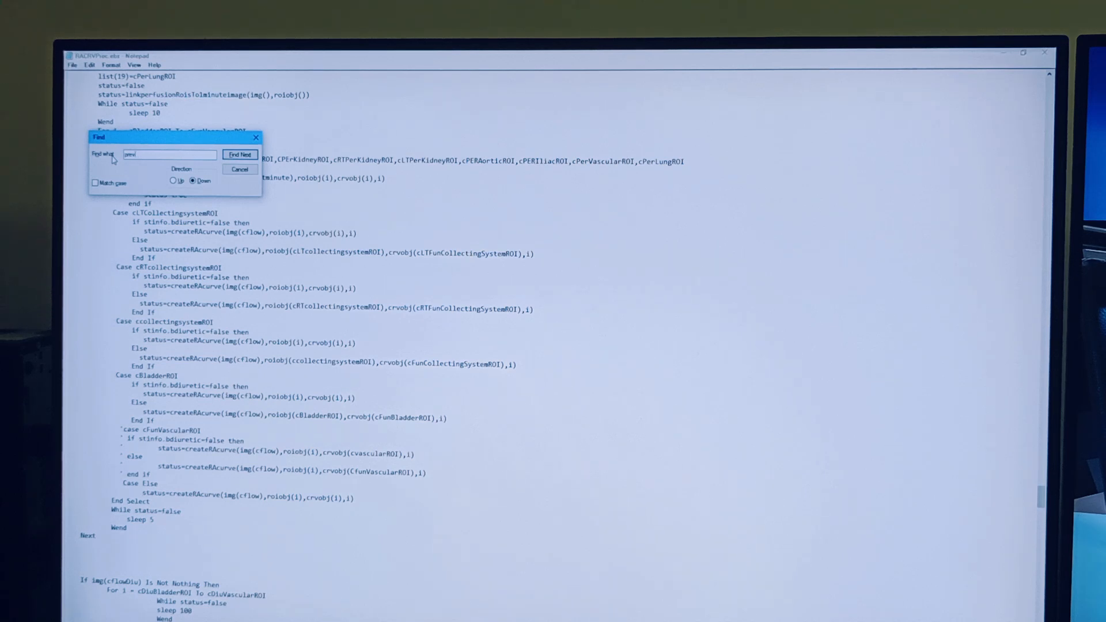
Step: Step through 'prev' matches downward then upward until none remain, acknowledging the not-found message
click(240, 155)
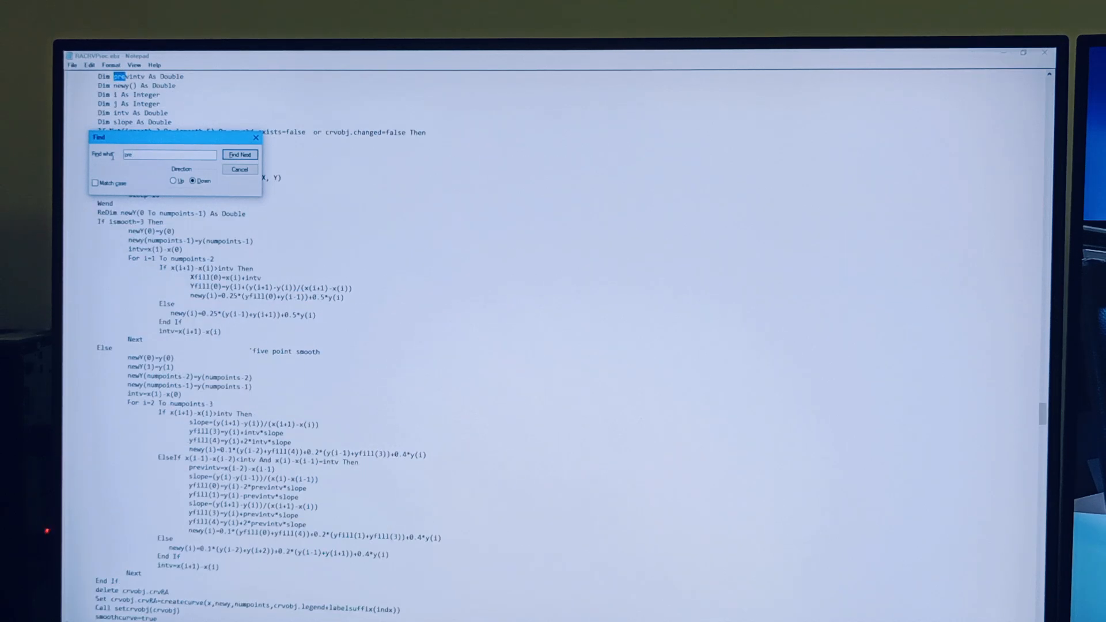
click(239, 155)
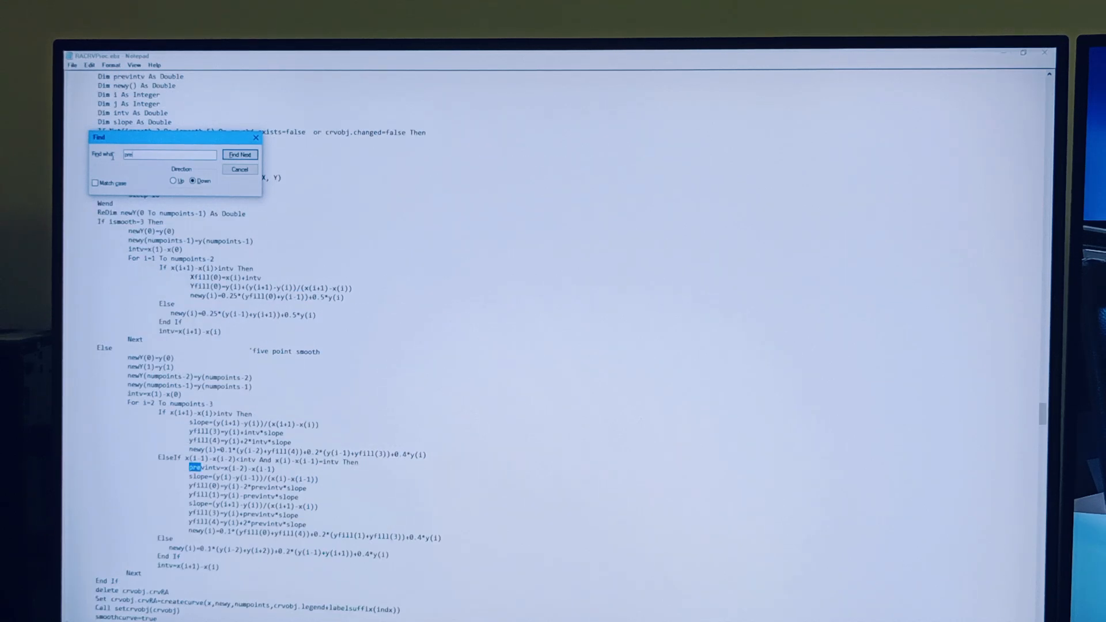
click(239, 154)
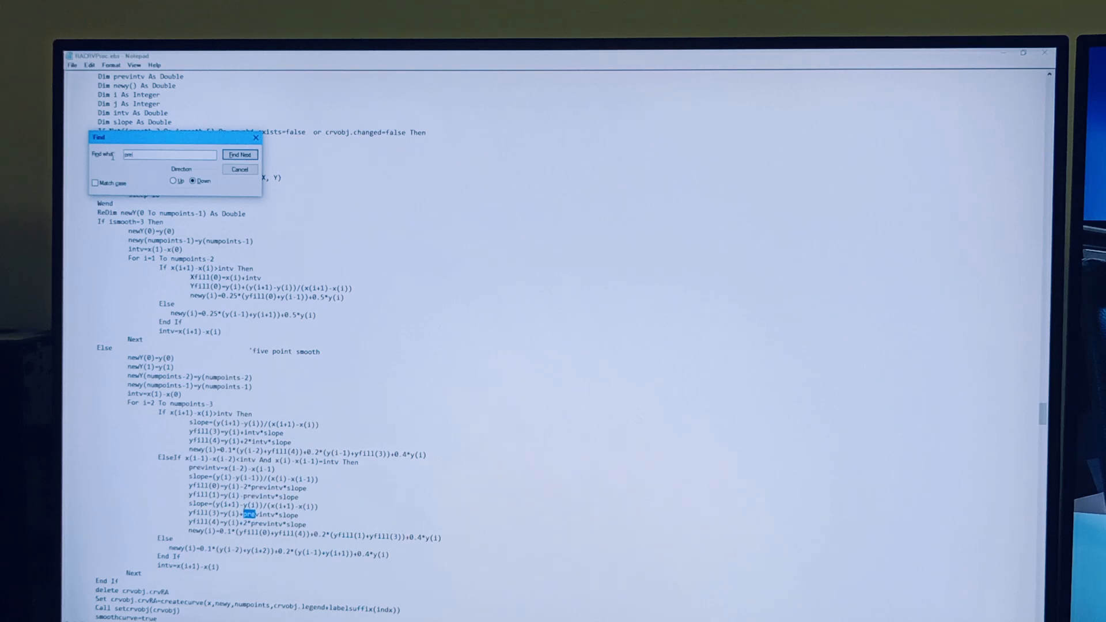
click(239, 154)
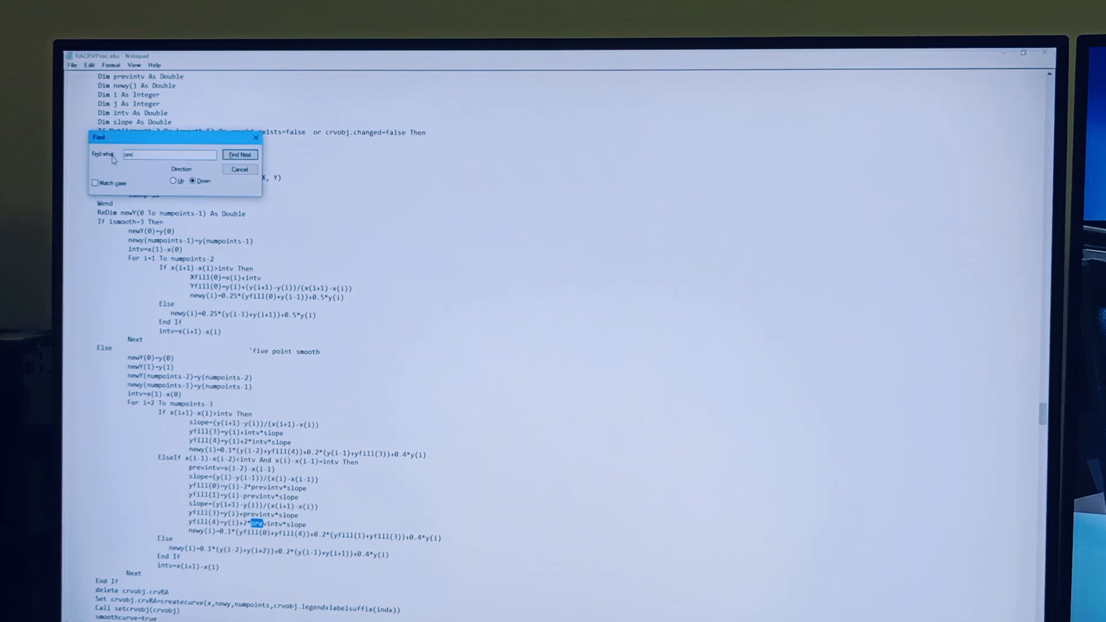
click(174, 181)
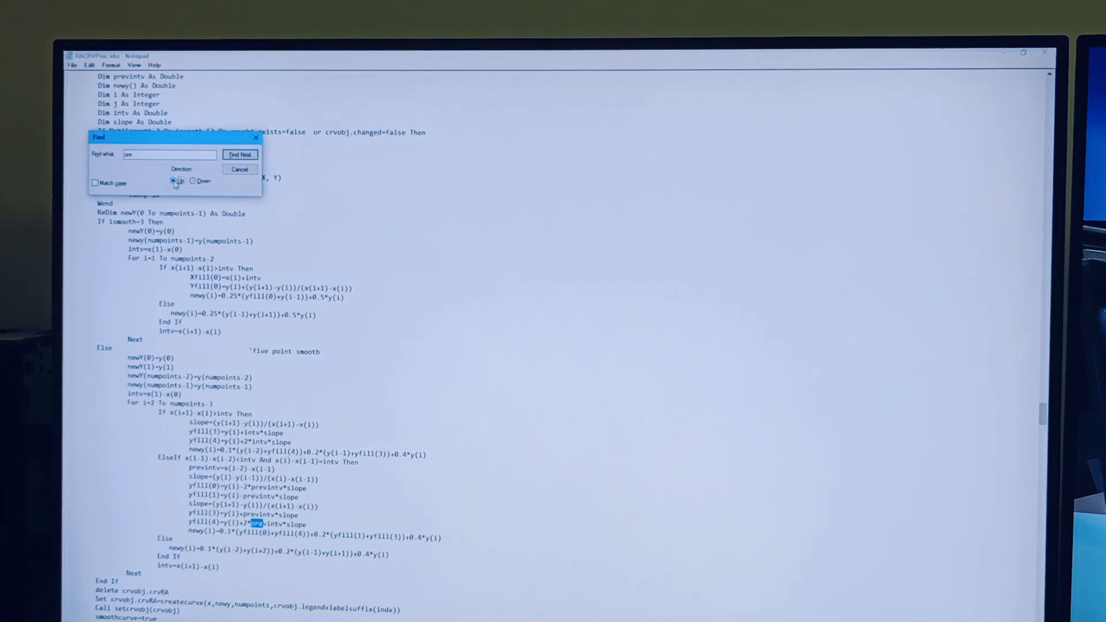
click(239, 155)
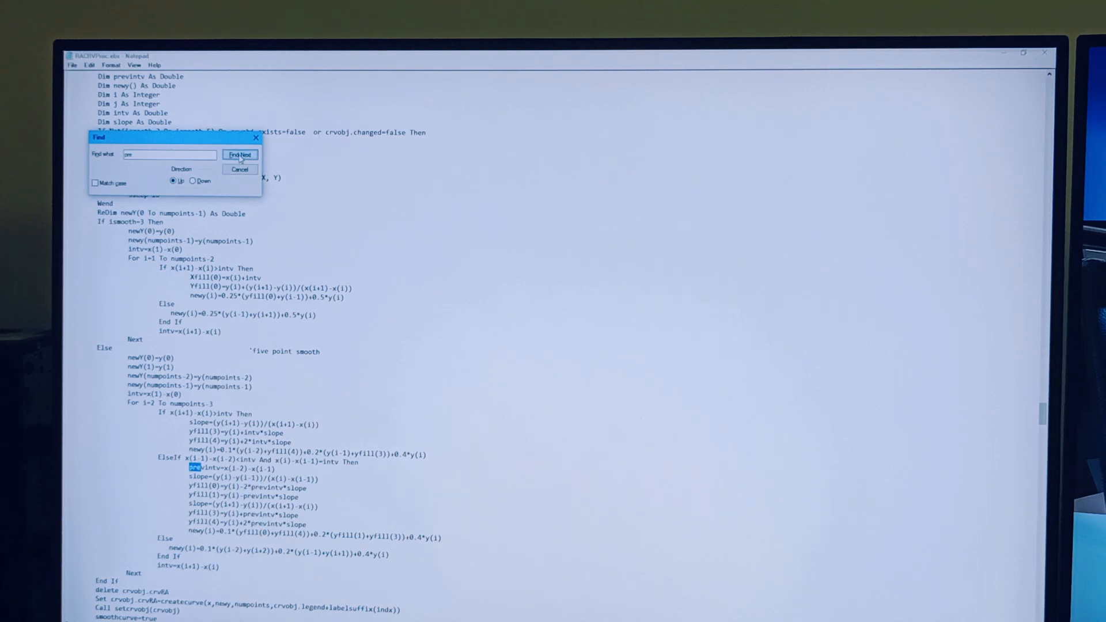
click(239, 154)
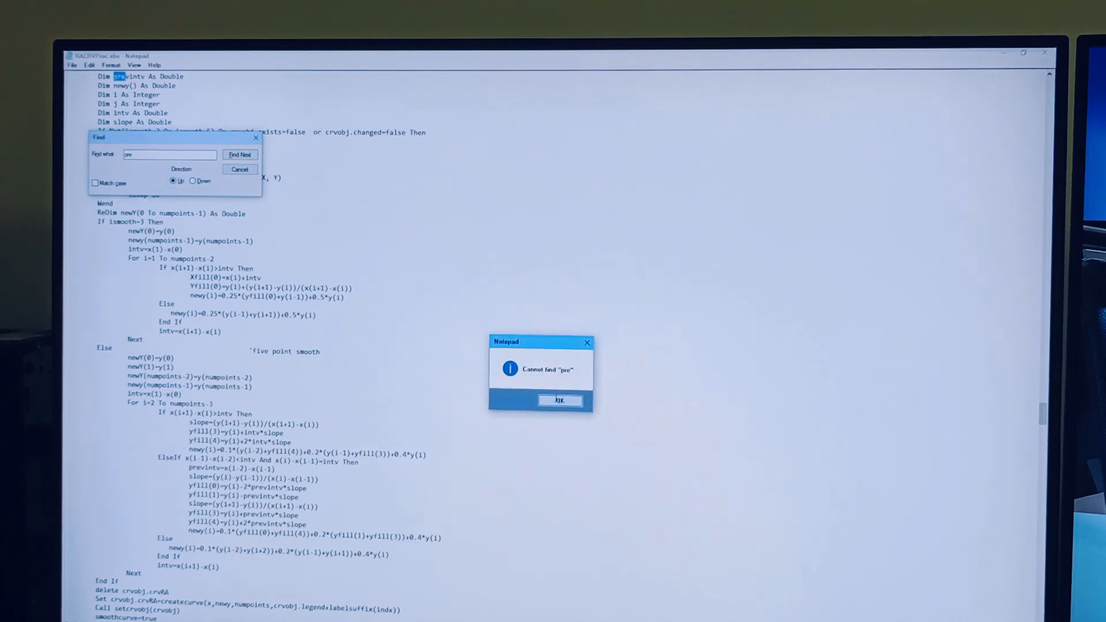
click(560, 400)
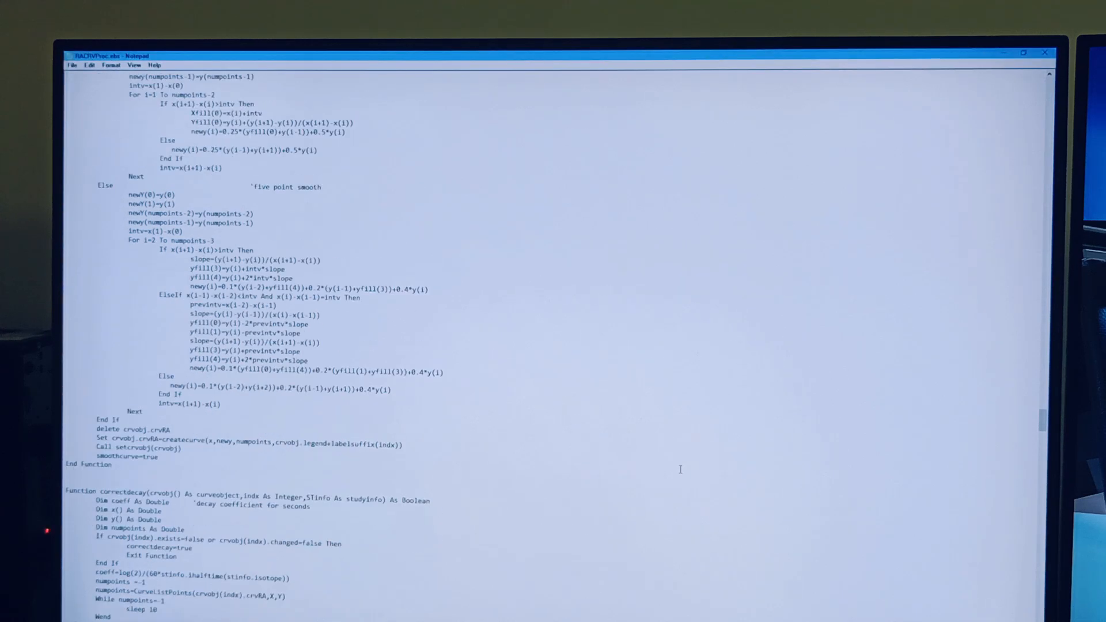
Step: Read down through the rest of RACRVProc.ebs, close it, and load RALoadSave.ebs in Notepad
scroll(down, 3)
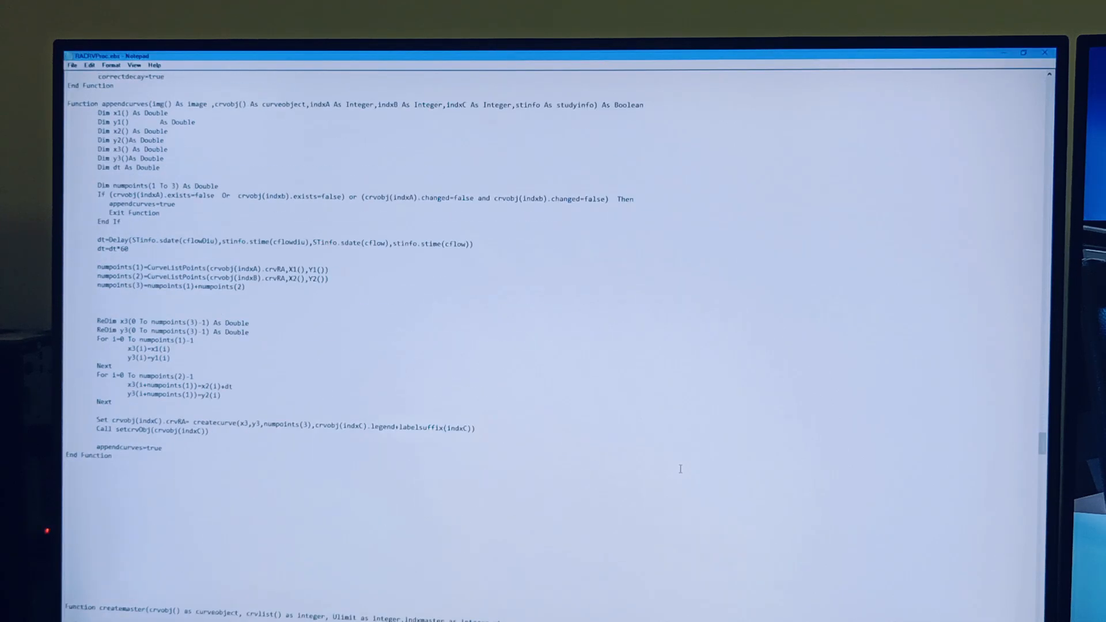
scroll(down, 3)
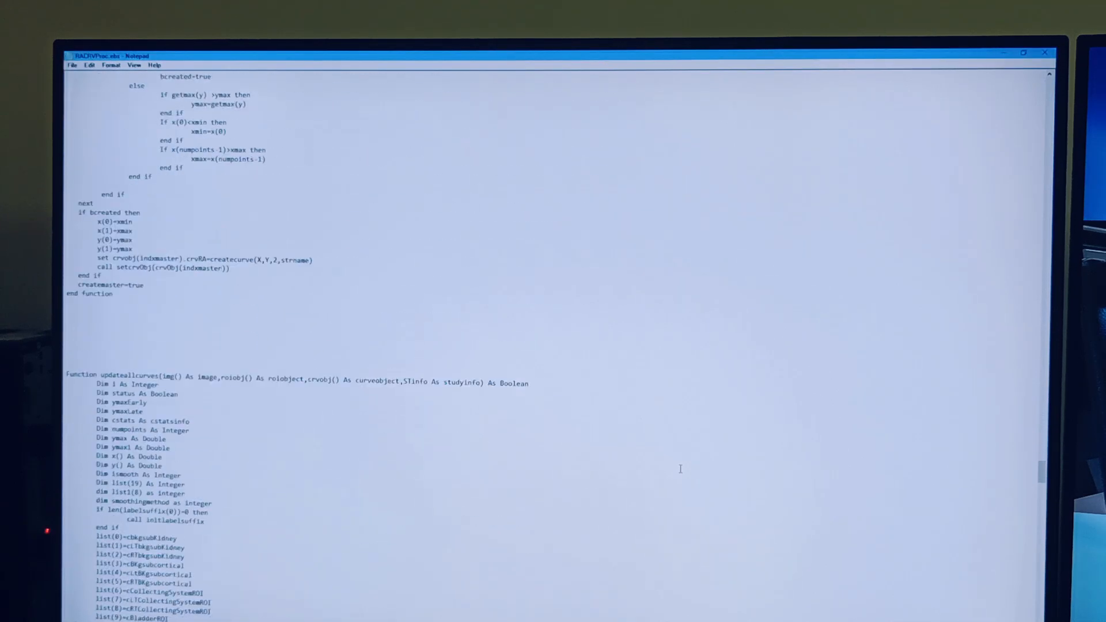
scroll(down, 3)
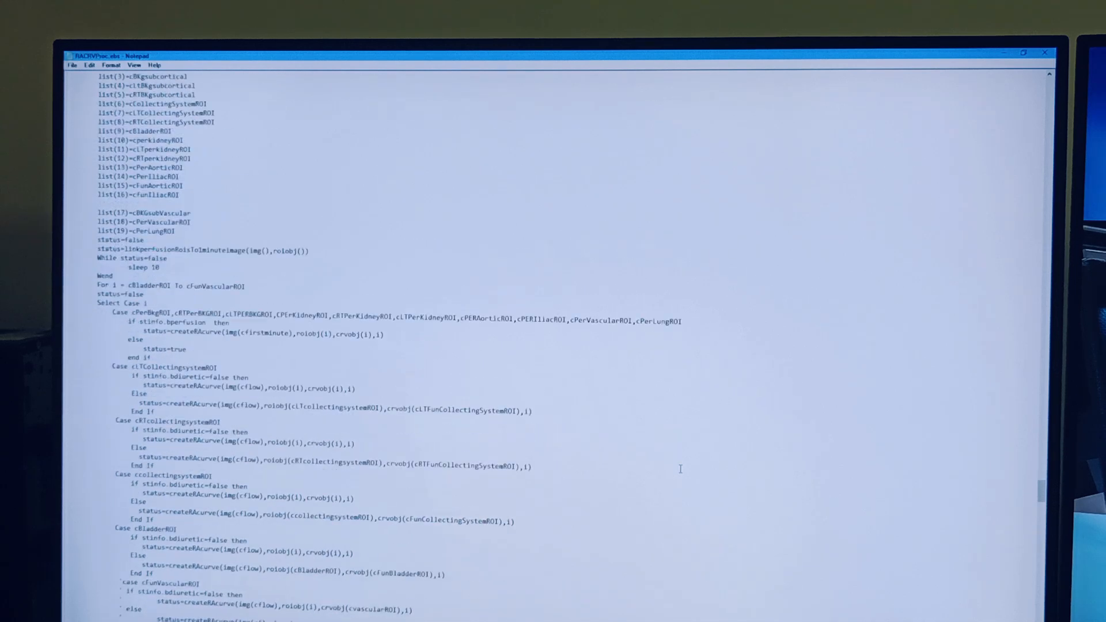
scroll(down, 3)
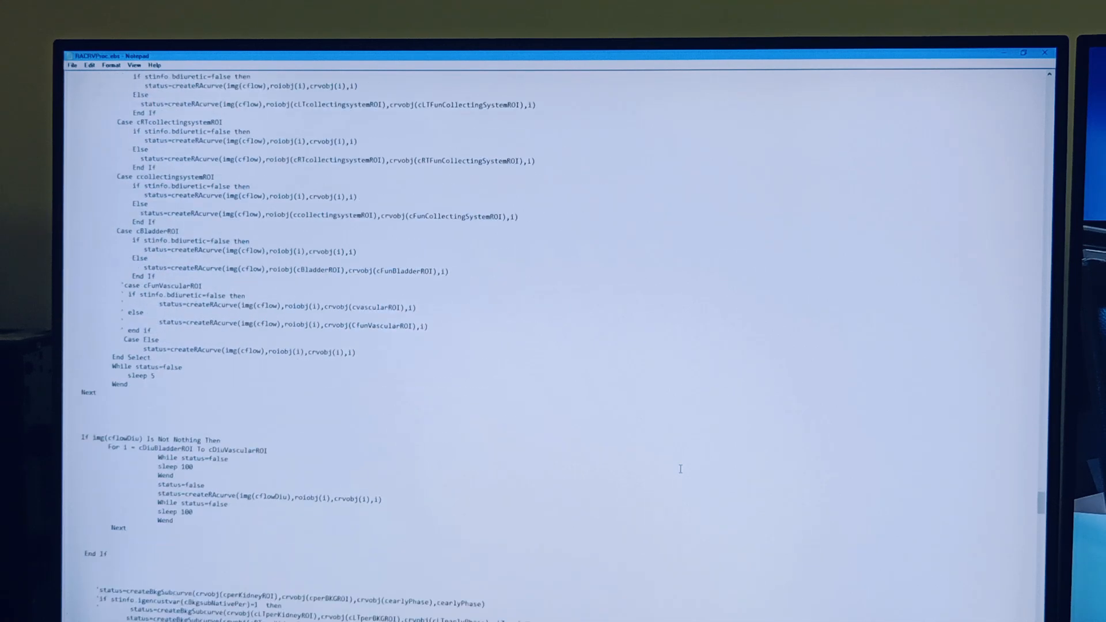
scroll(down, 3)
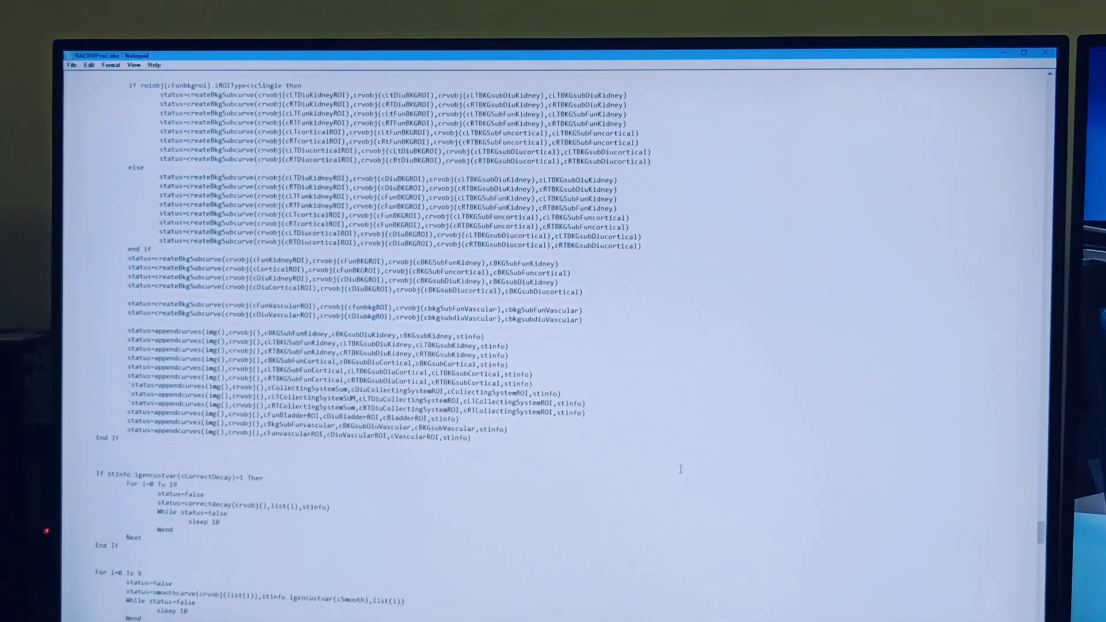
scroll(down, 3)
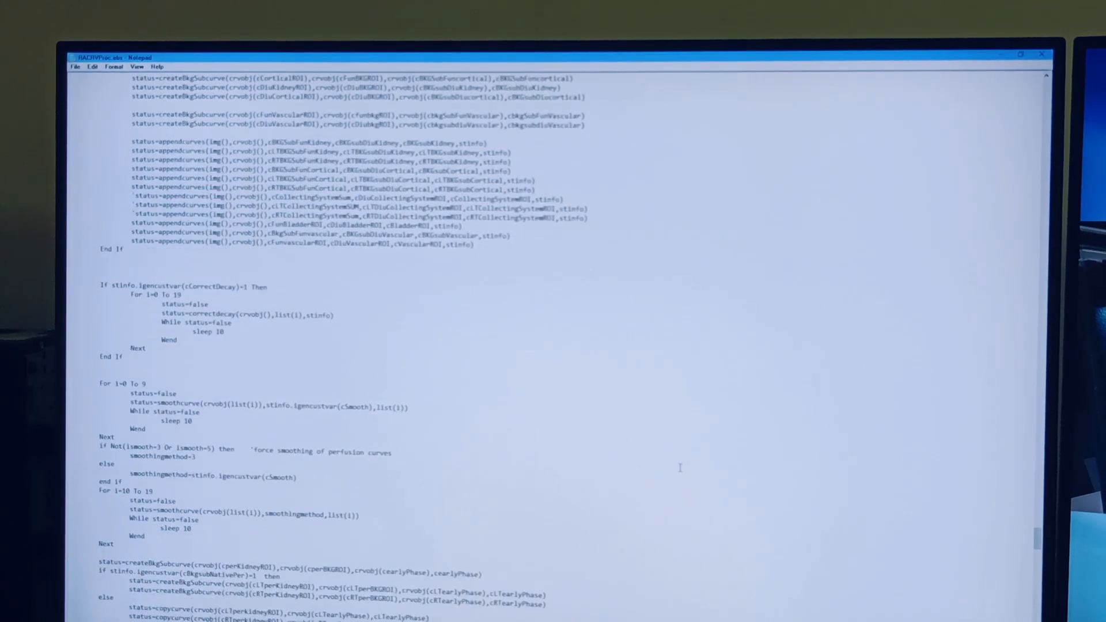
scroll(down, 3)
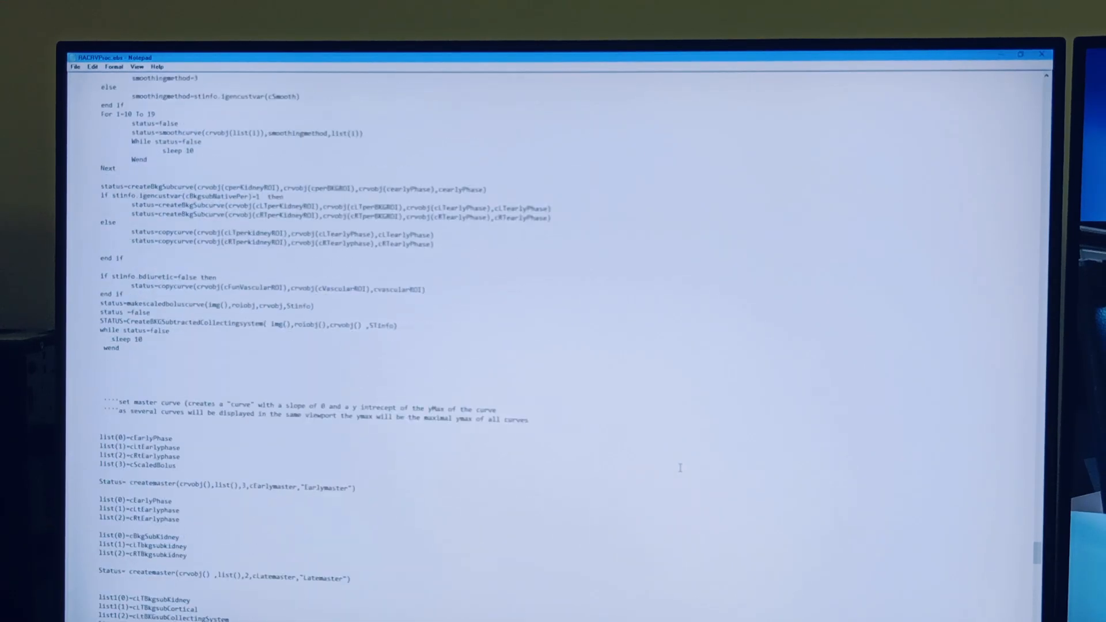
scroll(down, 3)
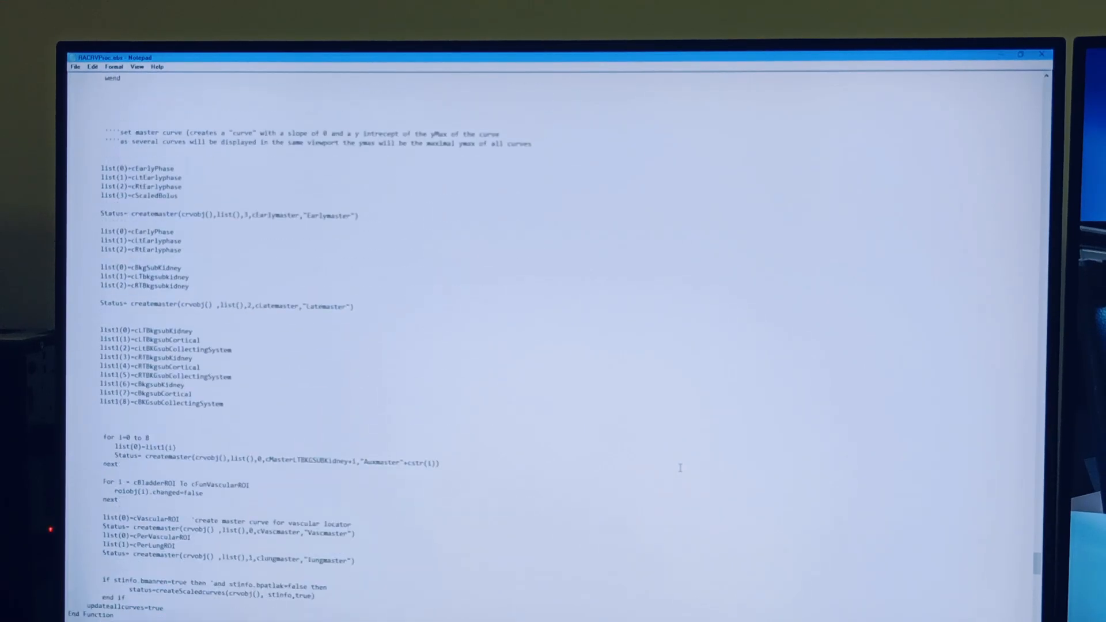
scroll(down, 3)
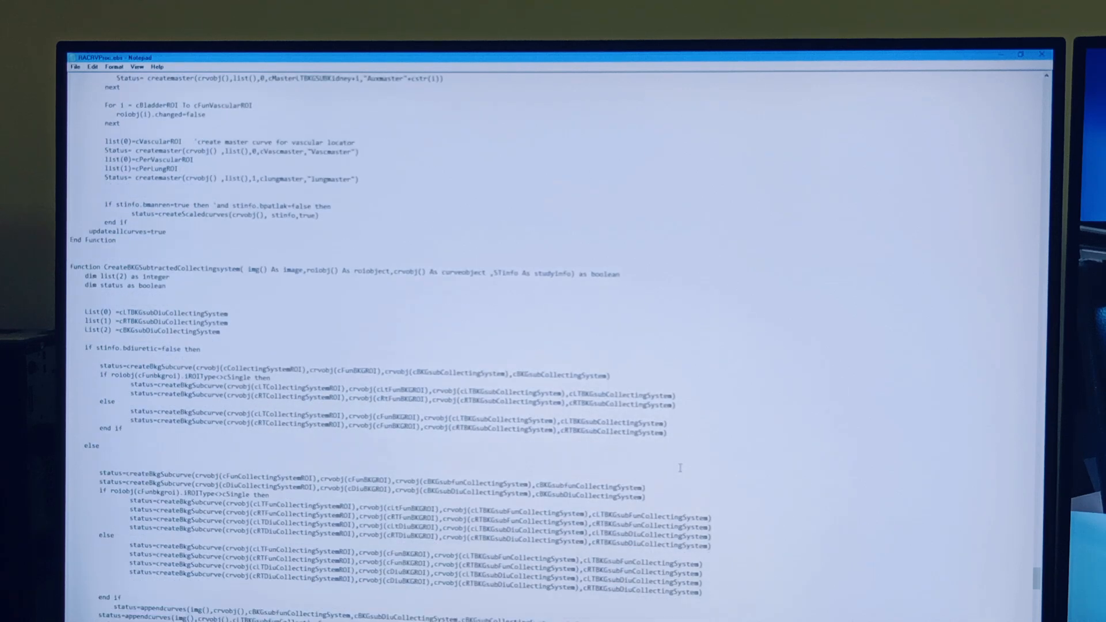
scroll(down, 3)
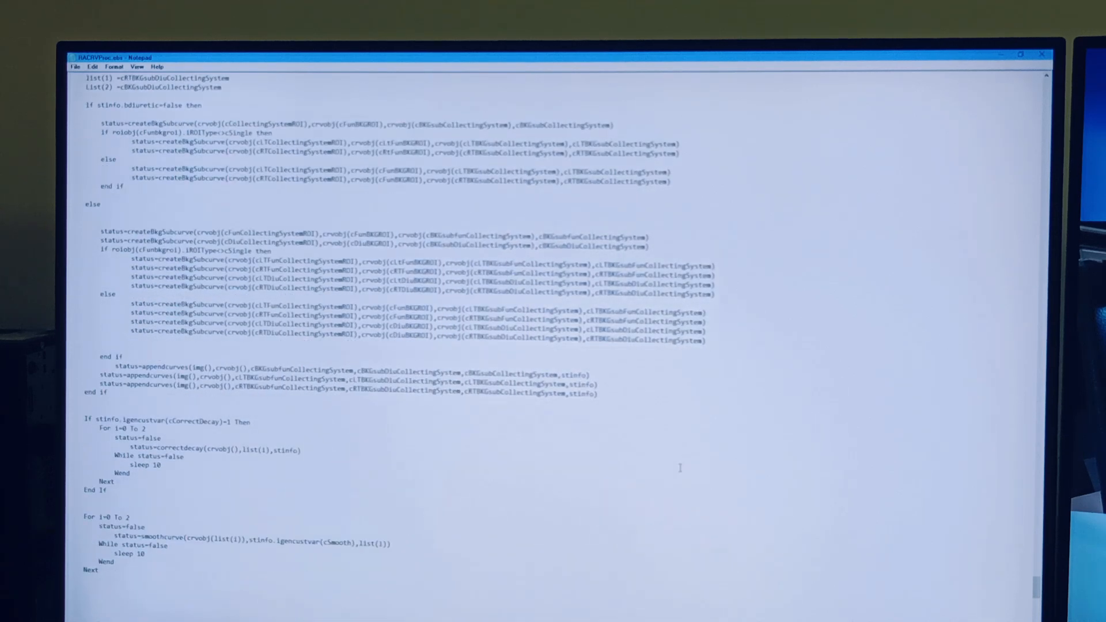
scroll(down, 3)
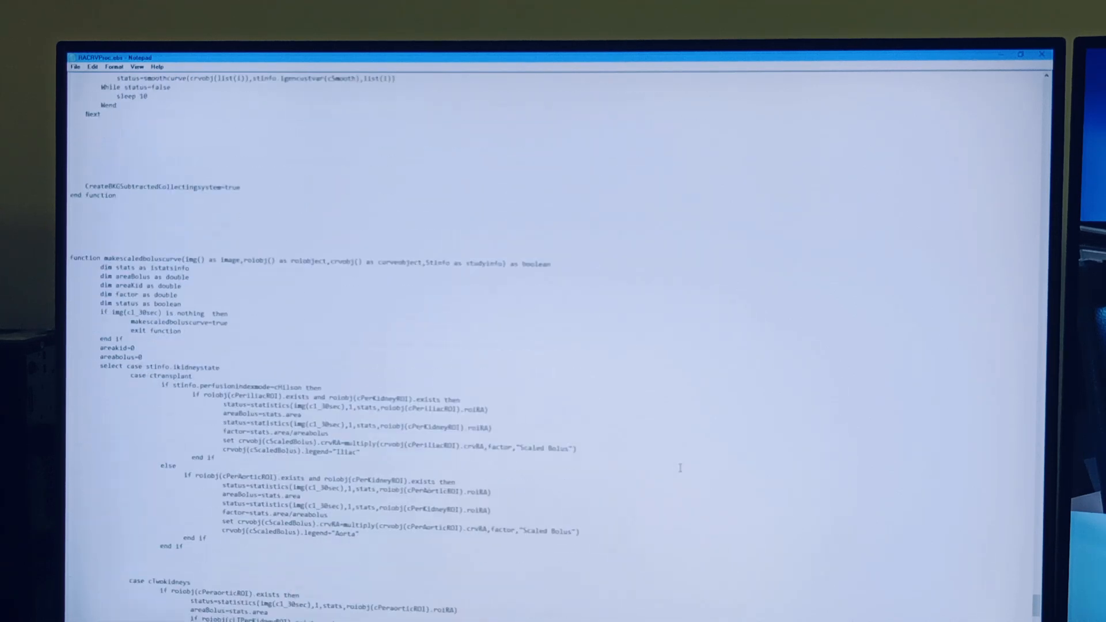
scroll(down, 3)
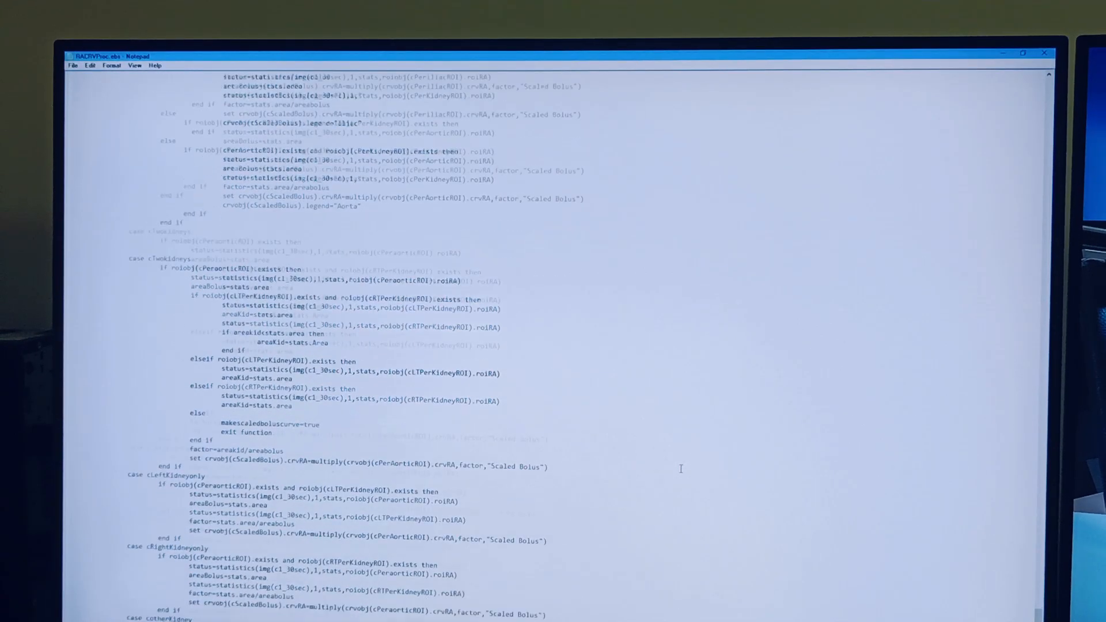
scroll(down, 3)
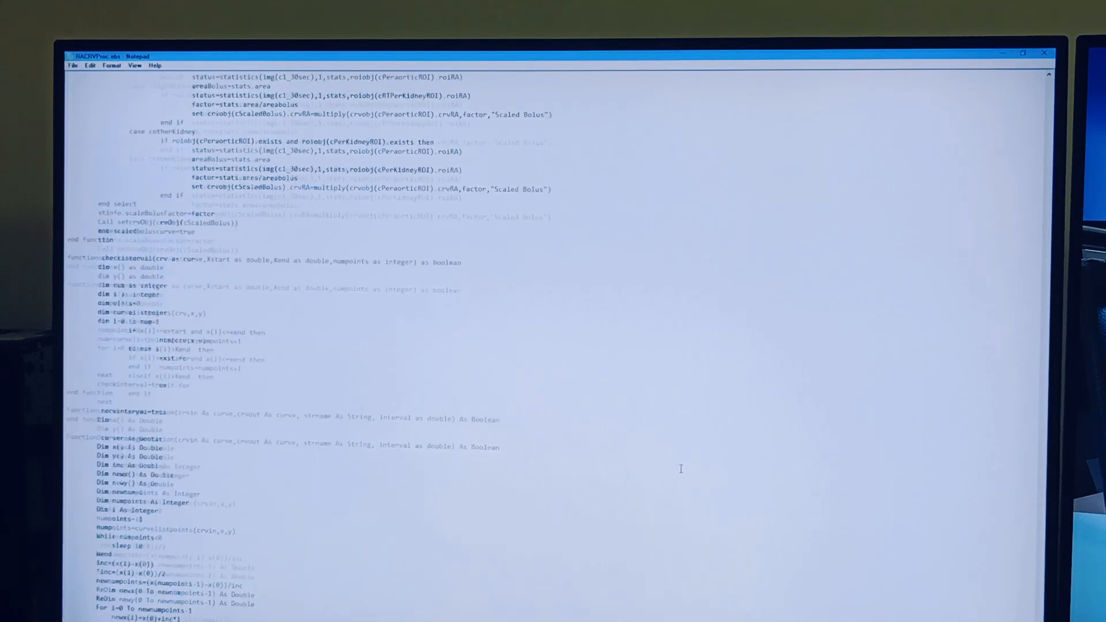
scroll(down, 3)
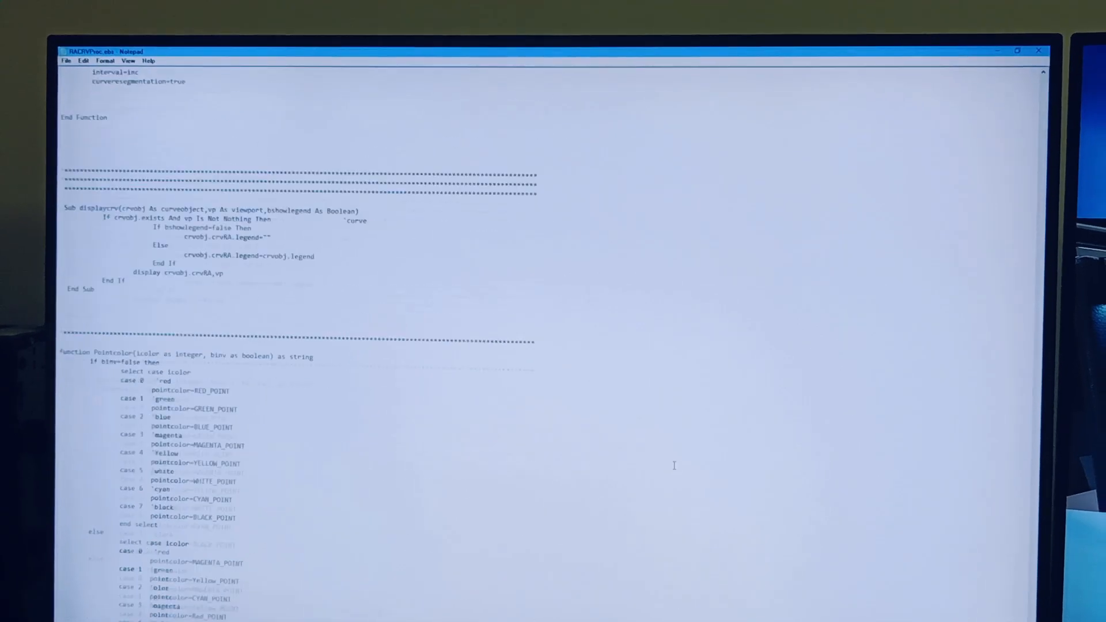
scroll(up, 3)
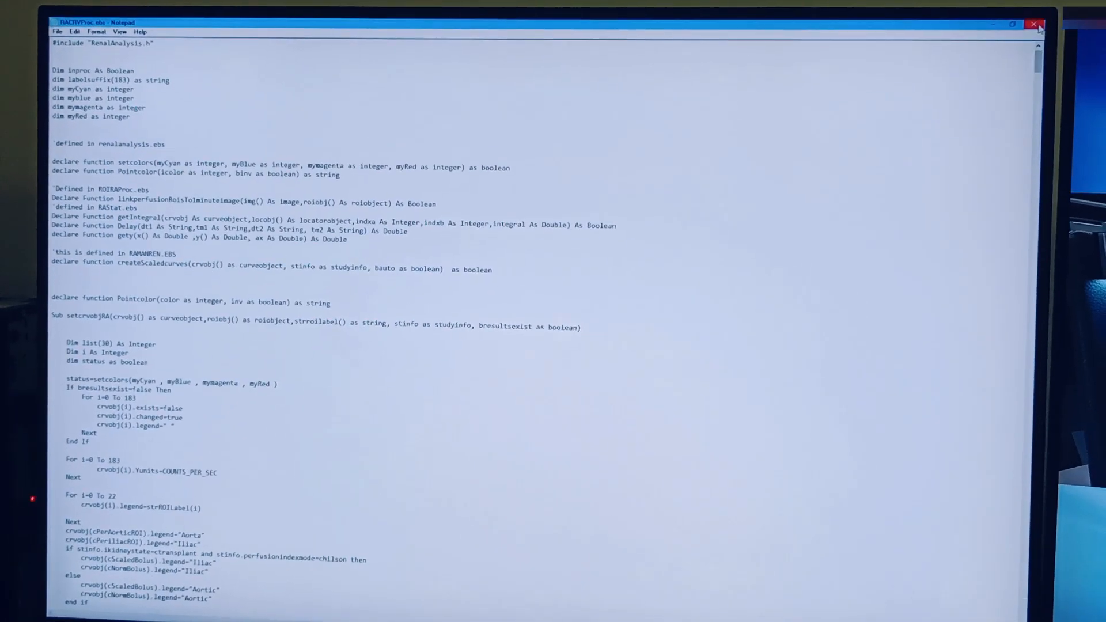
click(1035, 23)
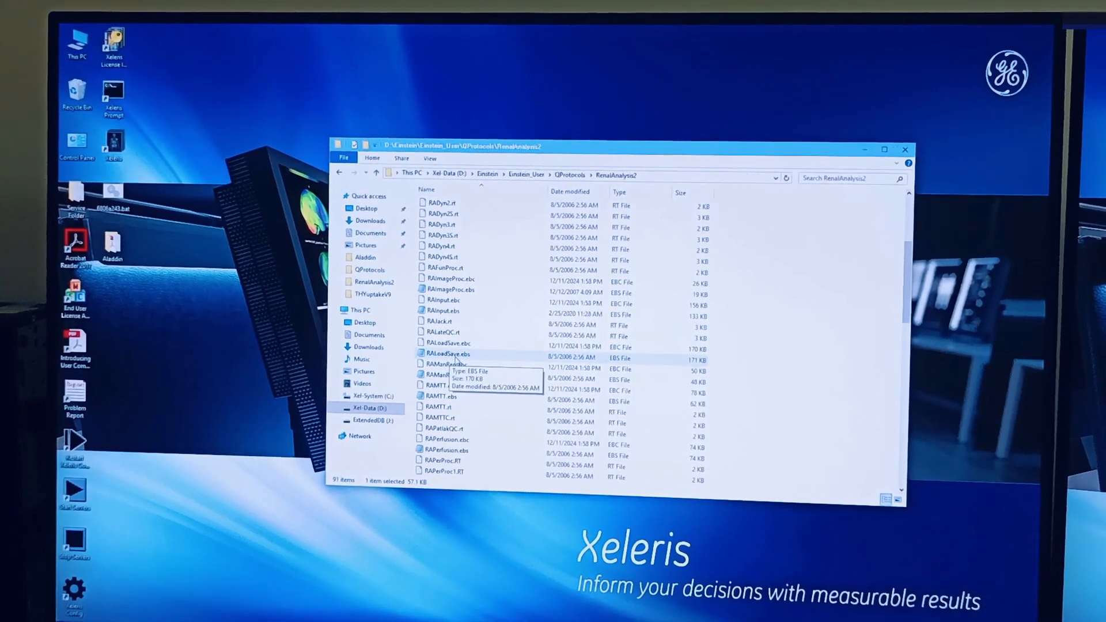
double_click(446, 354)
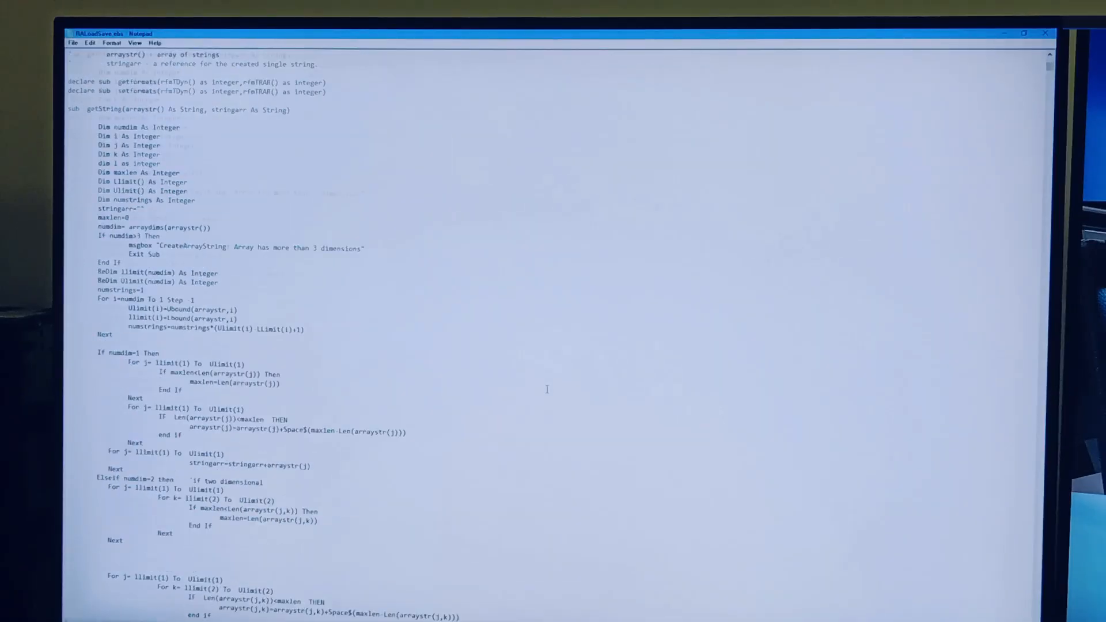
scroll(down, 3)
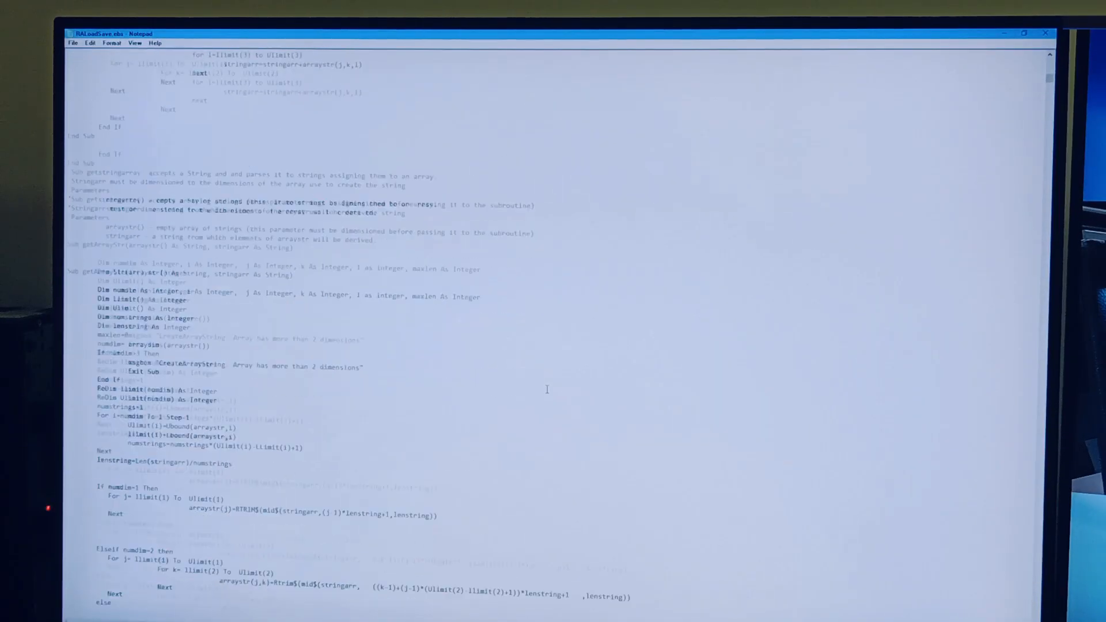
scroll(down, 3)
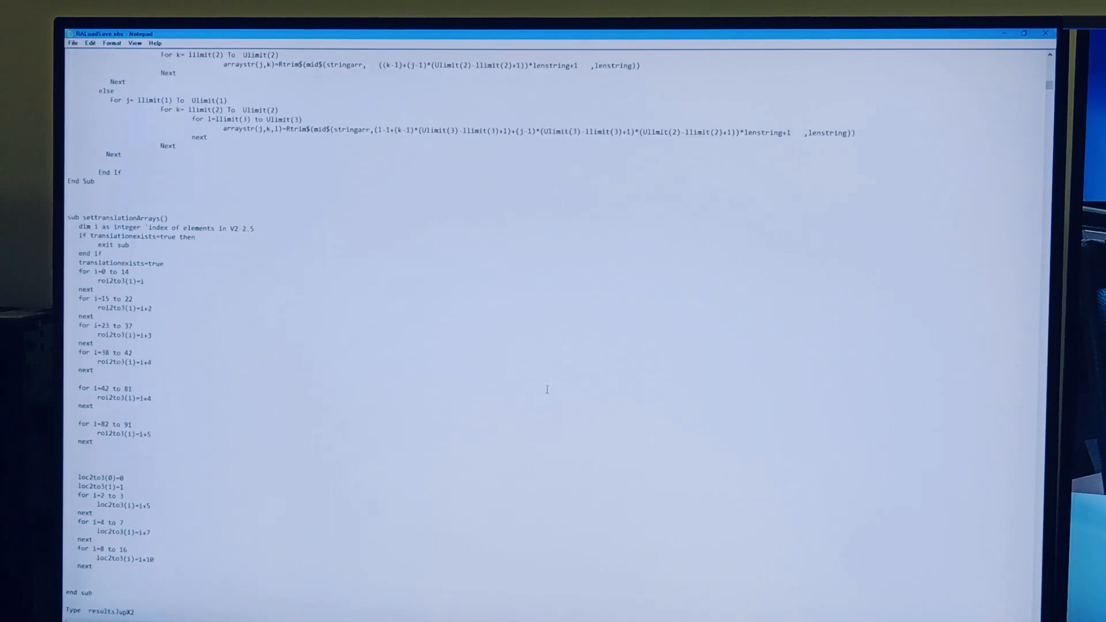
scroll(down, 3)
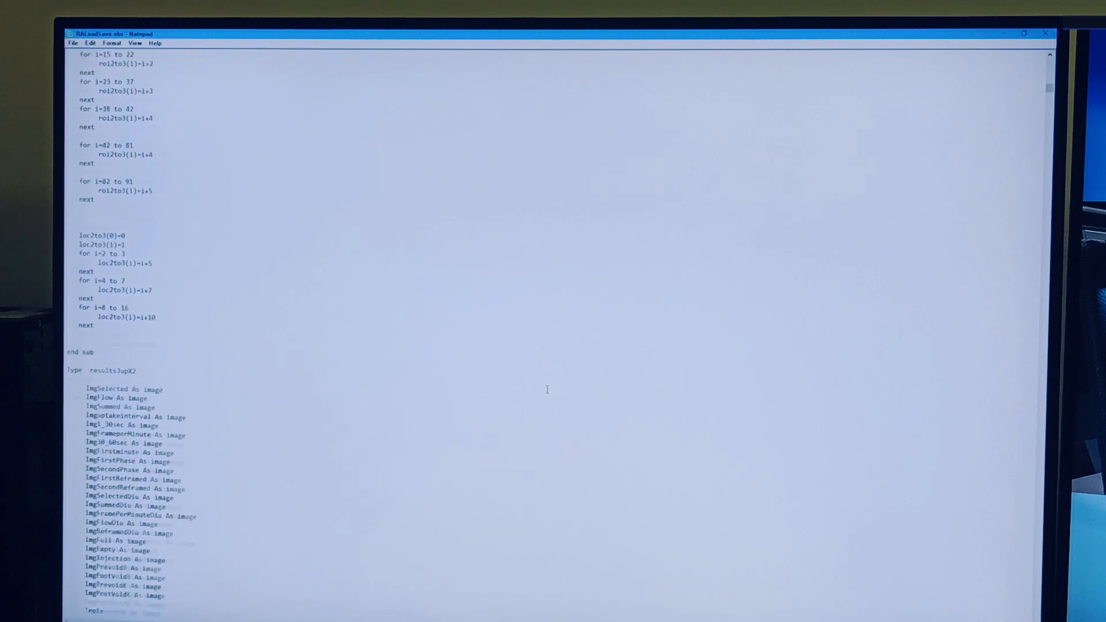
scroll(down, 3)
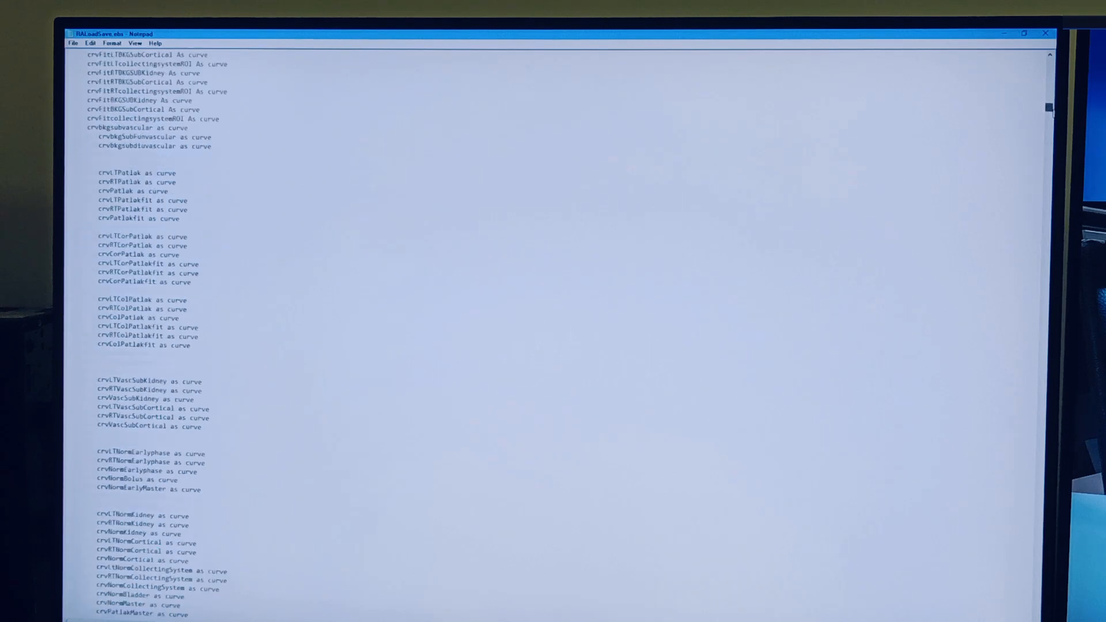
scroll(up, 3)
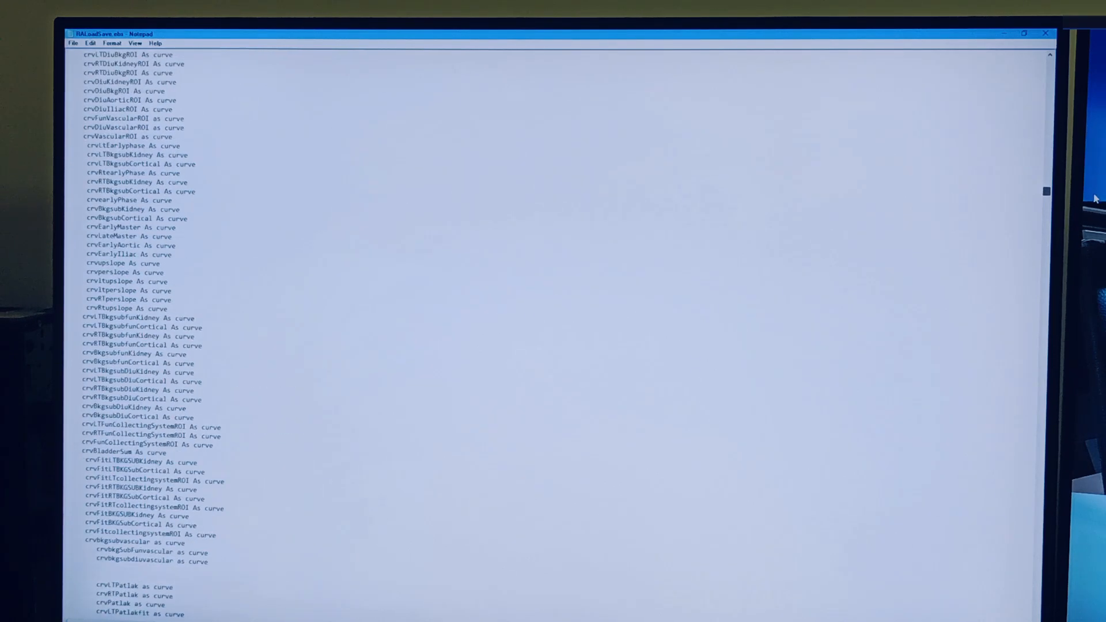
scroll(down, 3)
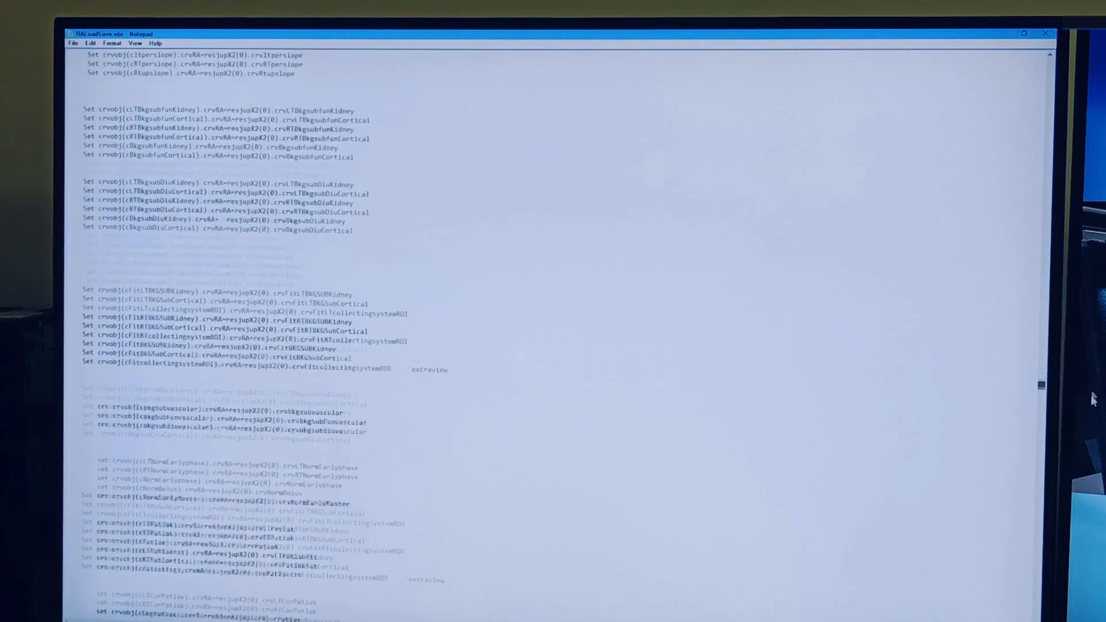
scroll(up, 3)
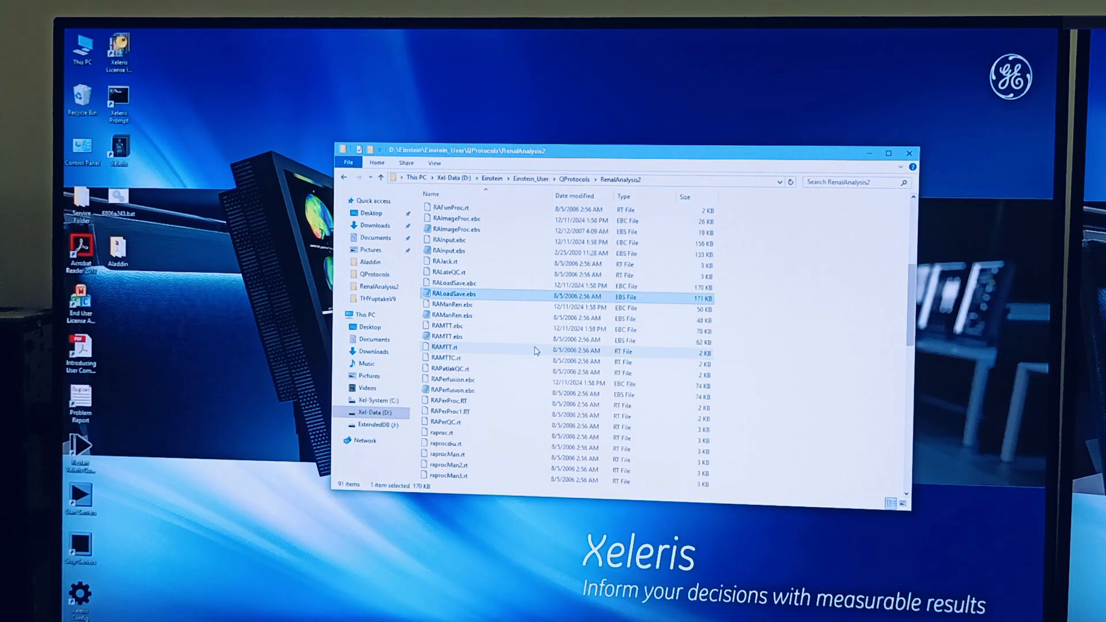
scroll(down, 3)
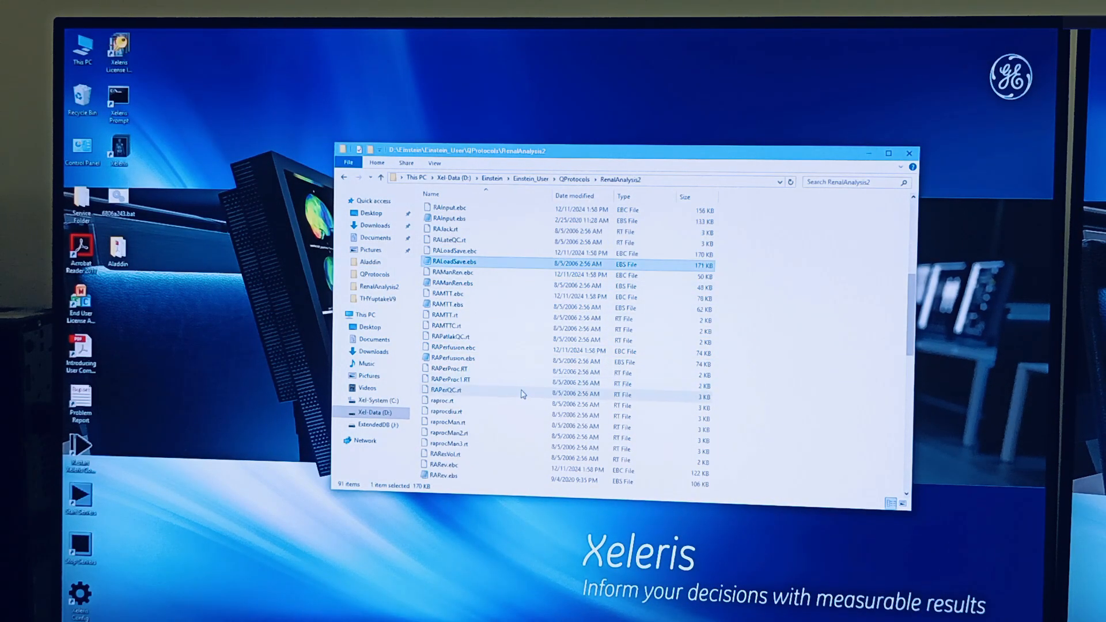
scroll(down, 3)
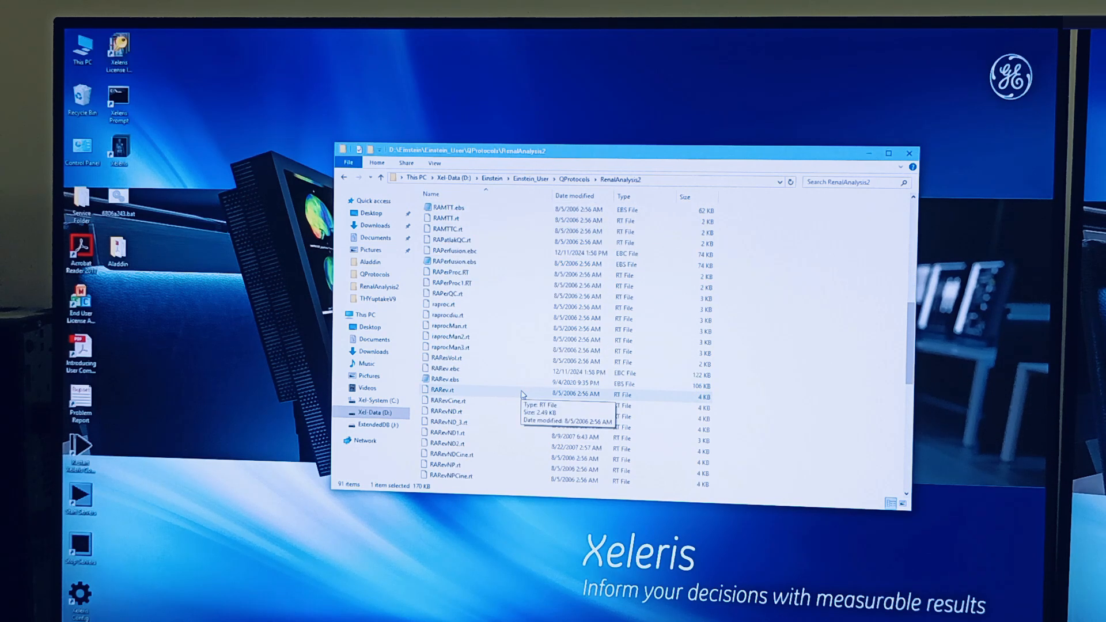
scroll(up, 3)
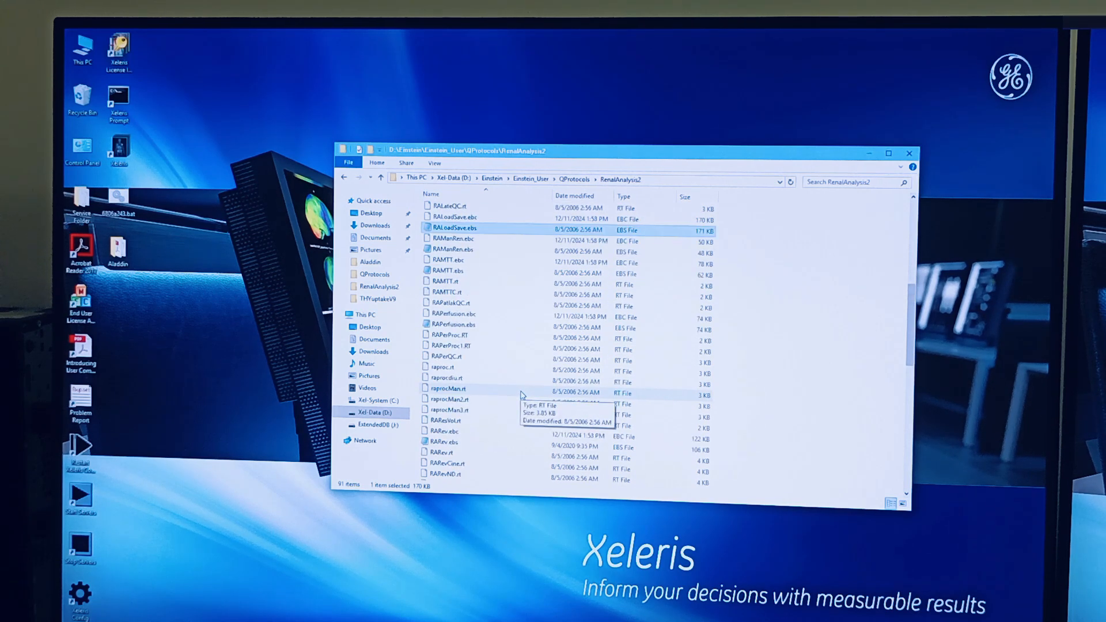